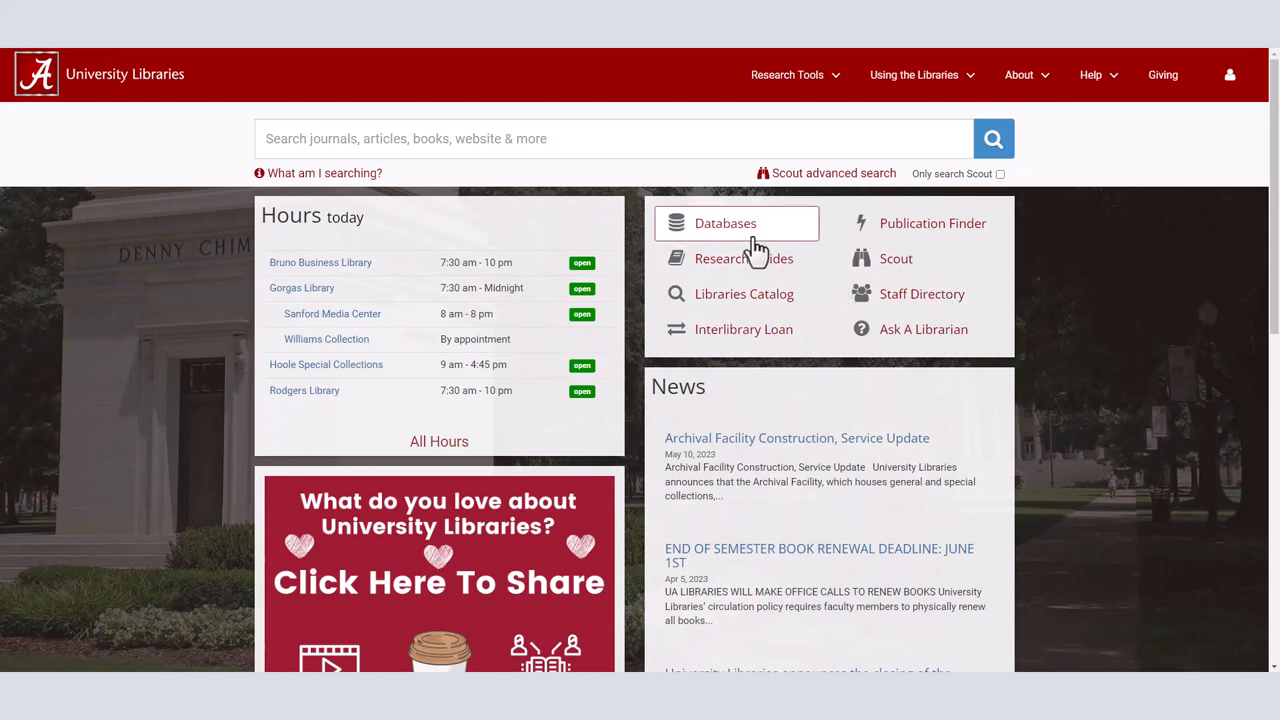
Search the library's A-Z database list for 'vivv' to find Vivvix
{"action": "left_click", "coordinate": [724, 224]}
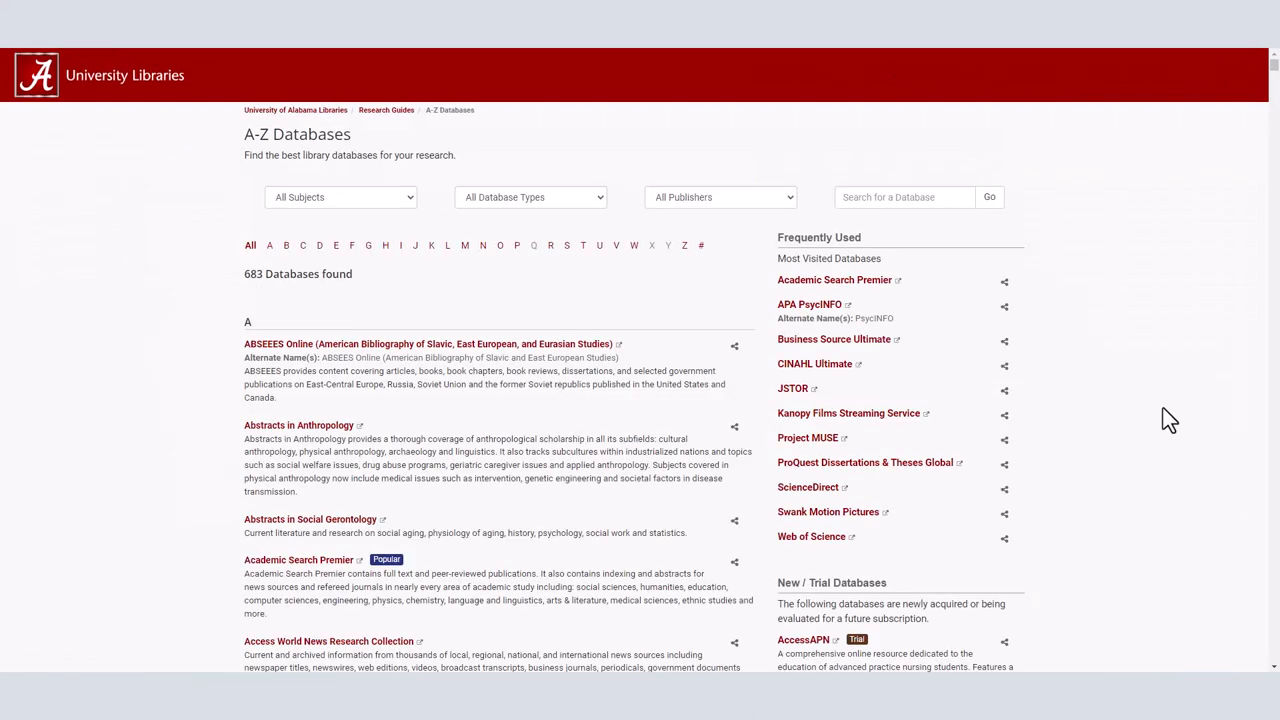
{"action": "left_click", "coordinate": [904, 198]}
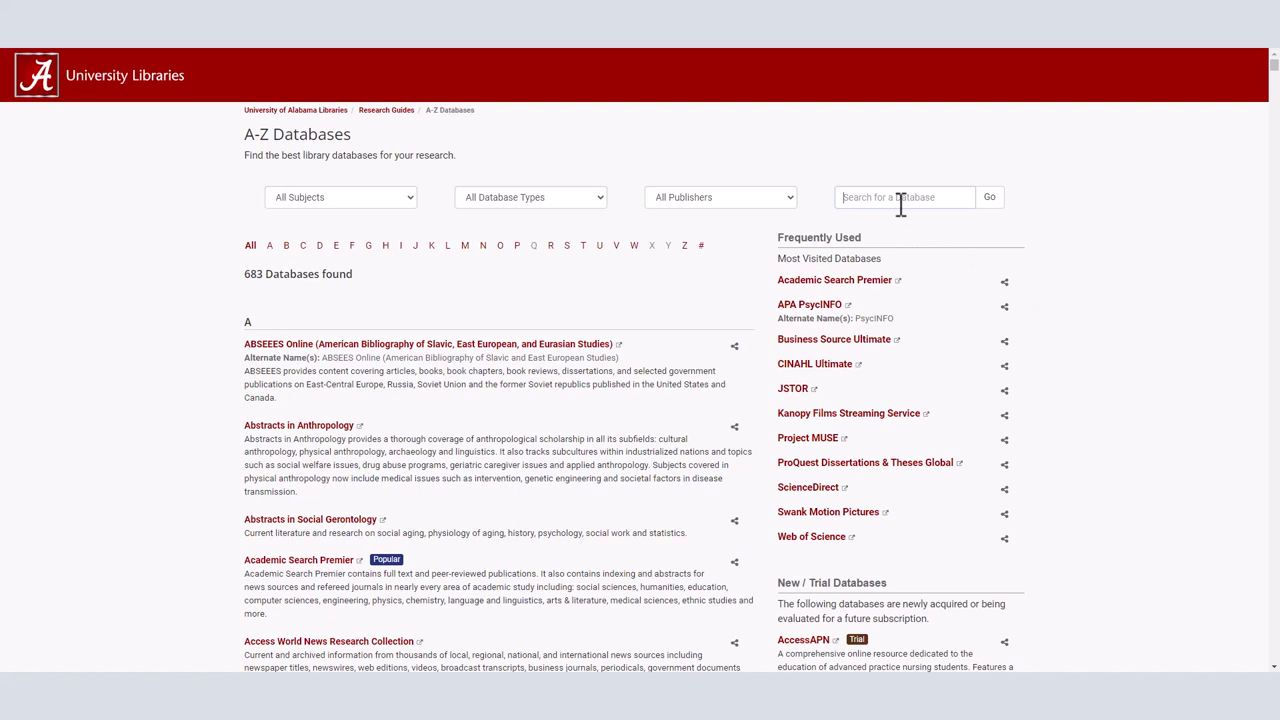
{"action": "type", "text": "vivv"}
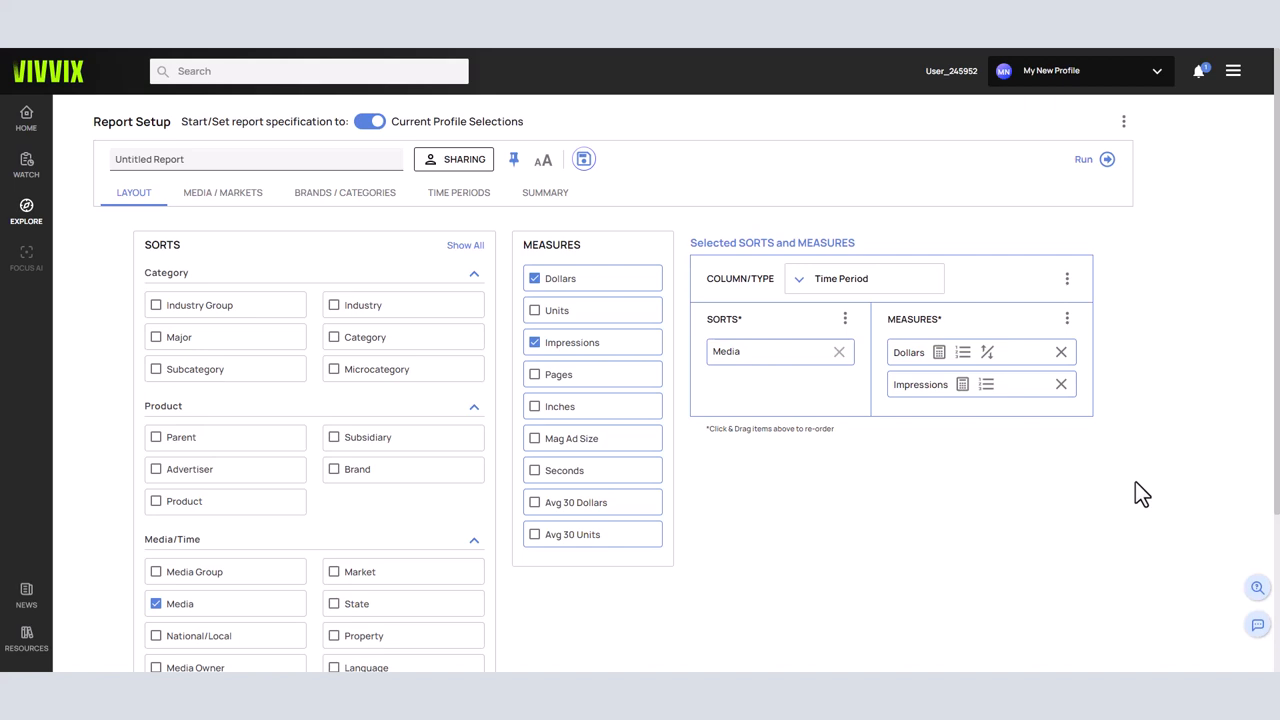
{"action": "mouse_move", "coordinate": [242, 216]}
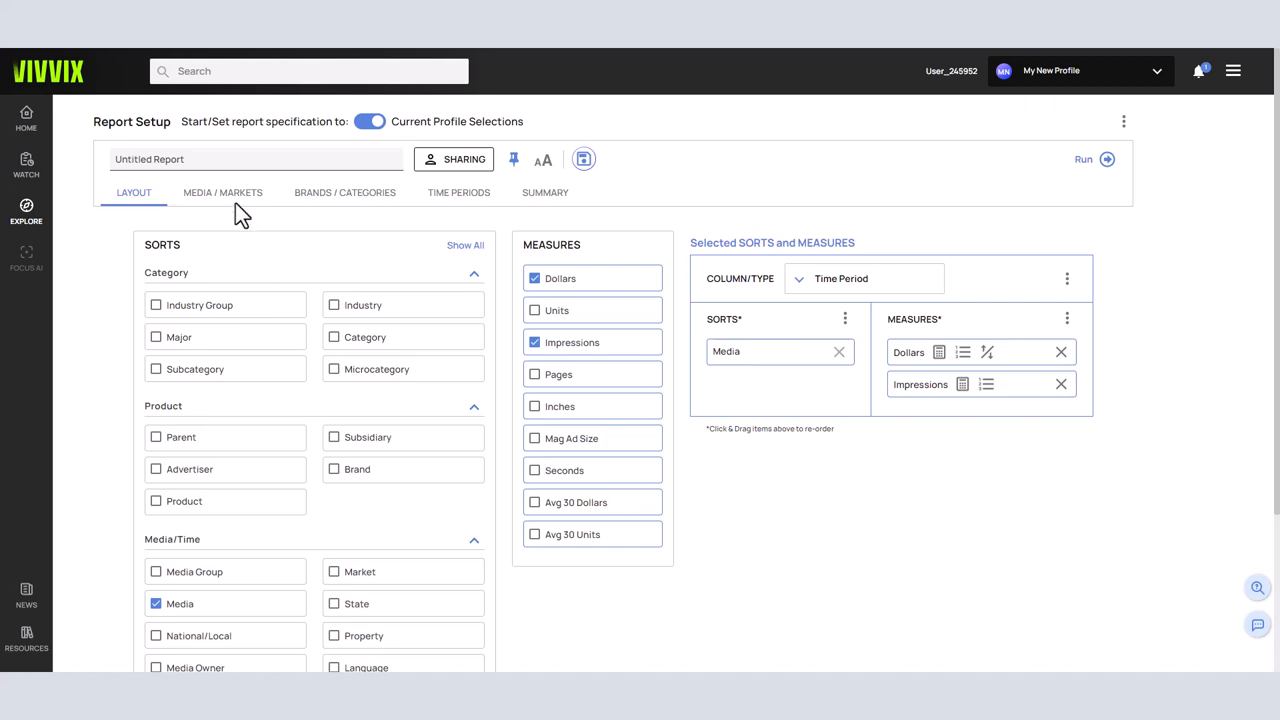
Expand the TV and Radio media subtypes in the Media/Markets settings
{"action": "left_click", "coordinate": [222, 192]}
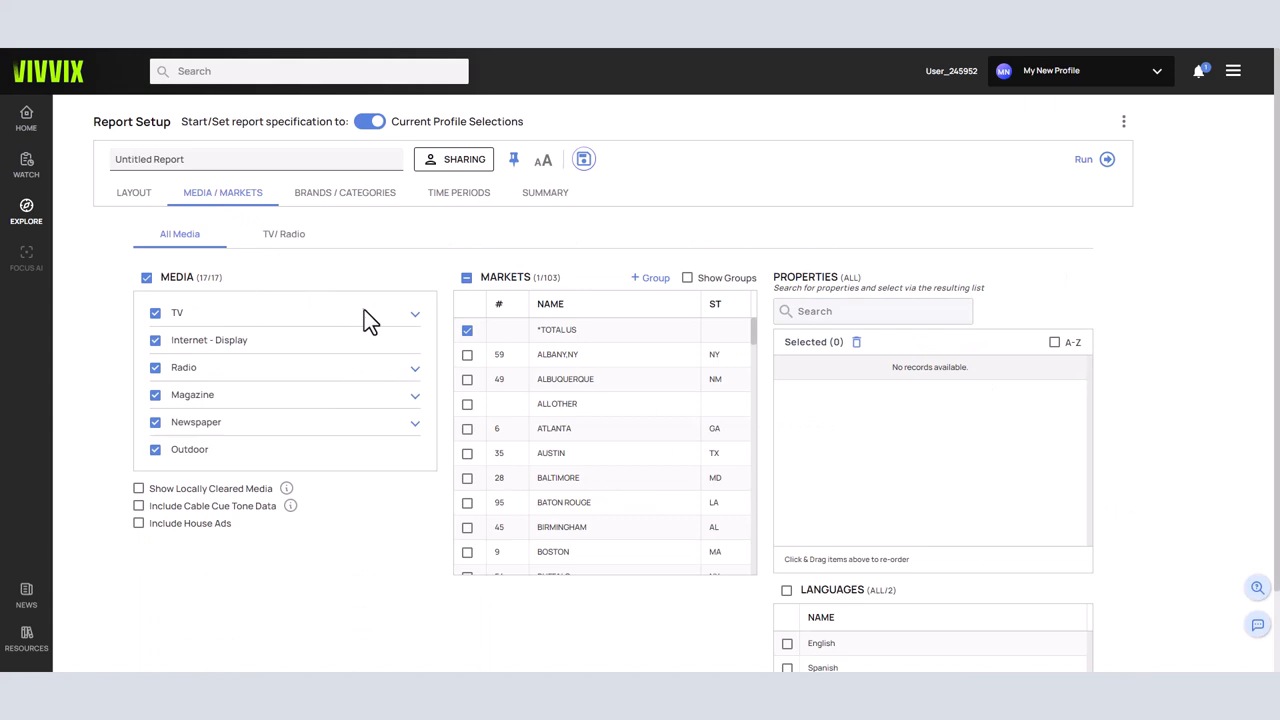
{"action": "mouse_move", "coordinate": [414, 324]}
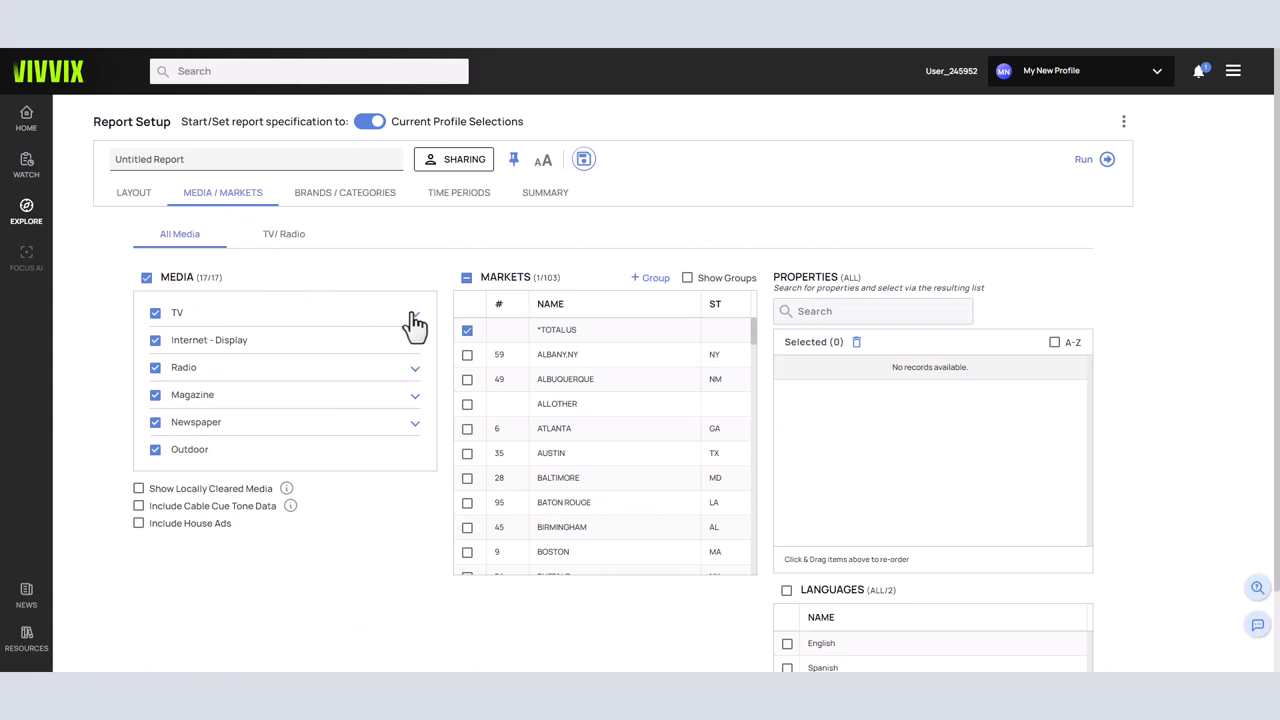
{"action": "left_click", "coordinate": [414, 312]}
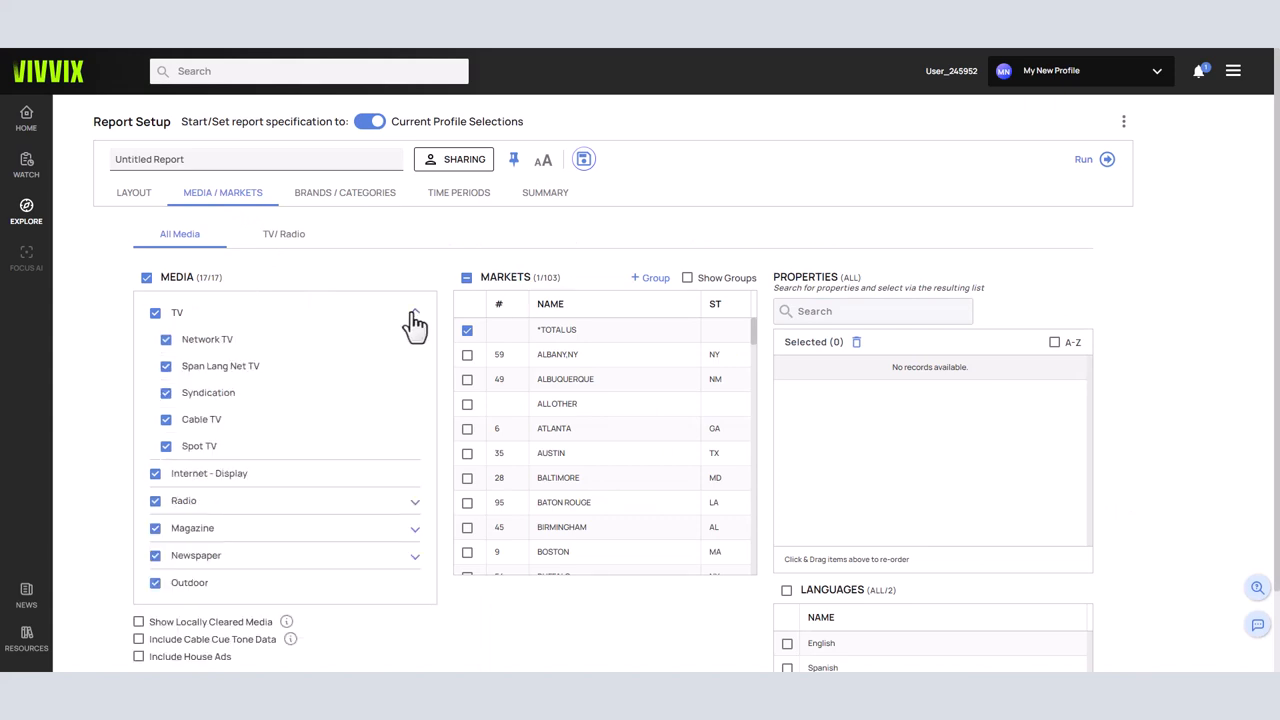
{"action": "left_click", "coordinate": [414, 500]}
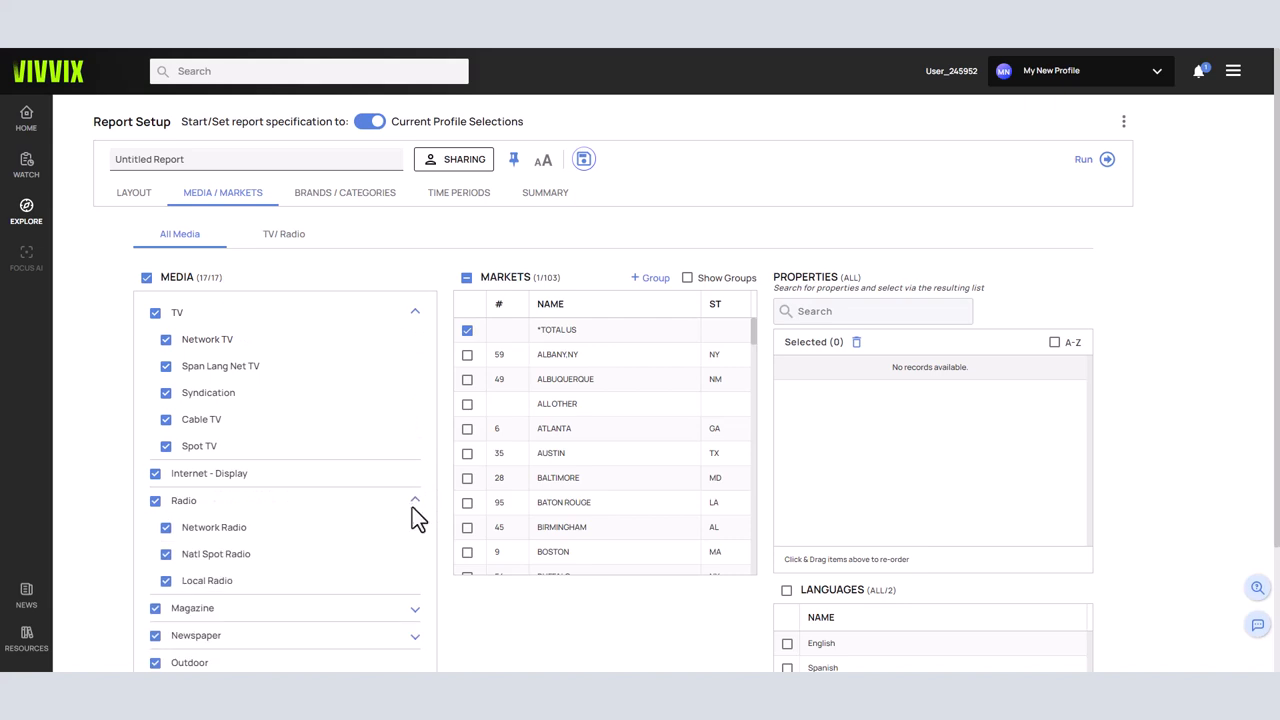
{"action": "scroll", "scroll_direction": "down", "scroll_amount": 3}
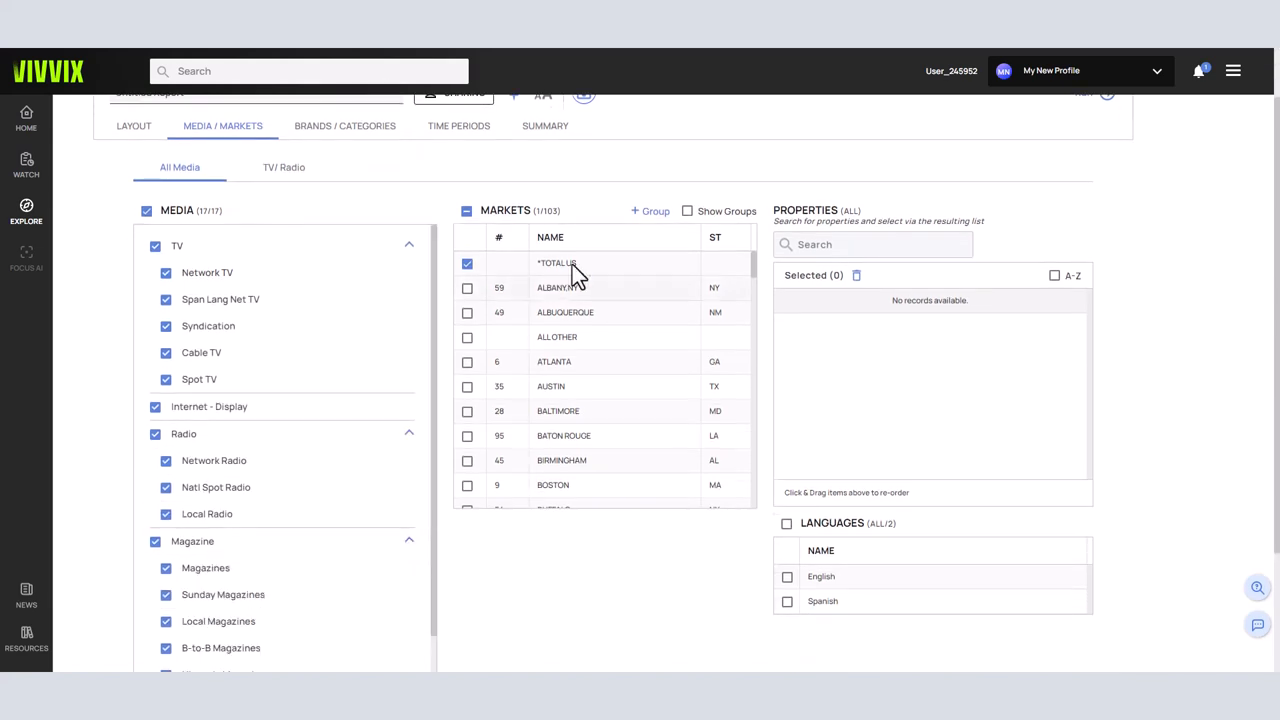
{"action": "scroll", "scroll_direction": "down", "scroll_amount": 3}
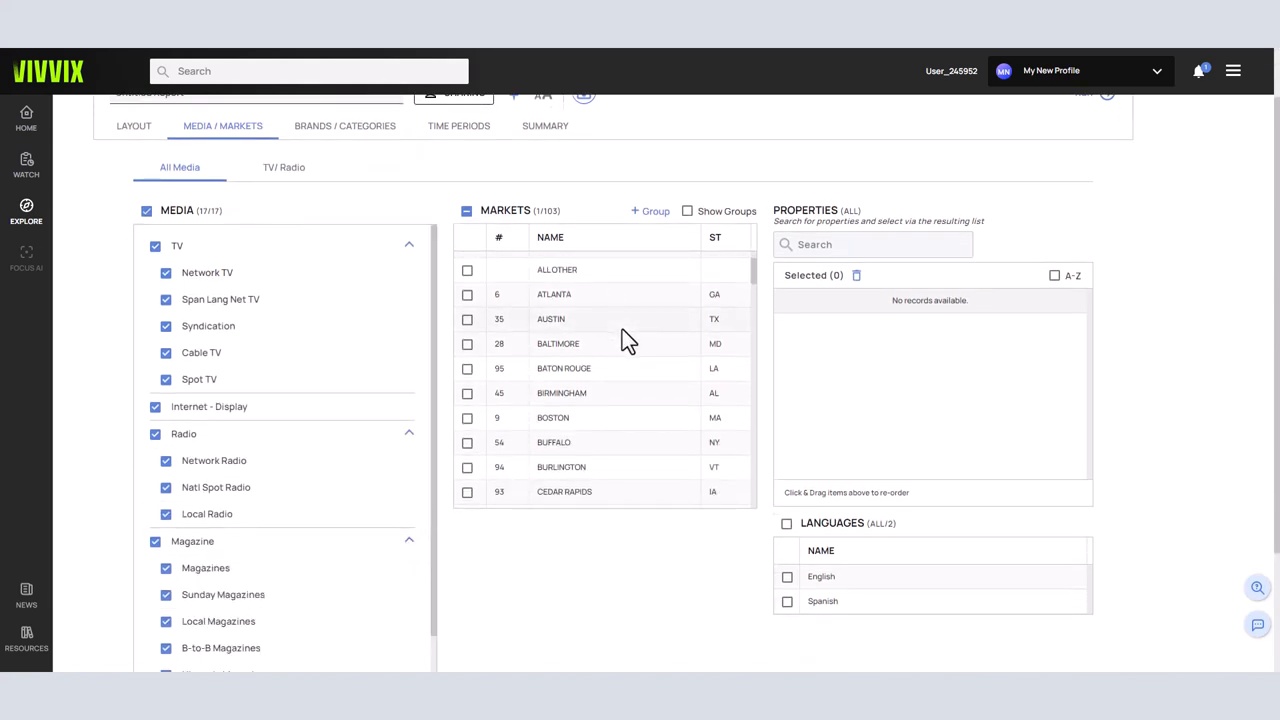
{"action": "scroll", "scroll_direction": "down", "scroll_amount": 3}
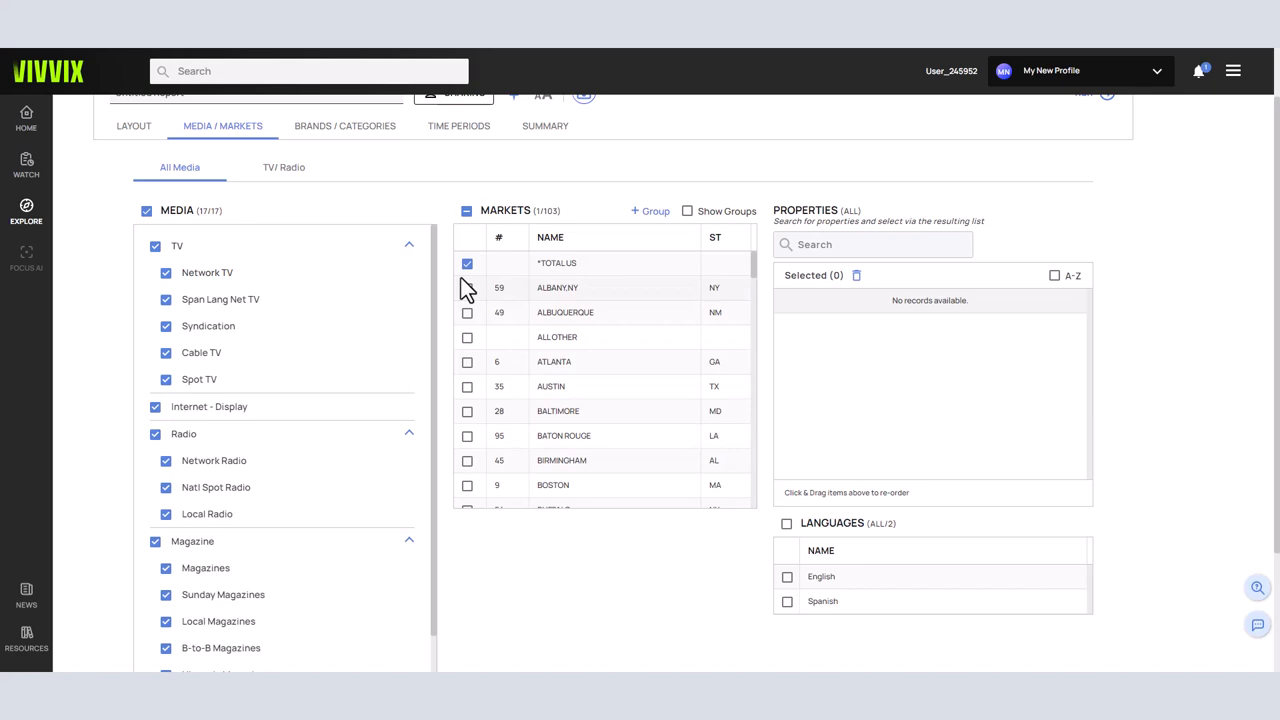
Keep only Total US as market and uncheck unwanted TV and other media subtypes, leaving 11 of 17
{"action": "left_click", "coordinate": [468, 360]}
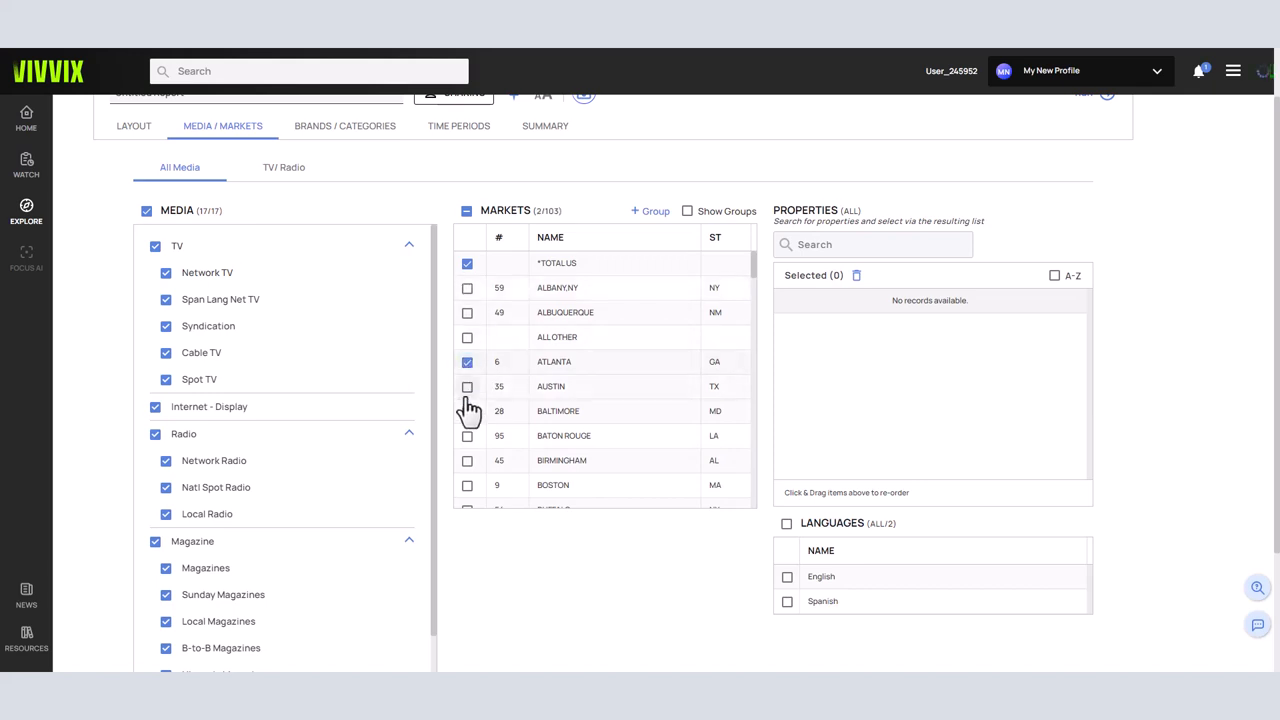
{"action": "left_click", "coordinate": [468, 412]}
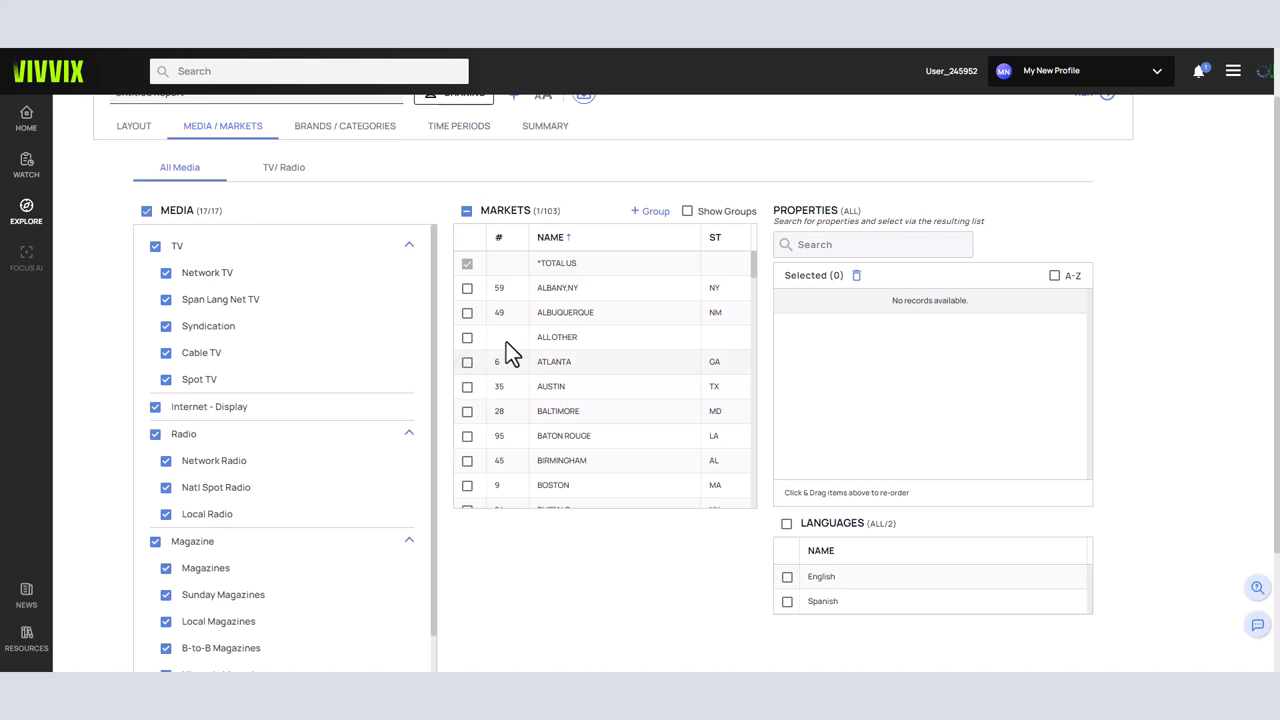
{"action": "left_click", "coordinate": [468, 264]}
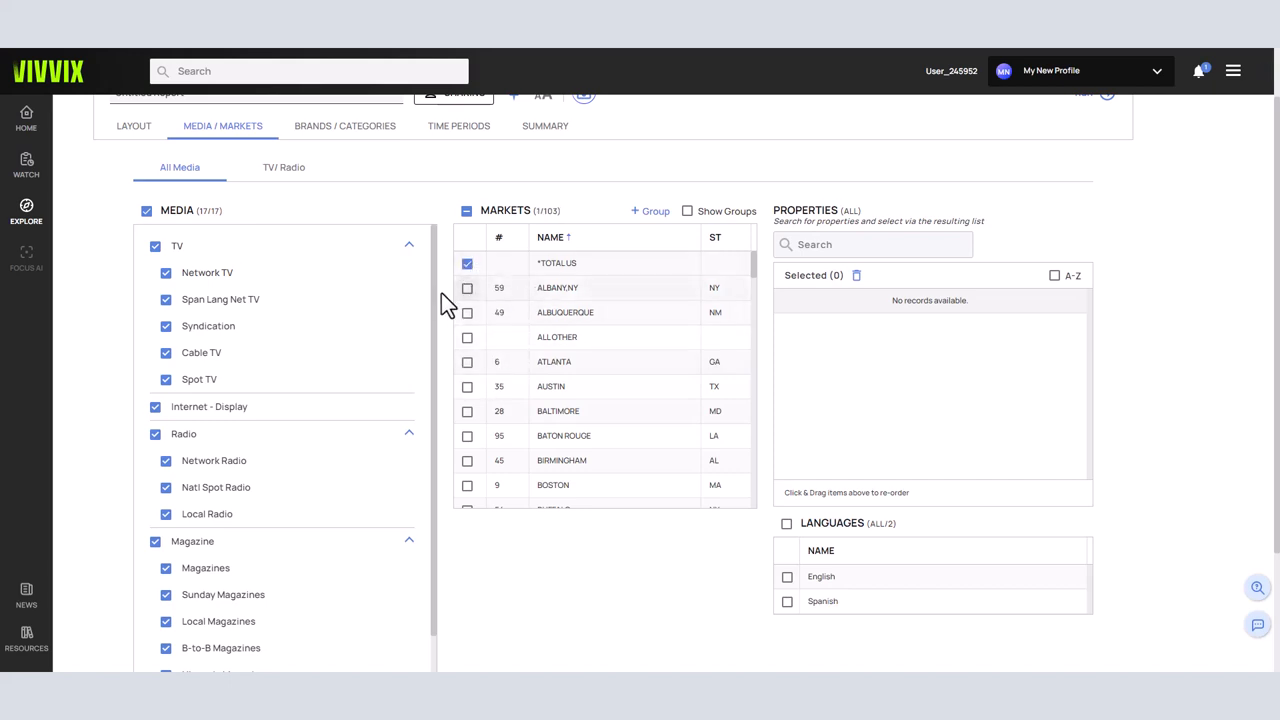
{"action": "mouse_move", "coordinate": [262, 288]}
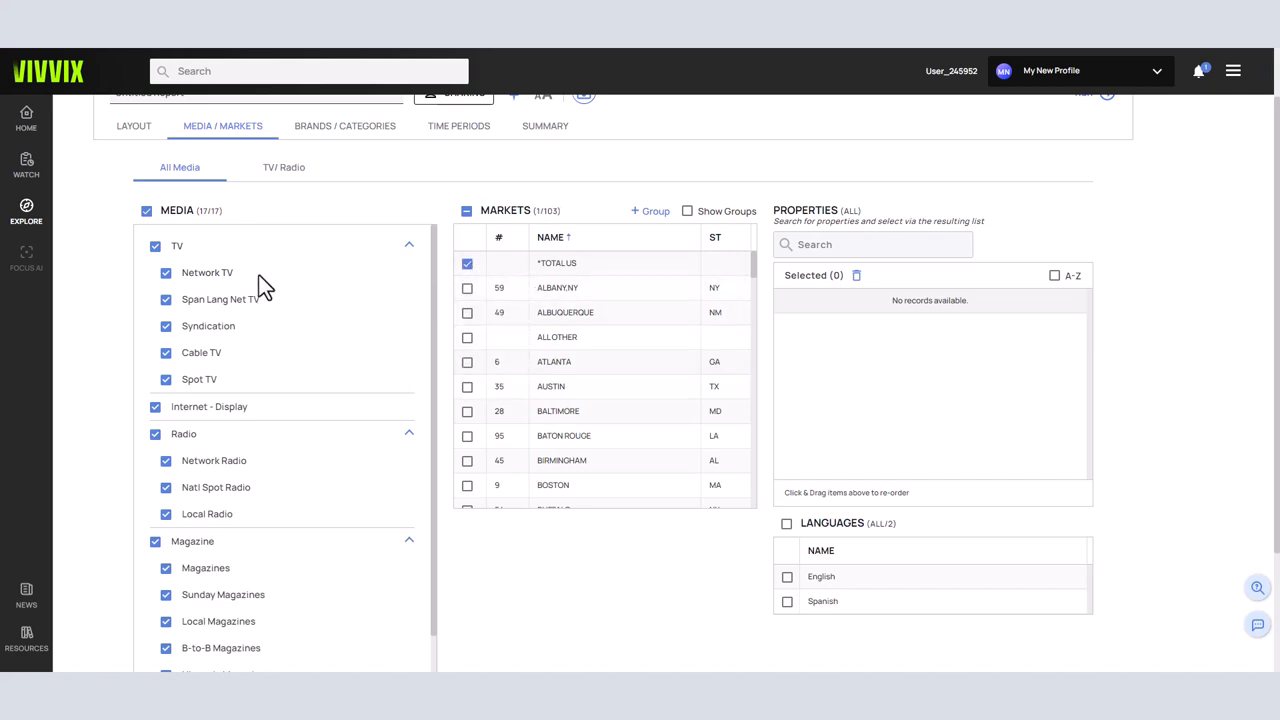
{"action": "left_click", "coordinate": [166, 300]}
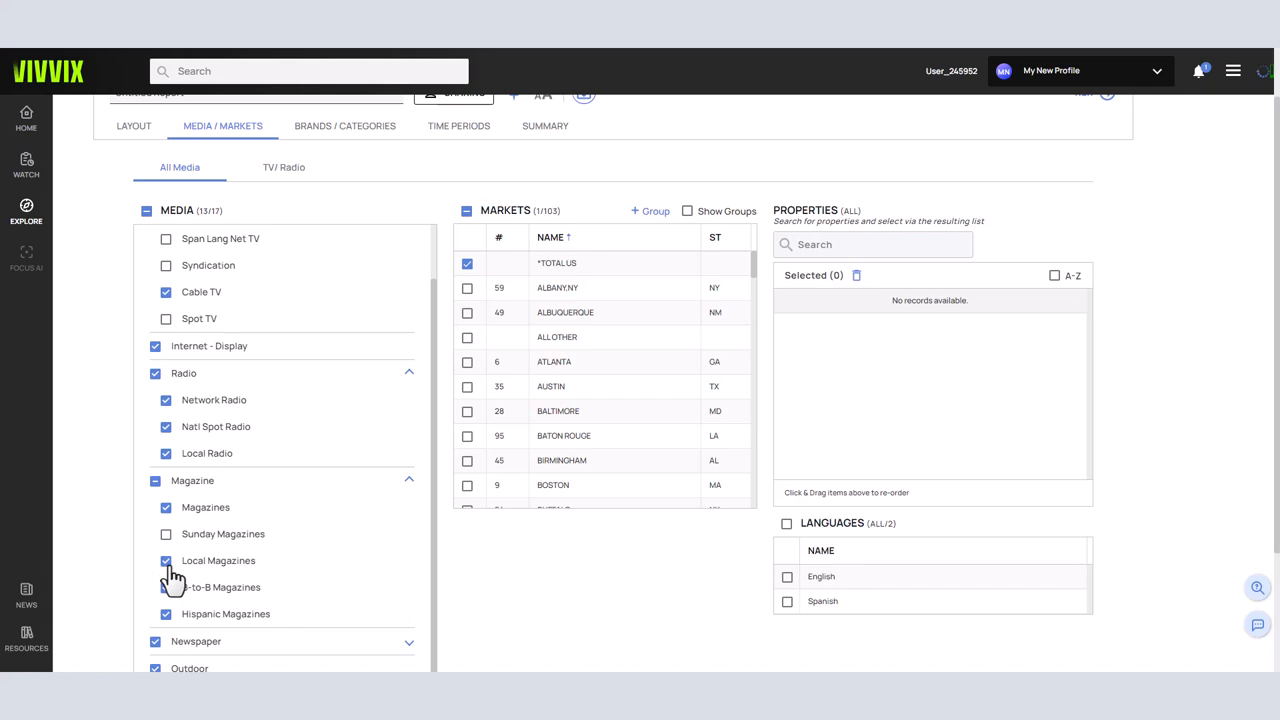
{"action": "scroll", "scroll_direction": "down", "scroll_amount": 3}
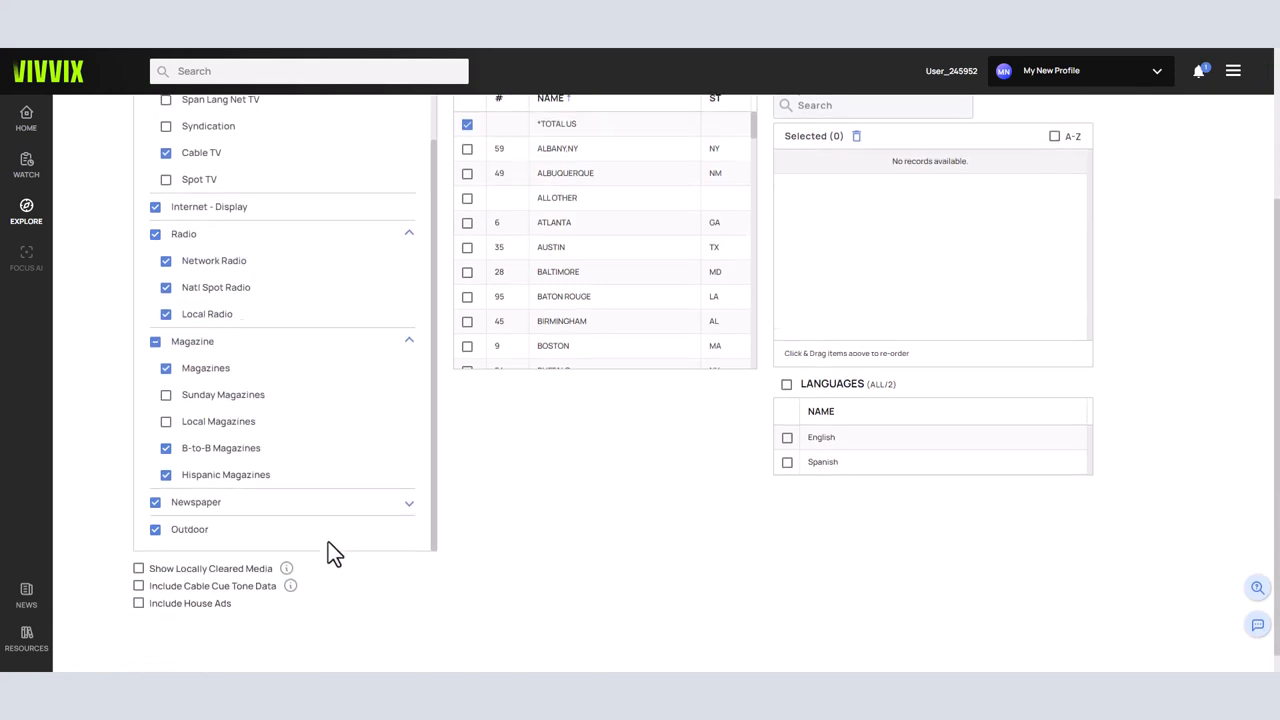
{"action": "left_click", "coordinate": [408, 502]}
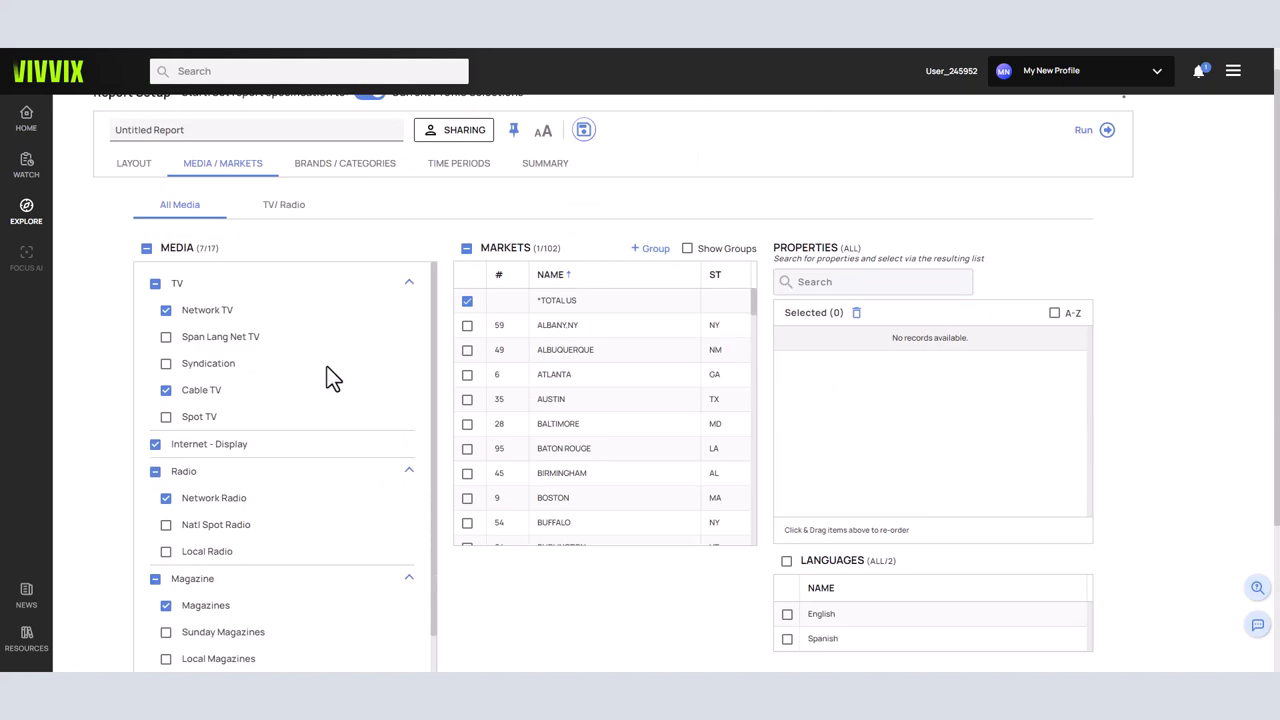
{"action": "mouse_move", "coordinate": [360, 240]}
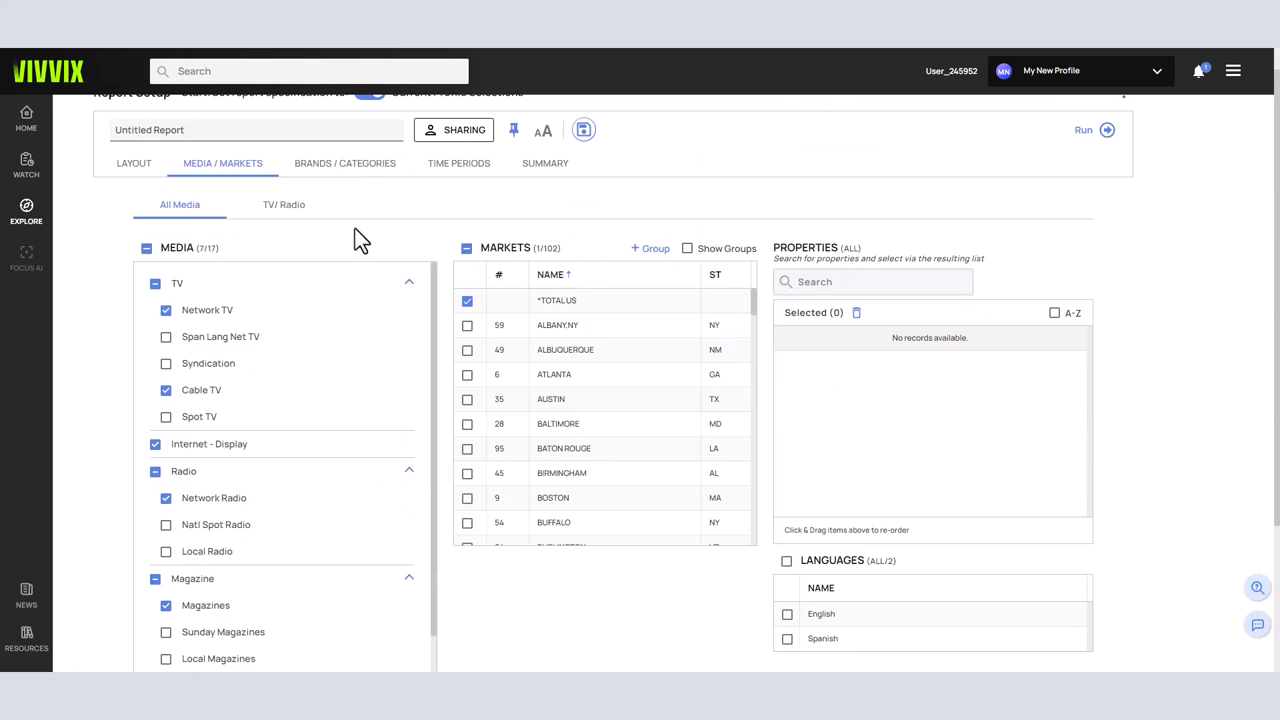
Clear the previously selected Peloton brand and search brands for 'pizza hut'
{"action": "left_click", "coordinate": [344, 164]}
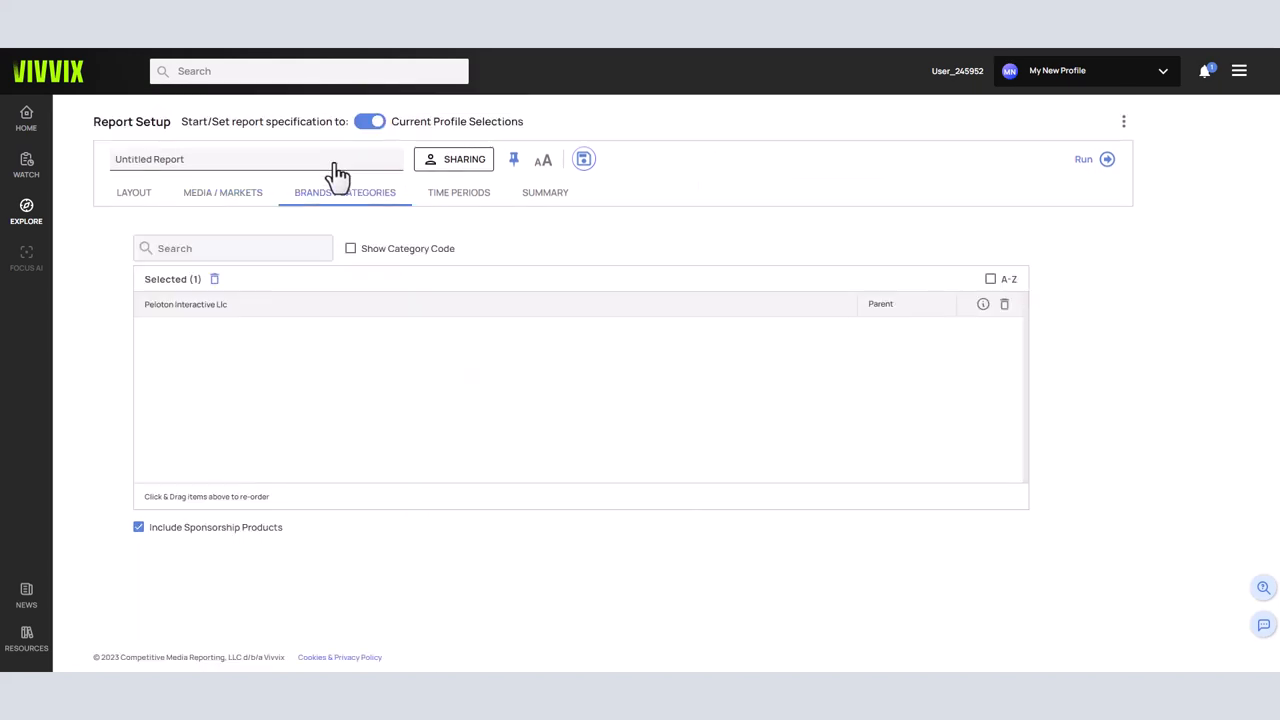
{"action": "left_click", "coordinate": [1004, 304]}
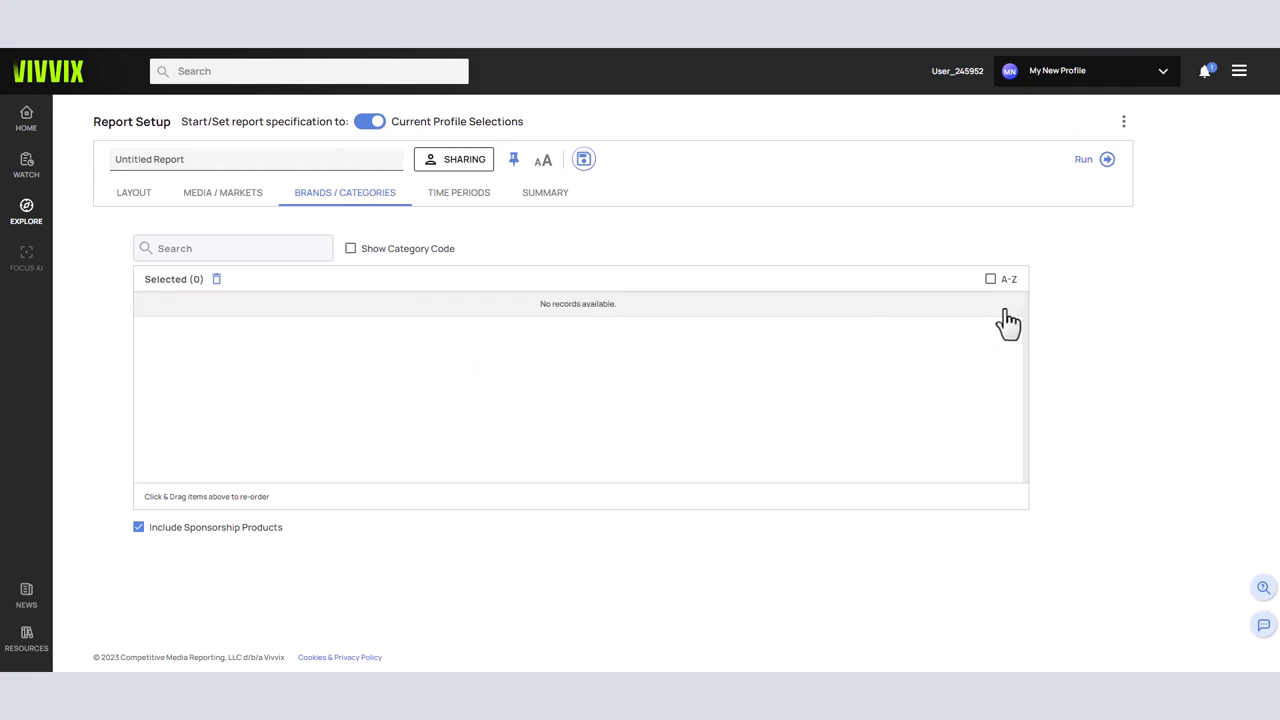
{"action": "left_click", "coordinate": [232, 248]}
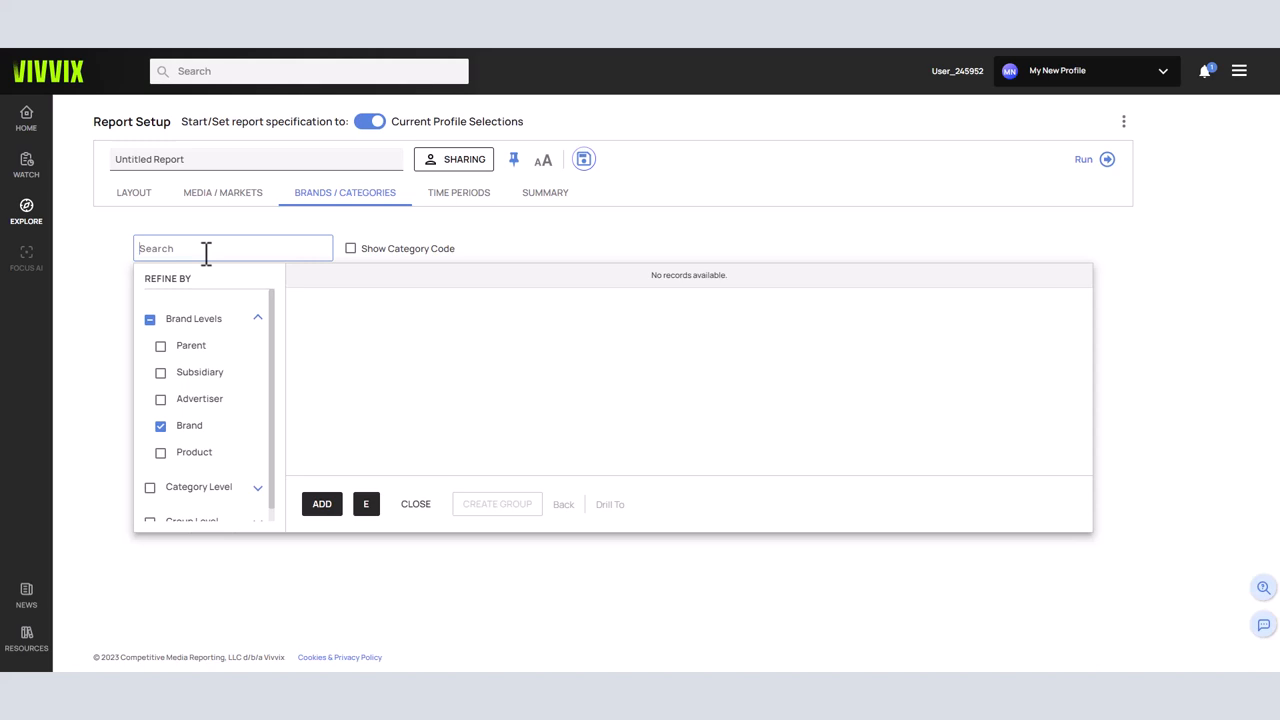
{"action": "type", "text": "pizza hu"}
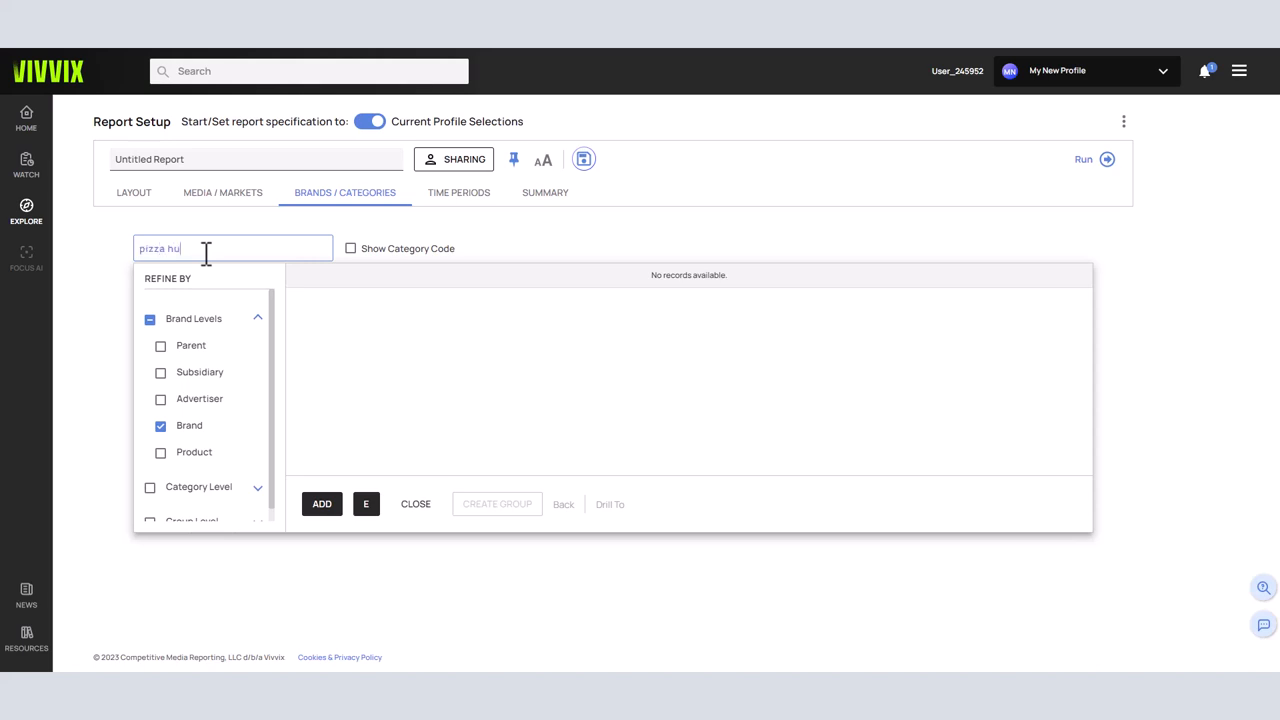
{"action": "type", "text": "t"}
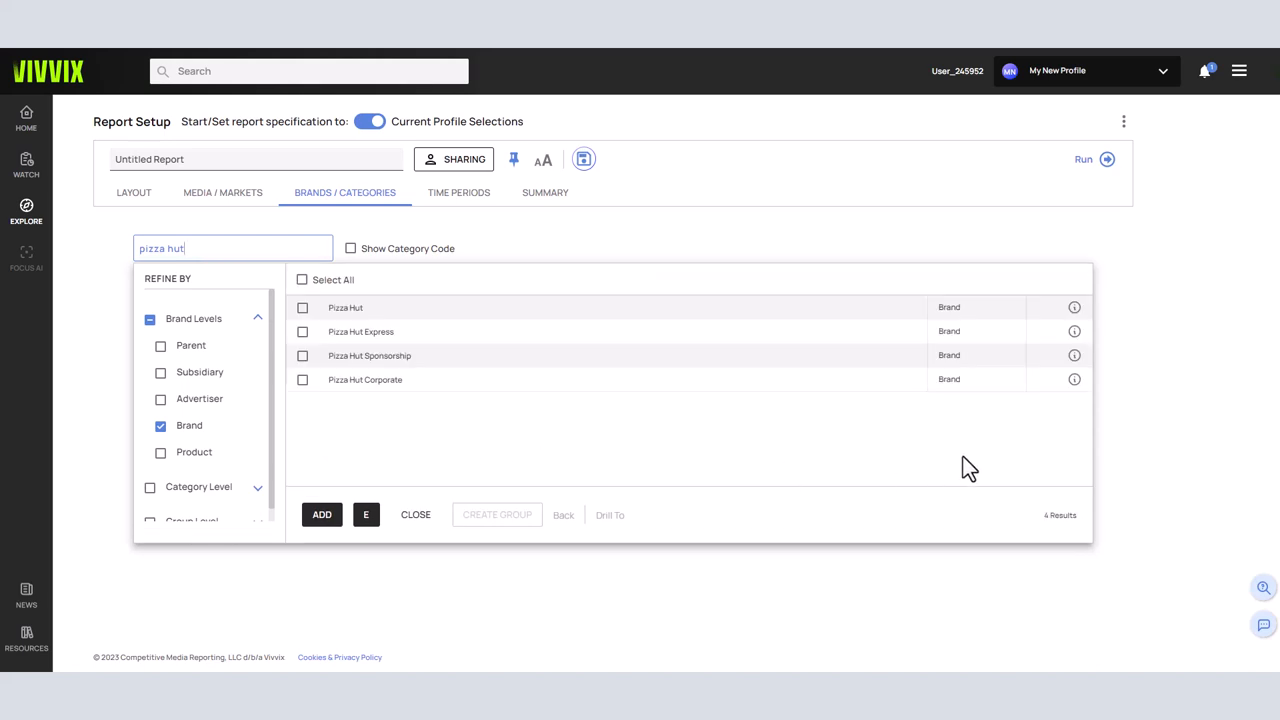
{"action": "mouse_move", "coordinate": [1144, 344]}
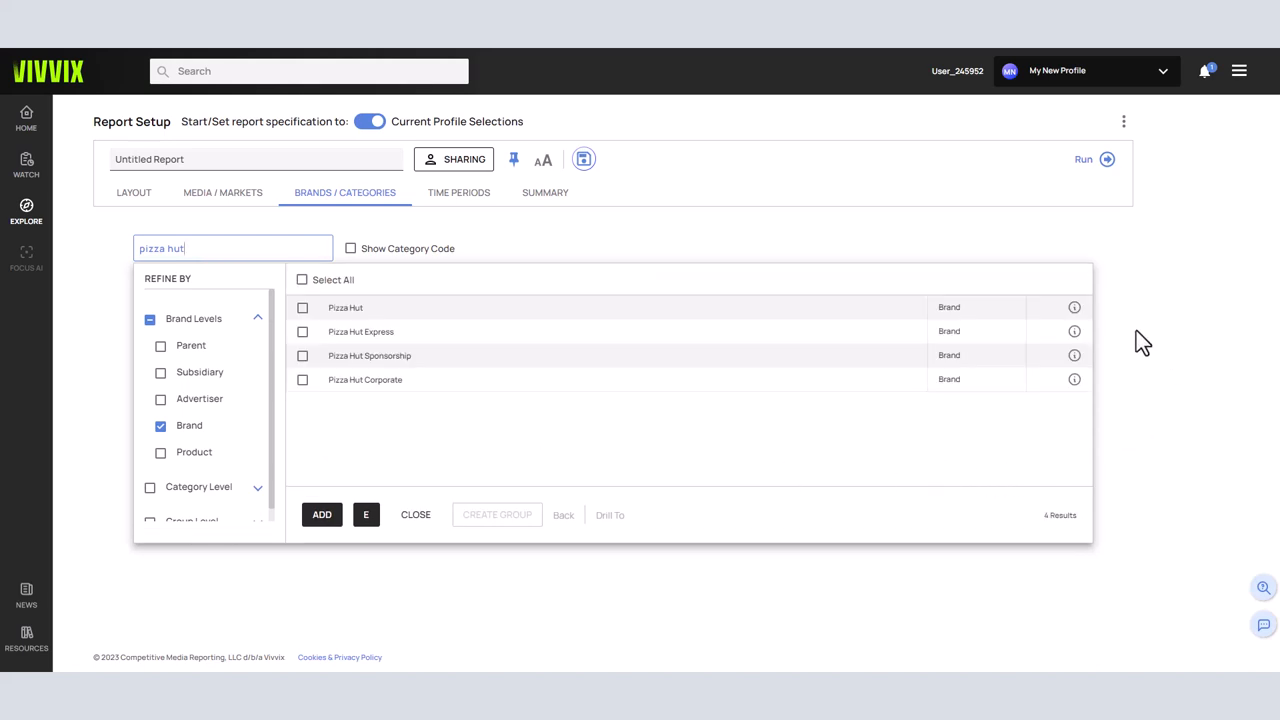
{"action": "left_click", "coordinate": [1074, 308]}
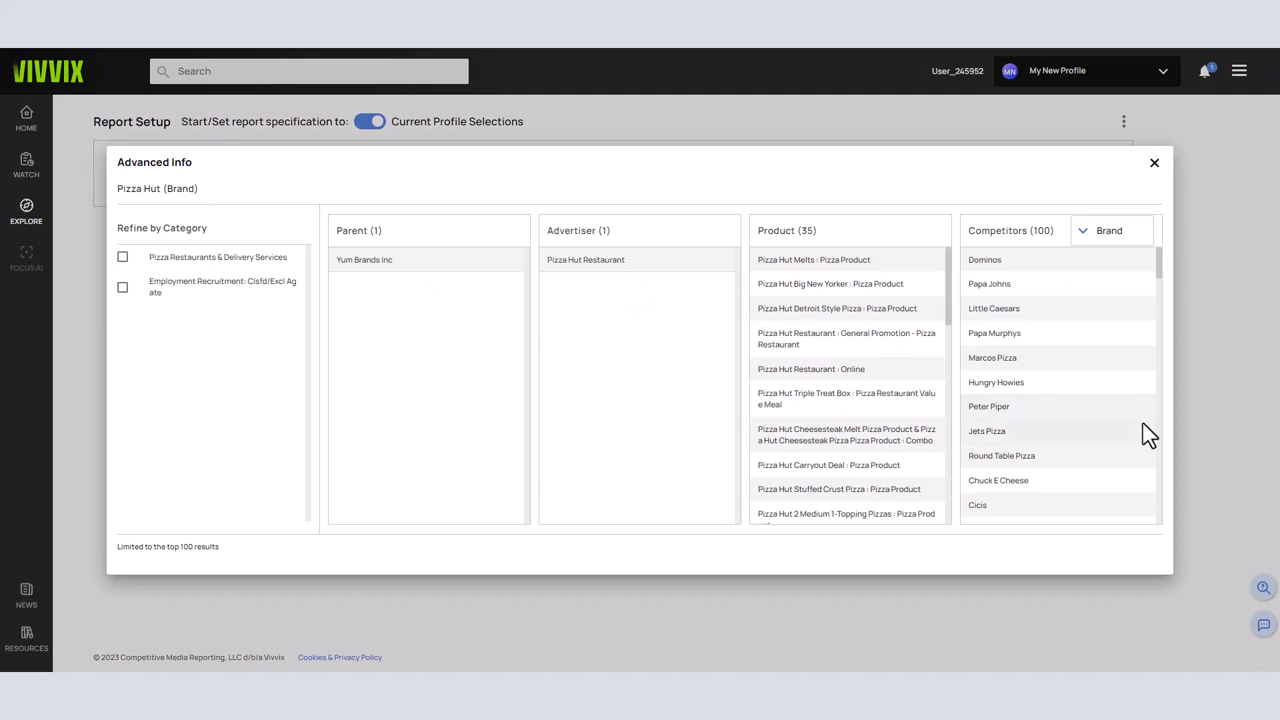
{"action": "mouse_move", "coordinate": [1114, 518]}
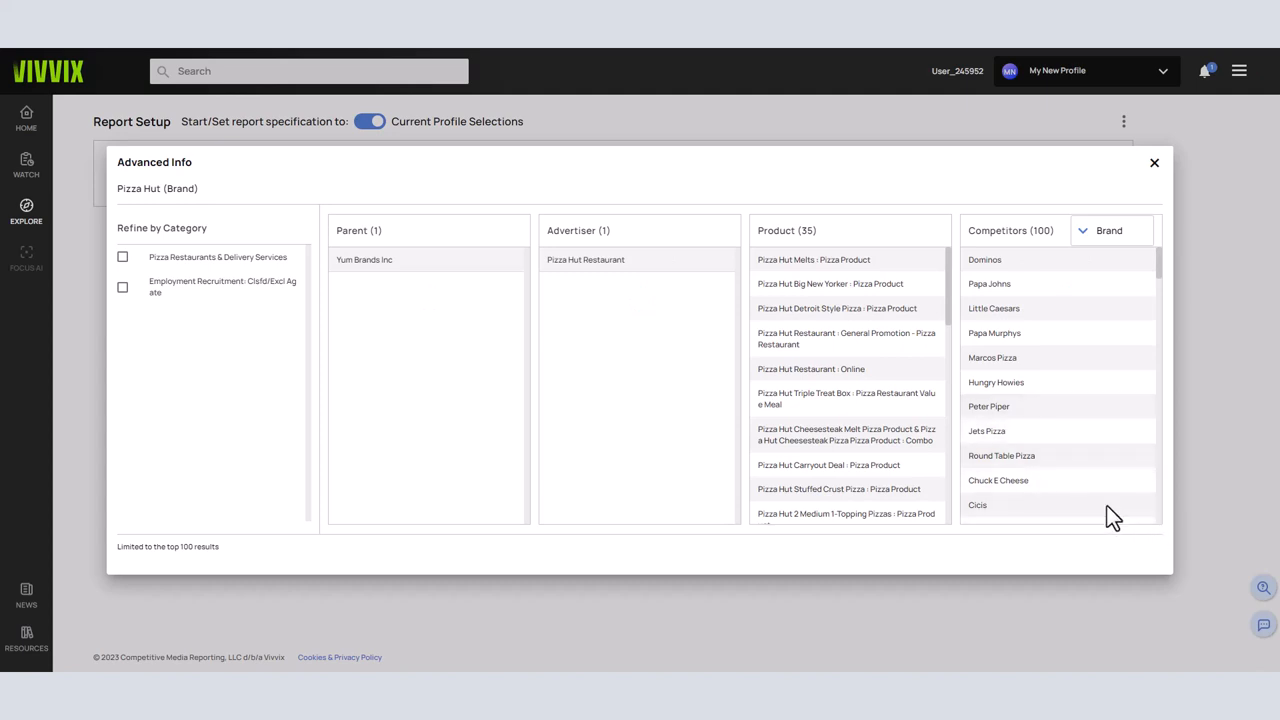
{"action": "mouse_move", "coordinate": [1150, 448]}
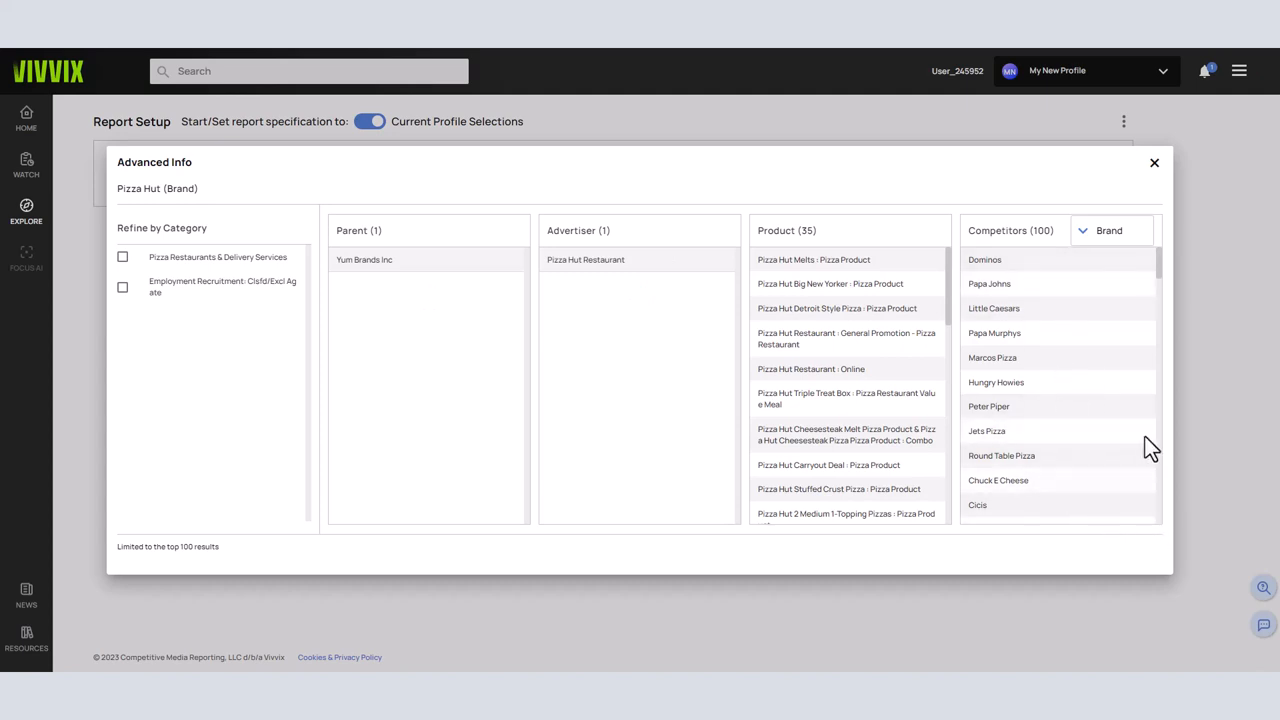
{"action": "mouse_move", "coordinate": [1154, 164]}
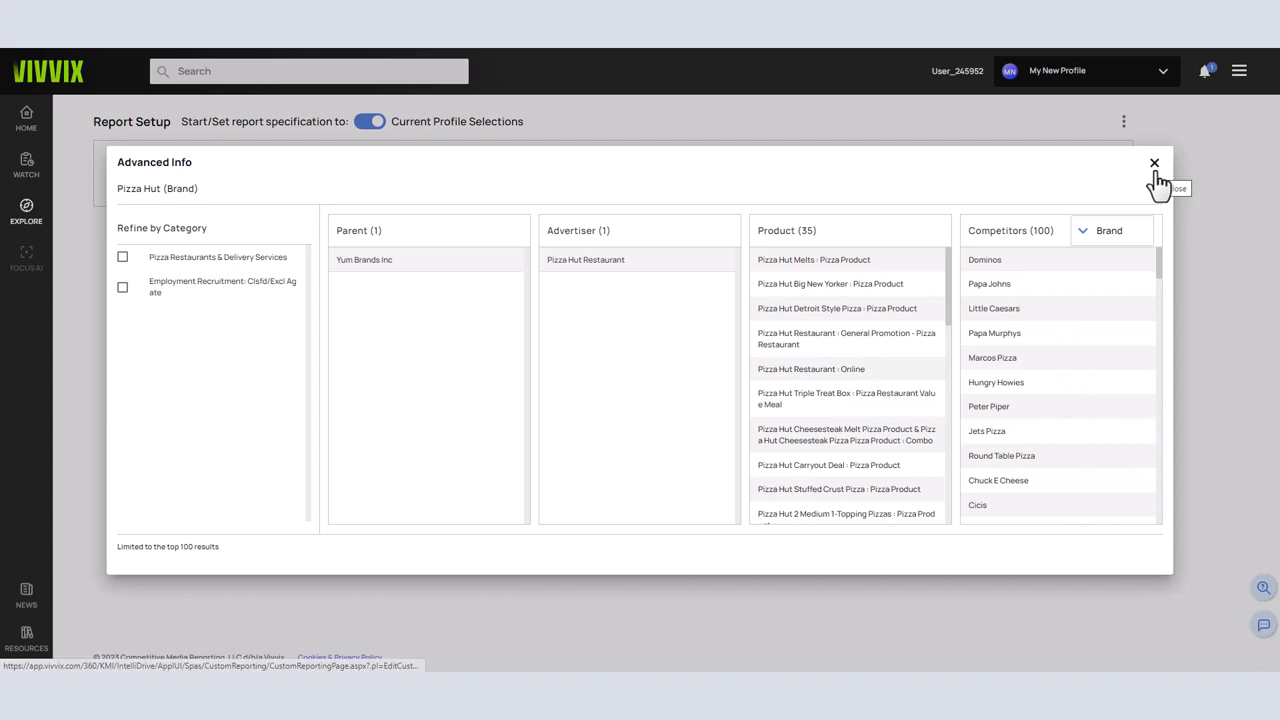
{"action": "left_click", "coordinate": [1154, 164]}
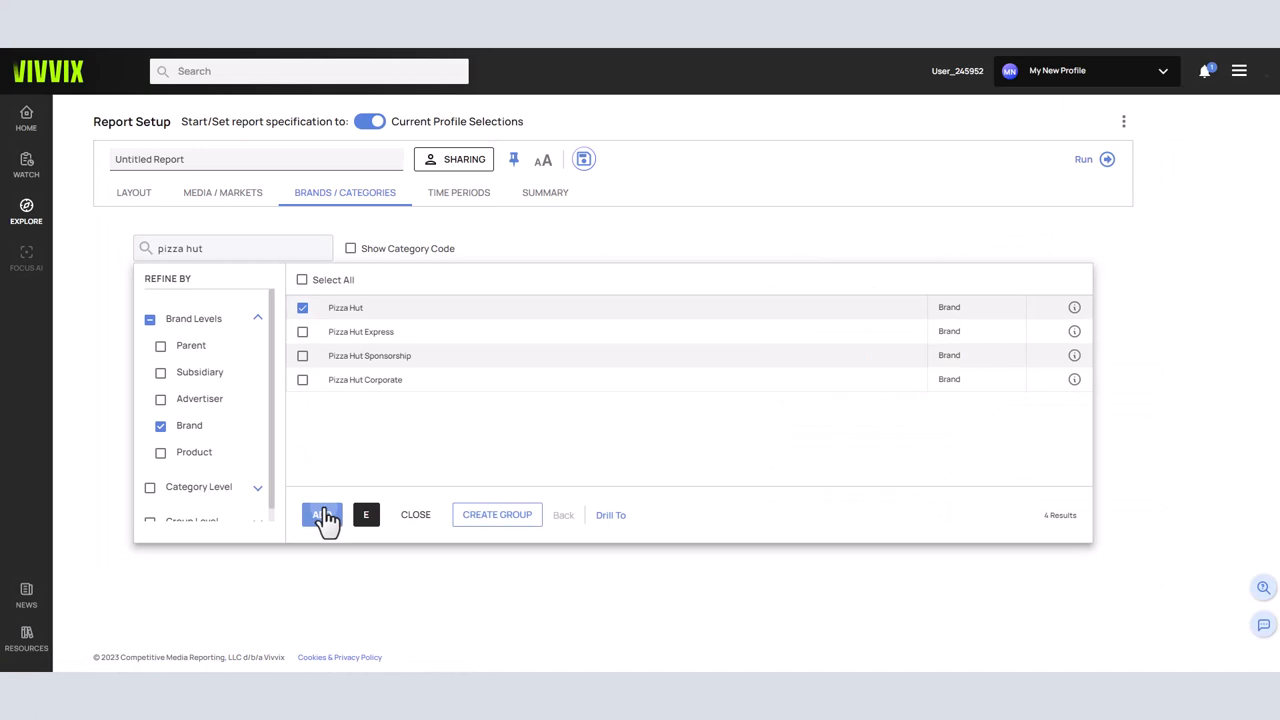
Add the checked Pizza Hut brand, then replace the brand search with 'dominos'
{"action": "left_click", "coordinate": [322, 514]}
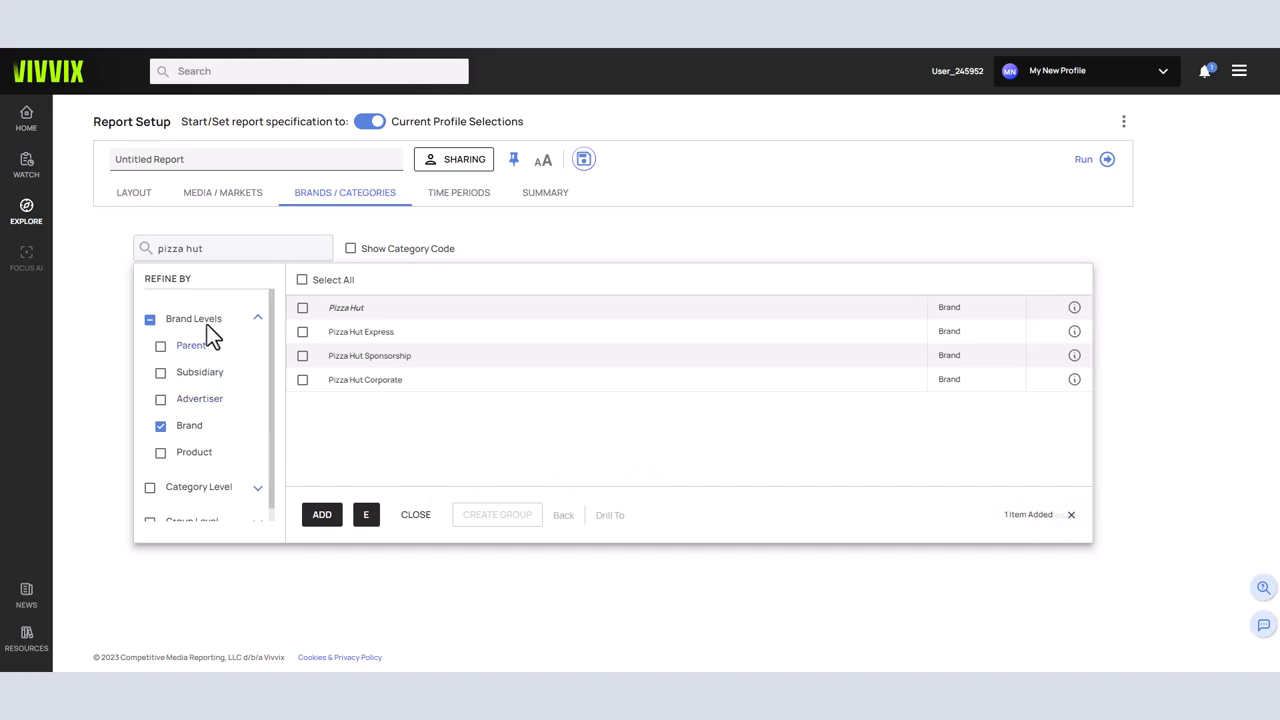
{"action": "double_click", "coordinate": [200, 248]}
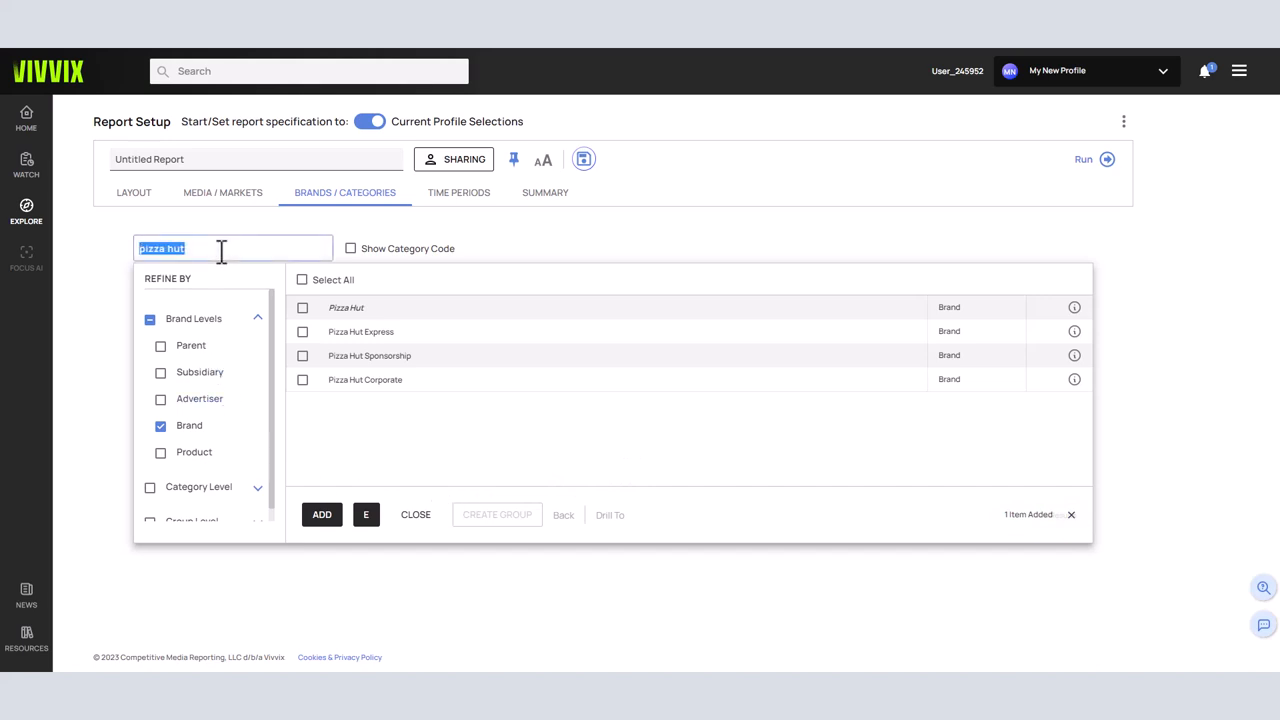
{"action": "type", "text": "dominos"}
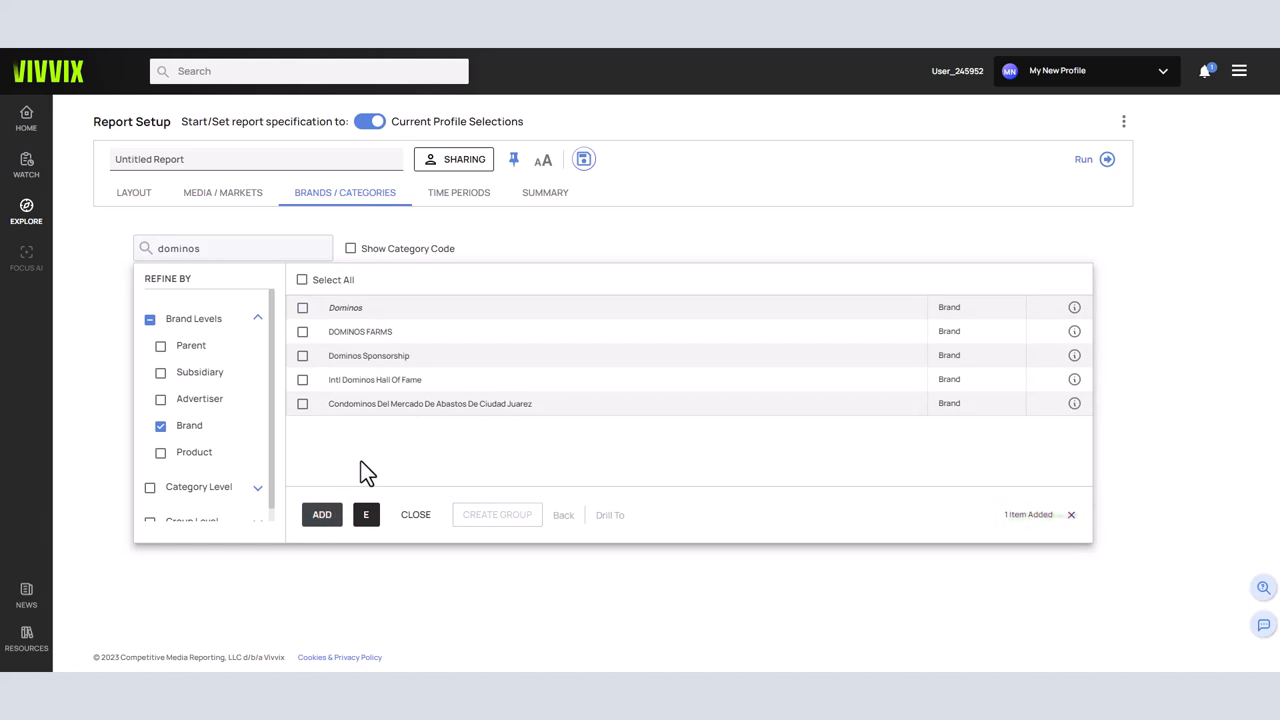
{"action": "mouse_move", "coordinate": [352, 410]}
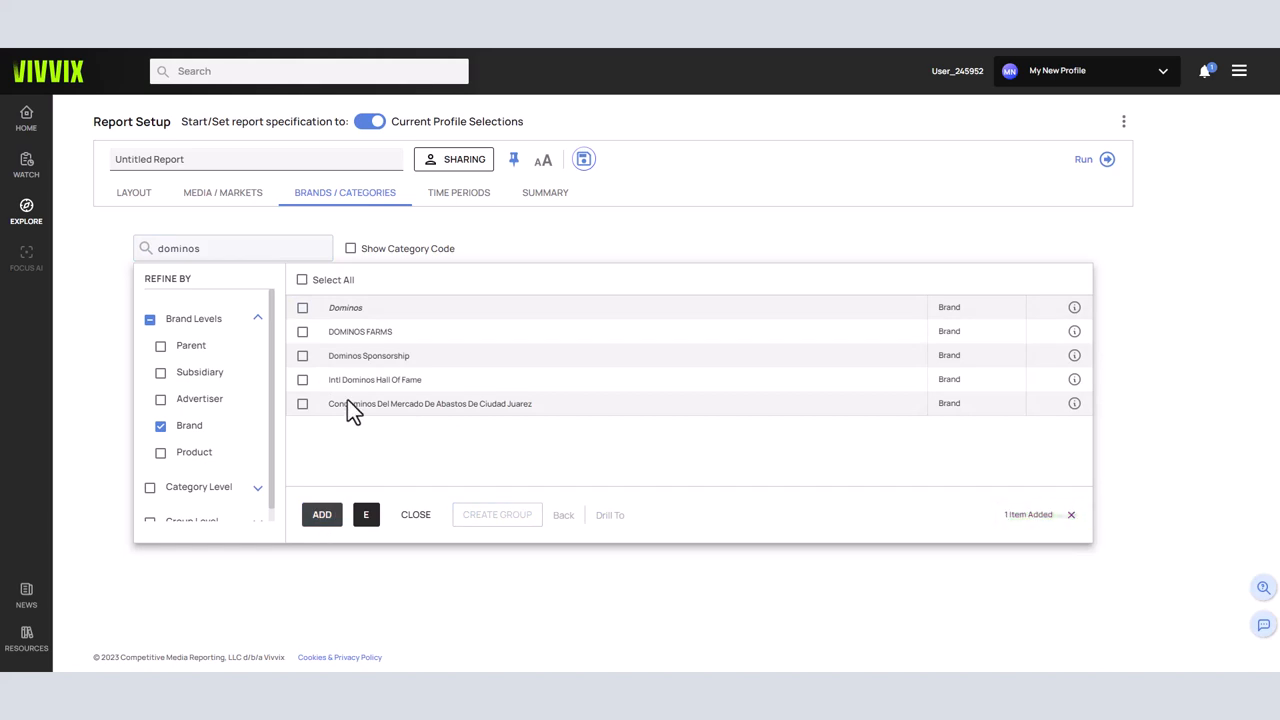
Select Dominos and drill to Category to list its three categories
{"action": "left_click", "coordinate": [302, 308]}
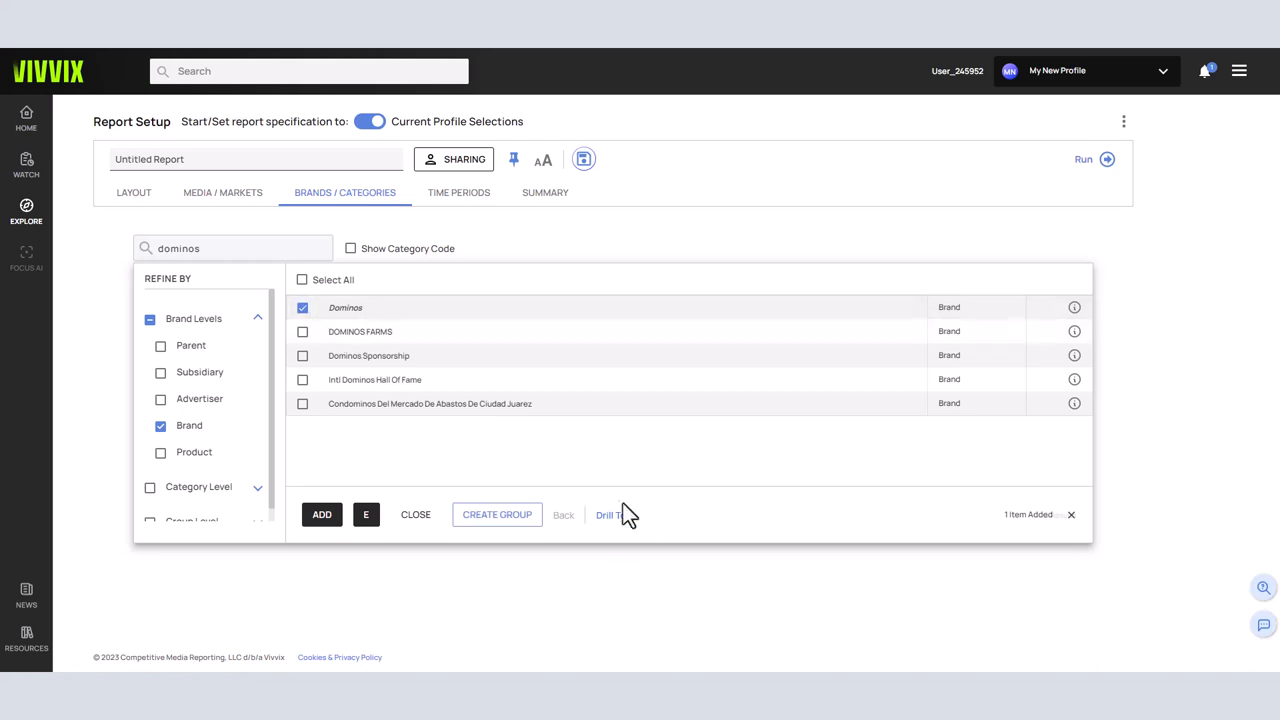
{"action": "left_click", "coordinate": [608, 516]}
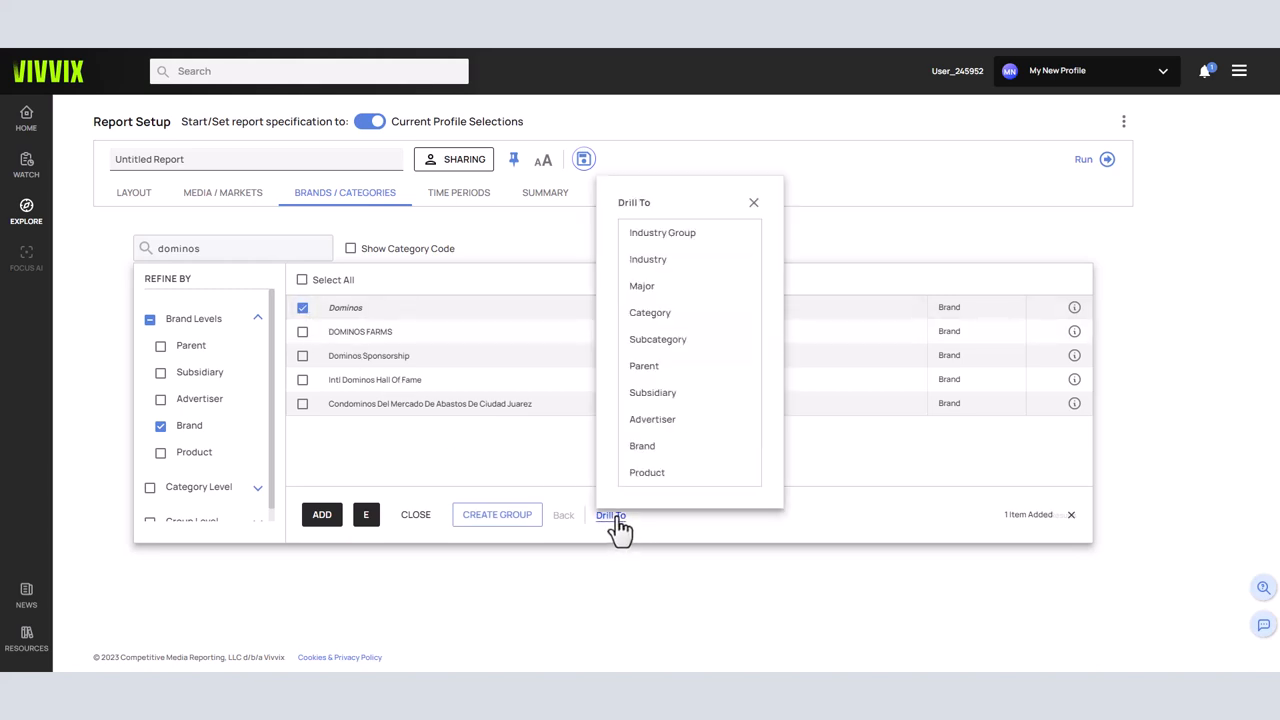
{"action": "mouse_move", "coordinate": [648, 260]}
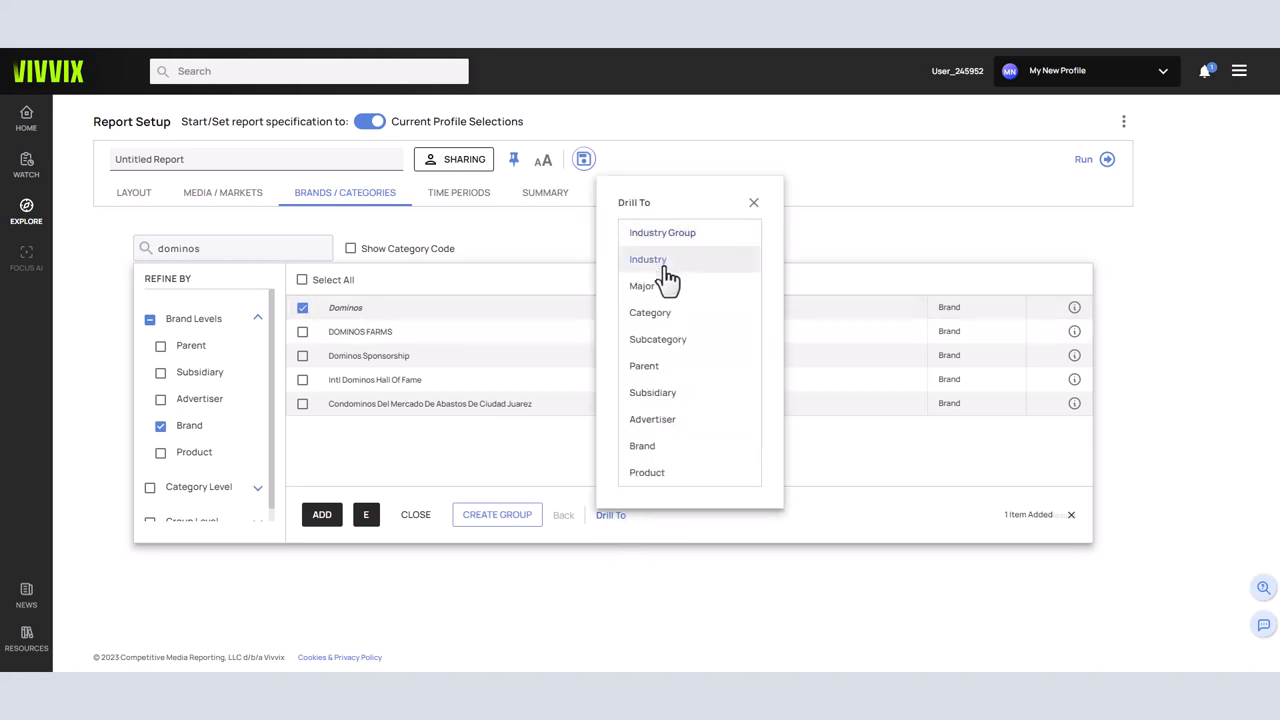
{"action": "mouse_move", "coordinate": [664, 392]}
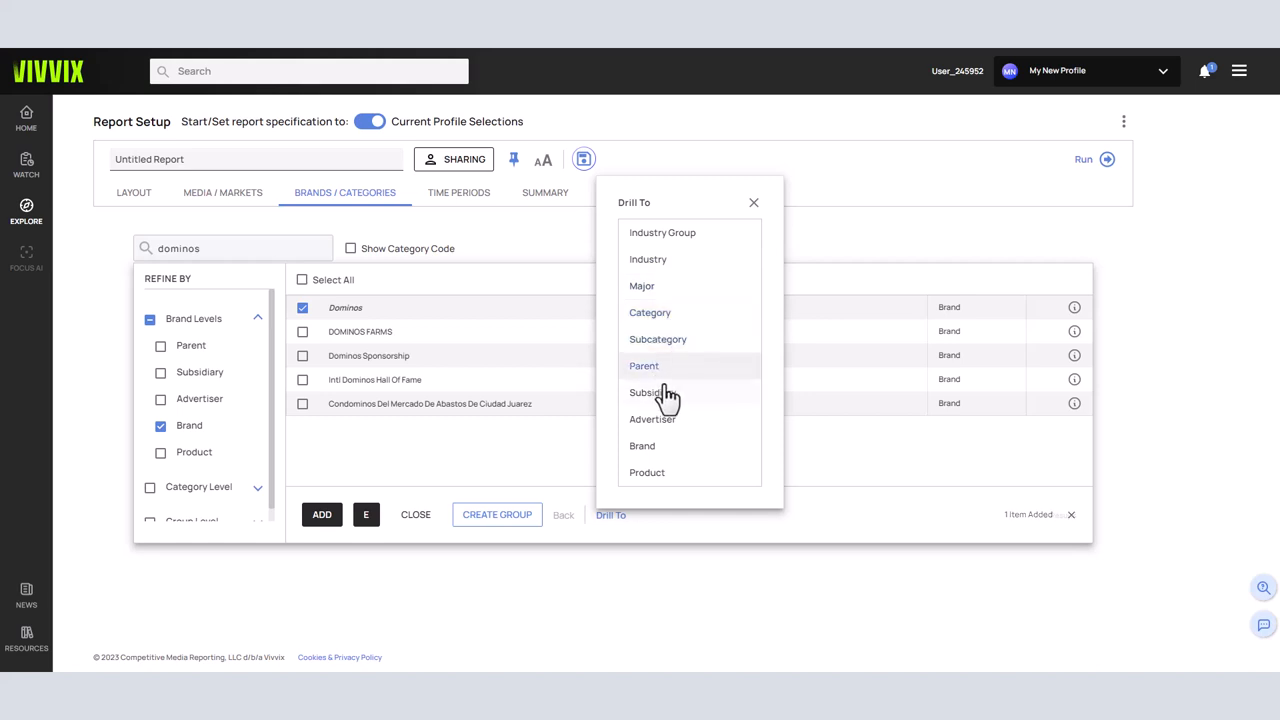
{"action": "left_click", "coordinate": [642, 444]}
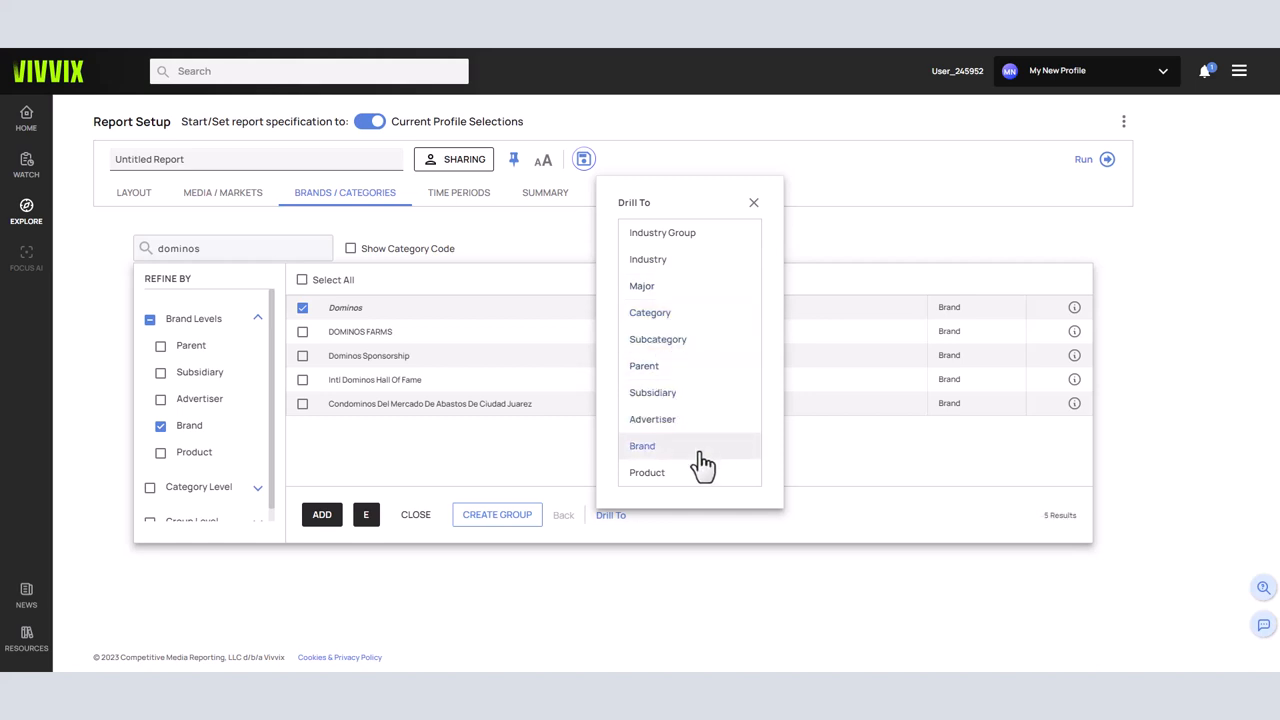
{"action": "mouse_move", "coordinate": [716, 480]}
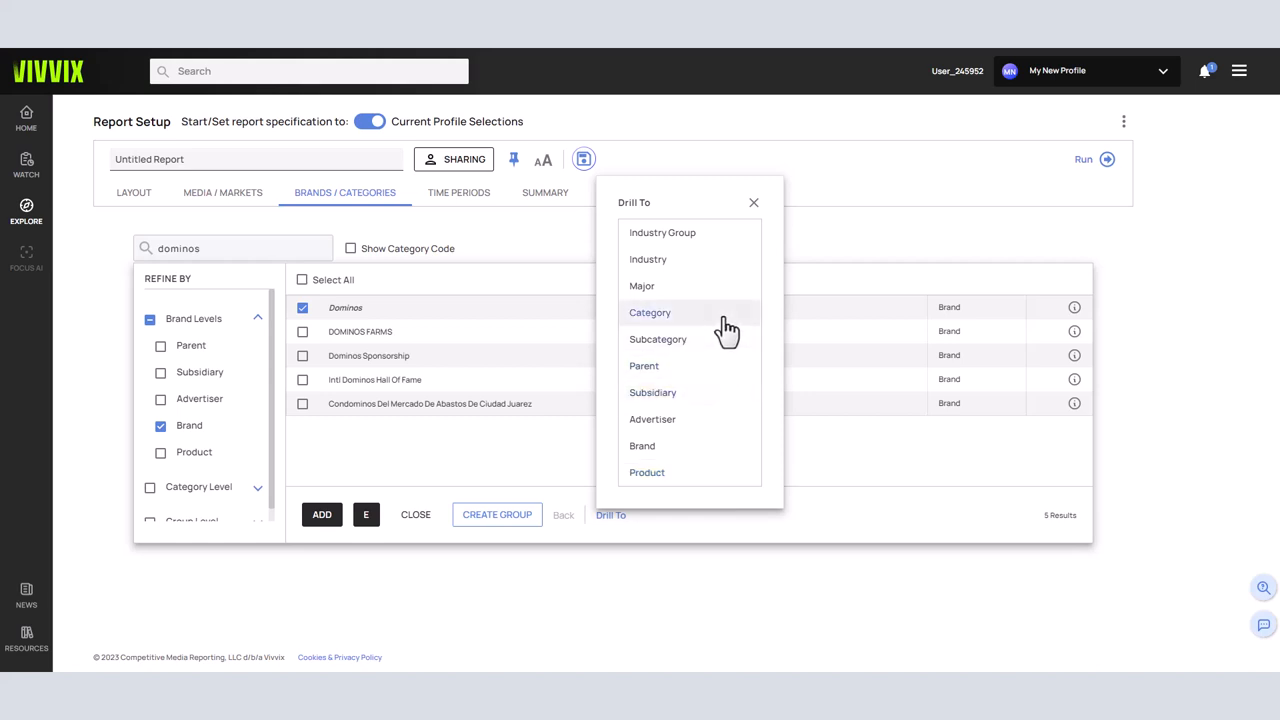
{"action": "left_click", "coordinate": [648, 312]}
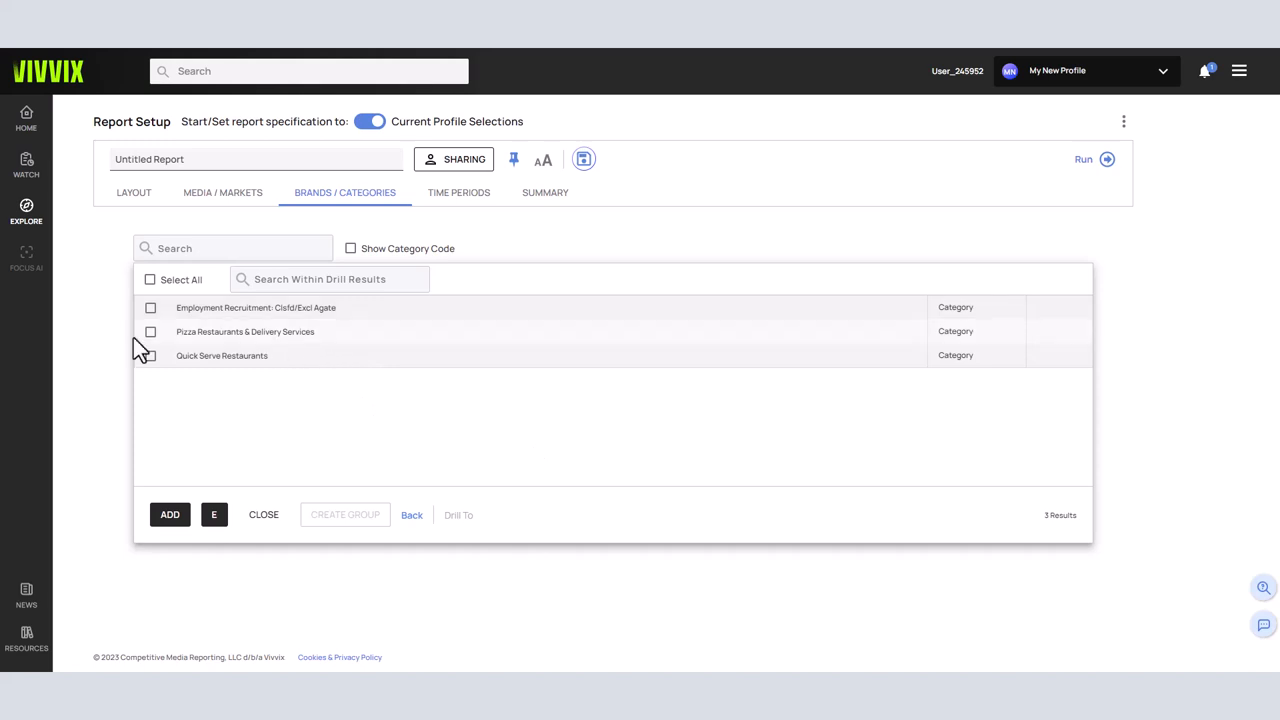
Drill Pizza Restaurants & Delivery Services to brands and add Godfathers to the report
{"action": "left_click", "coordinate": [150, 332]}
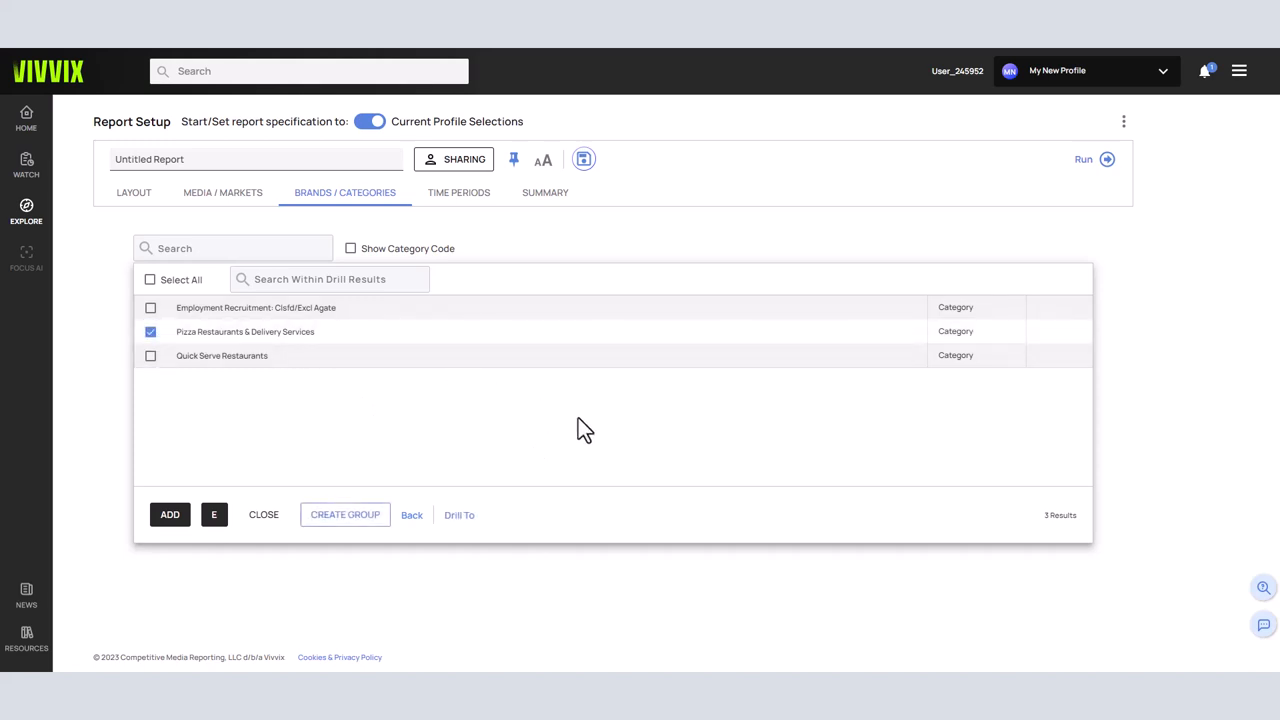
{"action": "mouse_move", "coordinate": [512, 460]}
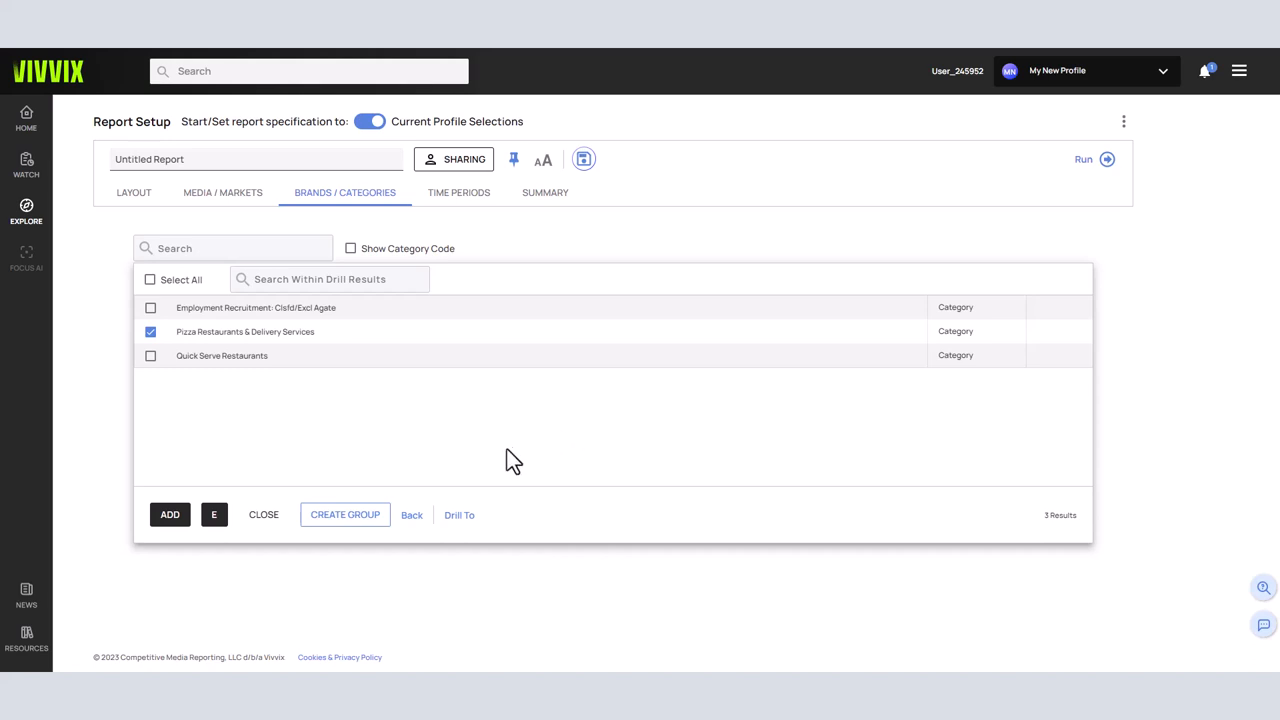
{"action": "mouse_move", "coordinate": [460, 516]}
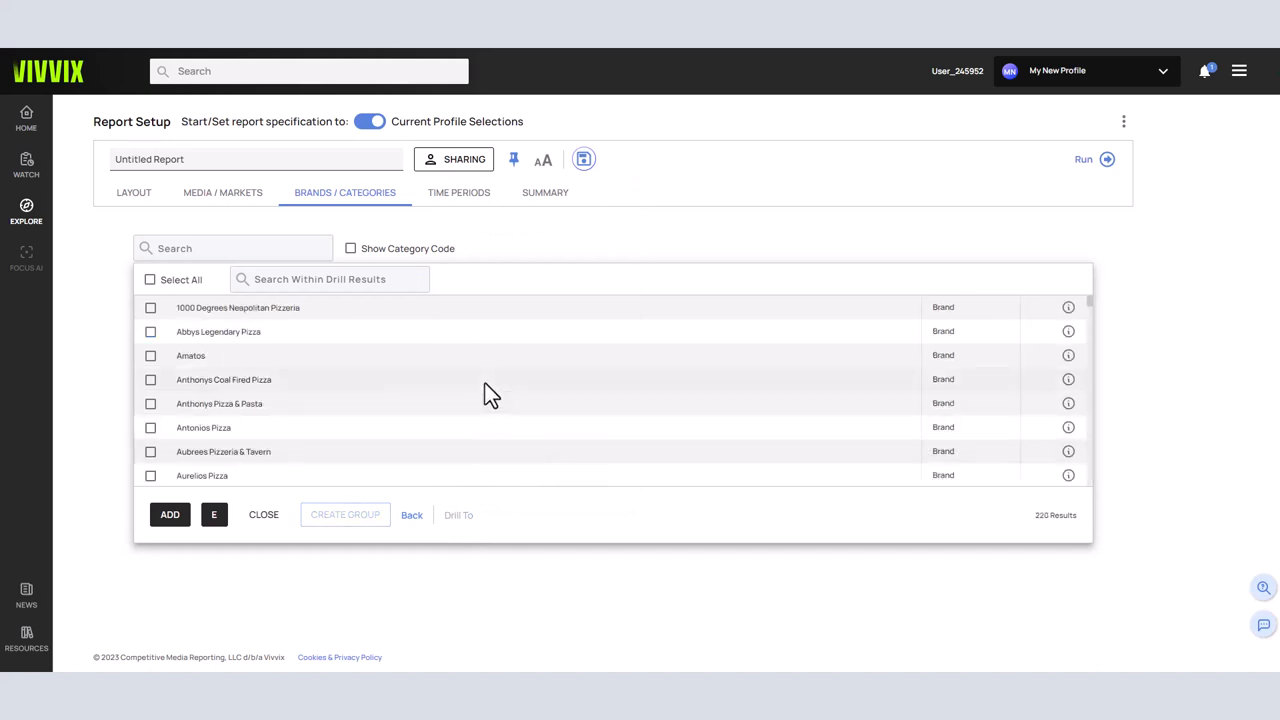
{"action": "scroll", "scroll_direction": "down", "scroll_amount": 3}
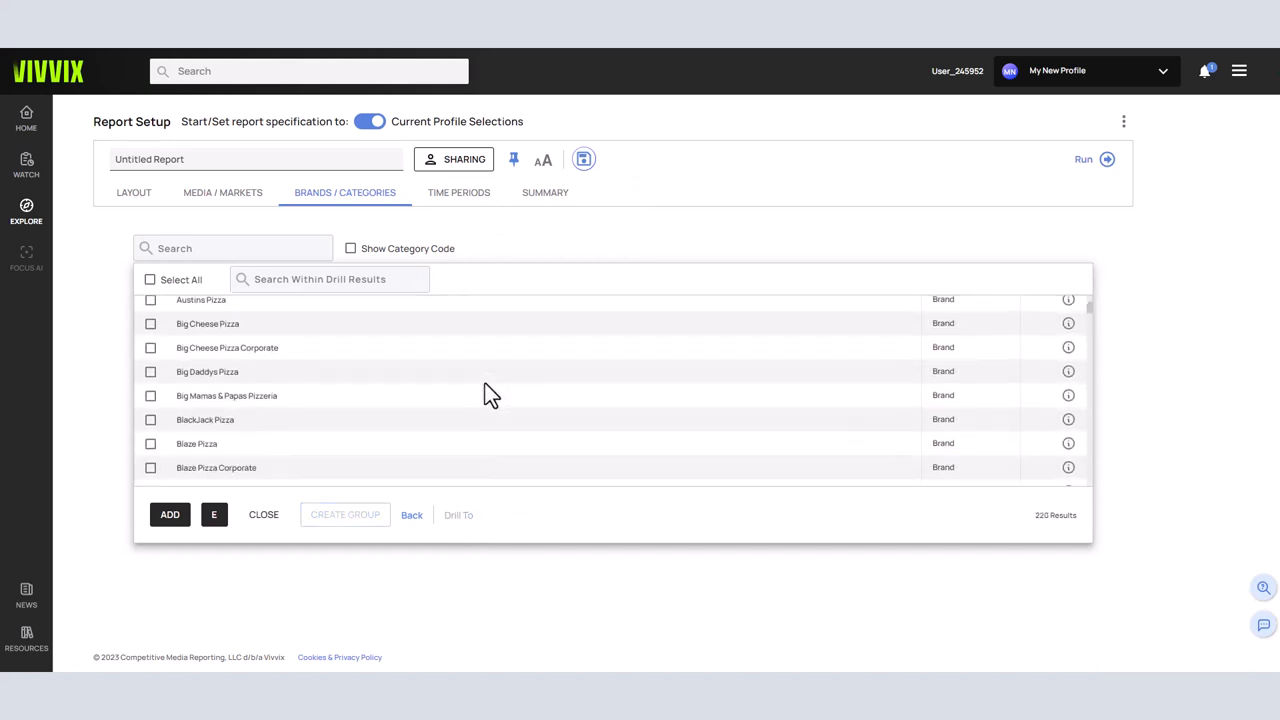
{"action": "scroll", "scroll_direction": "down", "scroll_amount": 3}
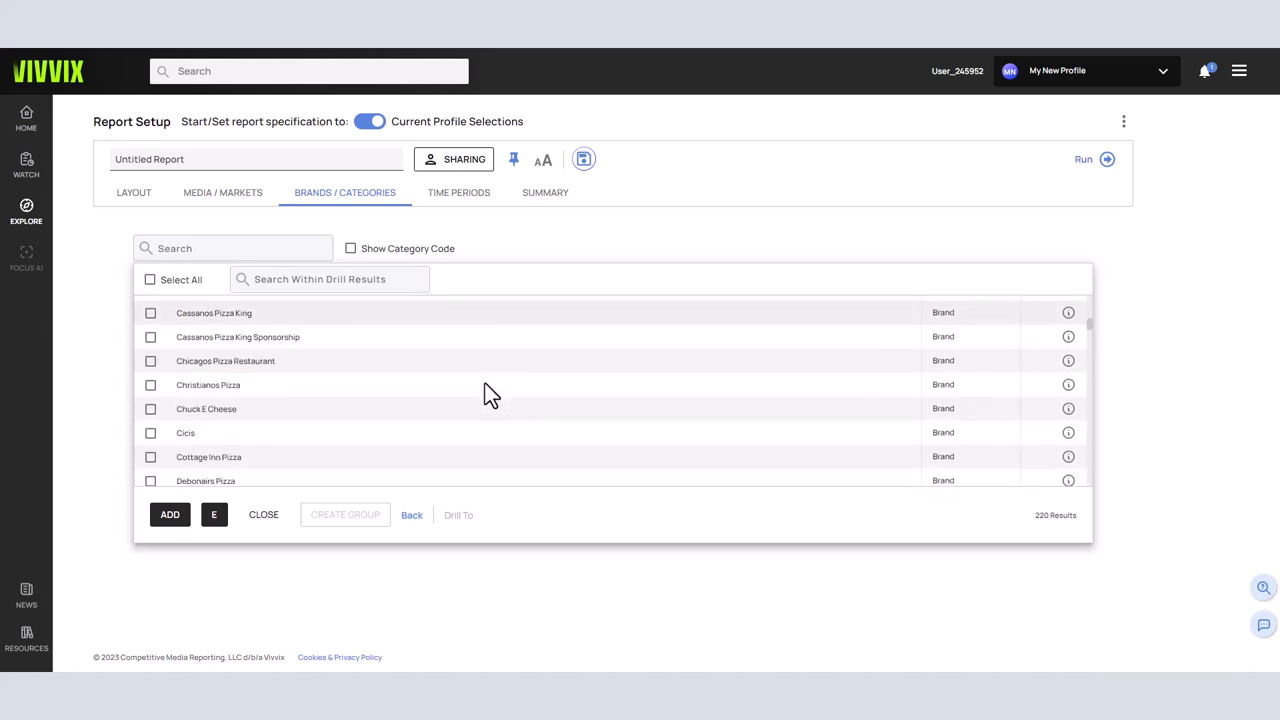
{"action": "scroll", "scroll_direction": "down", "scroll_amount": 3}
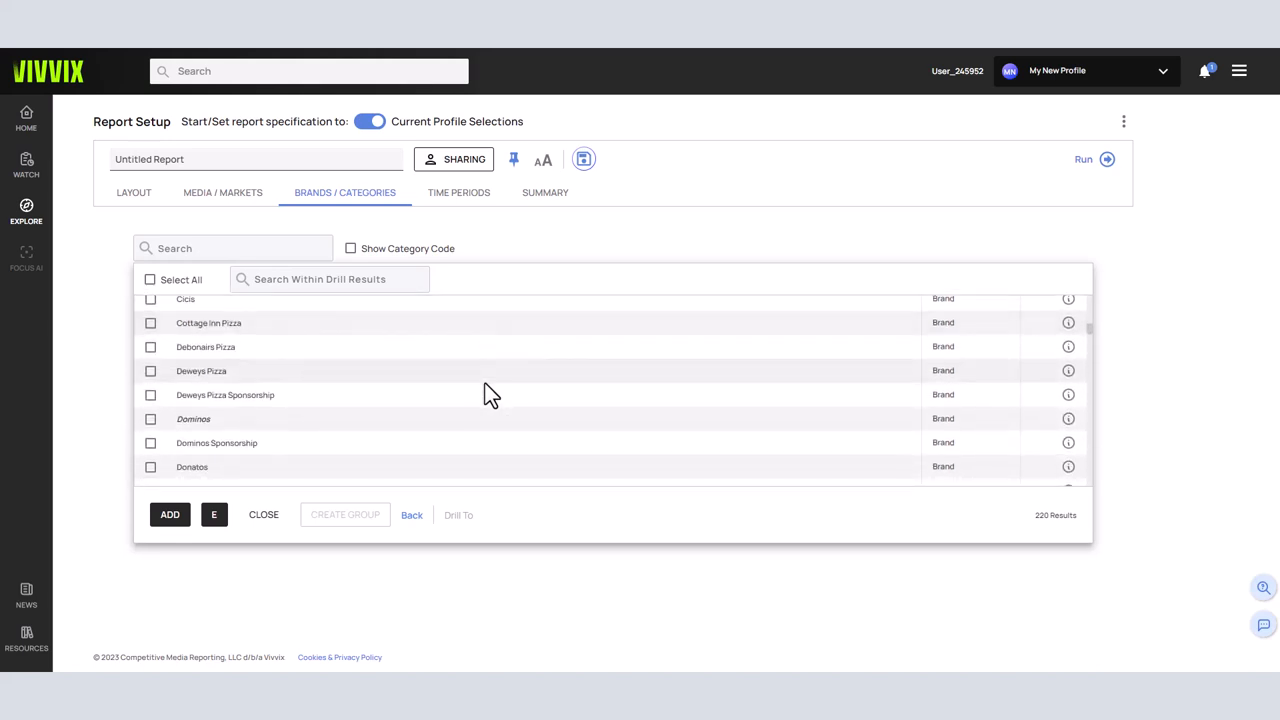
{"action": "scroll", "scroll_direction": "down", "scroll_amount": 3}
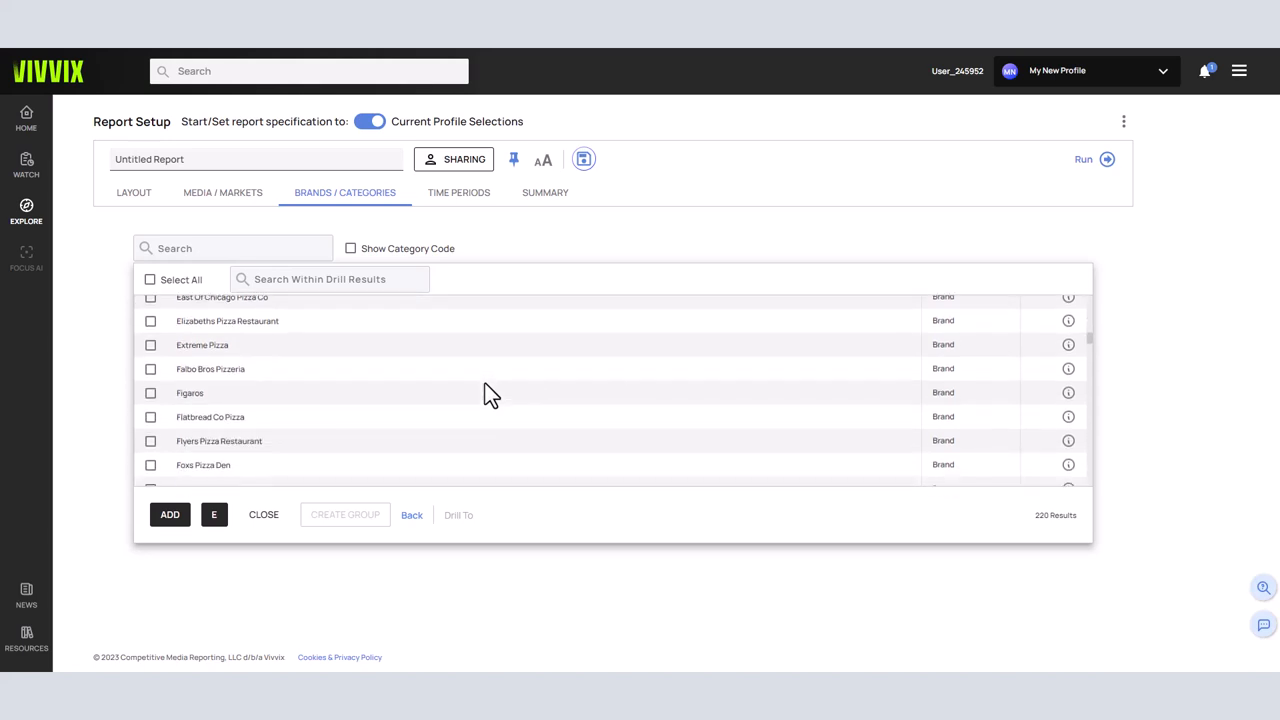
{"action": "scroll", "scroll_direction": "down", "scroll_amount": 3}
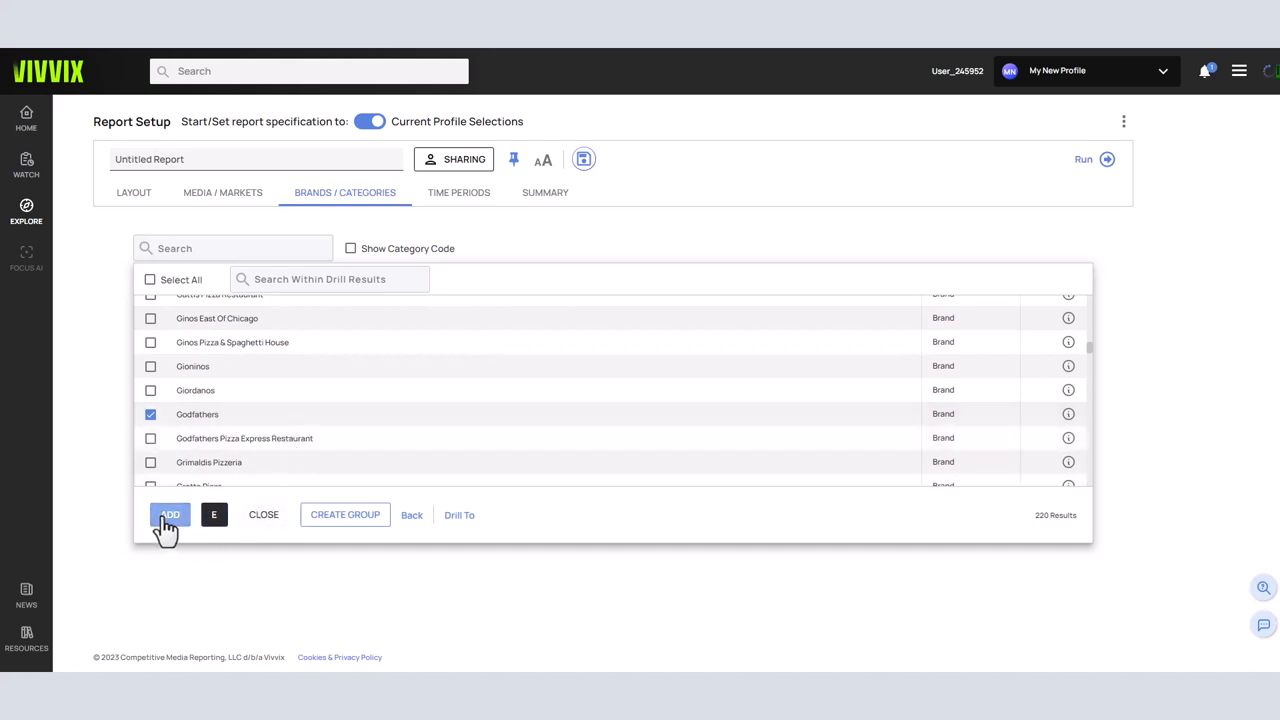
{"action": "left_click", "coordinate": [168, 514]}
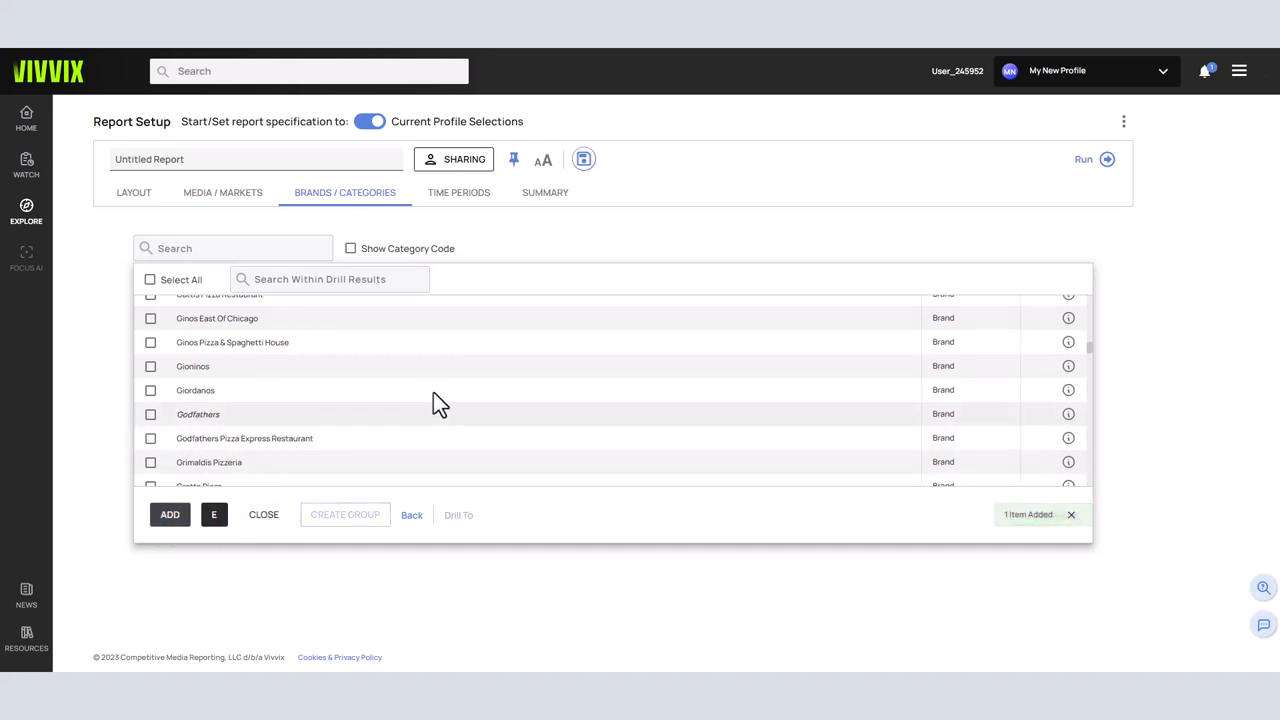
{"action": "mouse_move", "coordinate": [460, 192]}
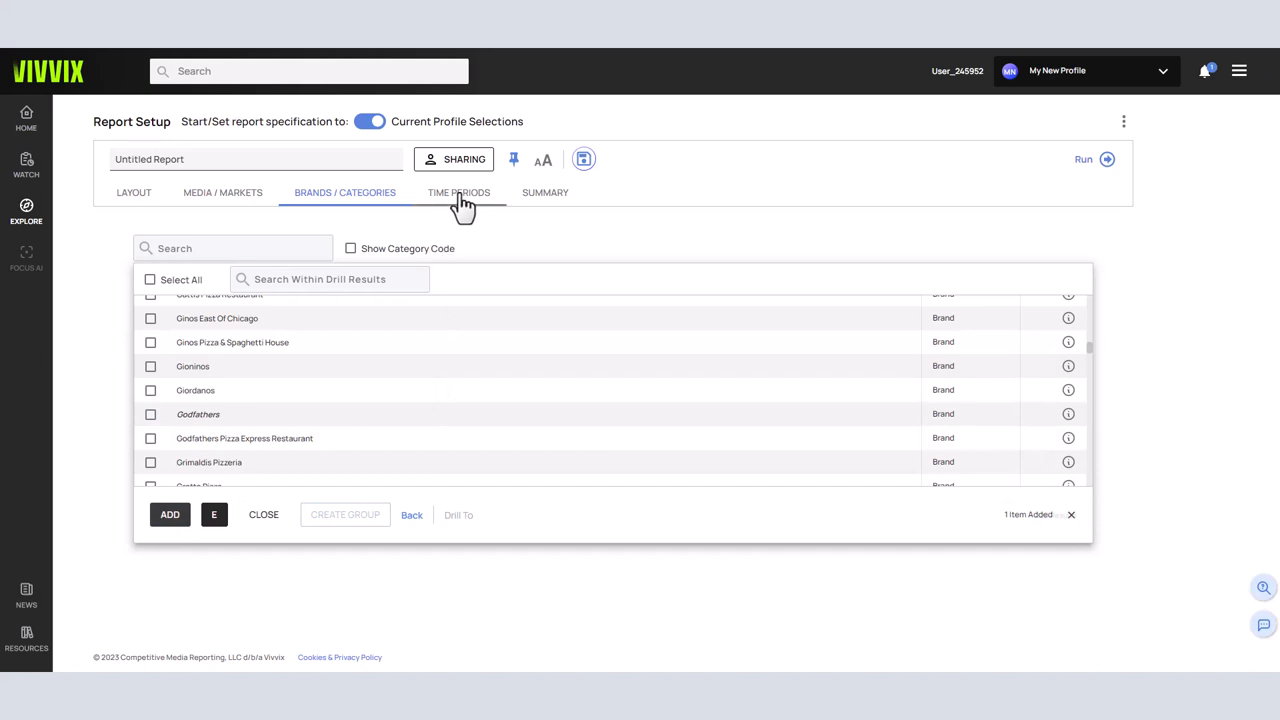
Set a static Year time period of 2022 and add it to the selected periods
{"action": "left_click", "coordinate": [458, 192]}
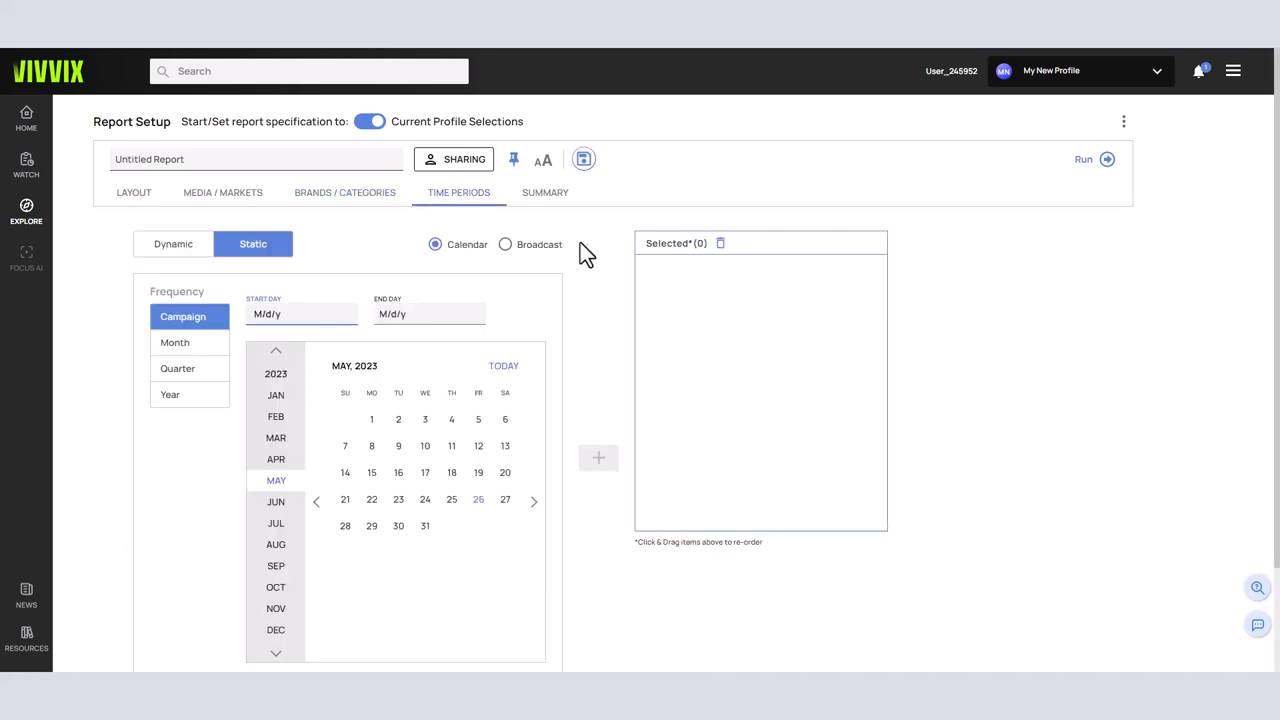
{"action": "scroll", "scroll_direction": "down", "scroll_amount": 3}
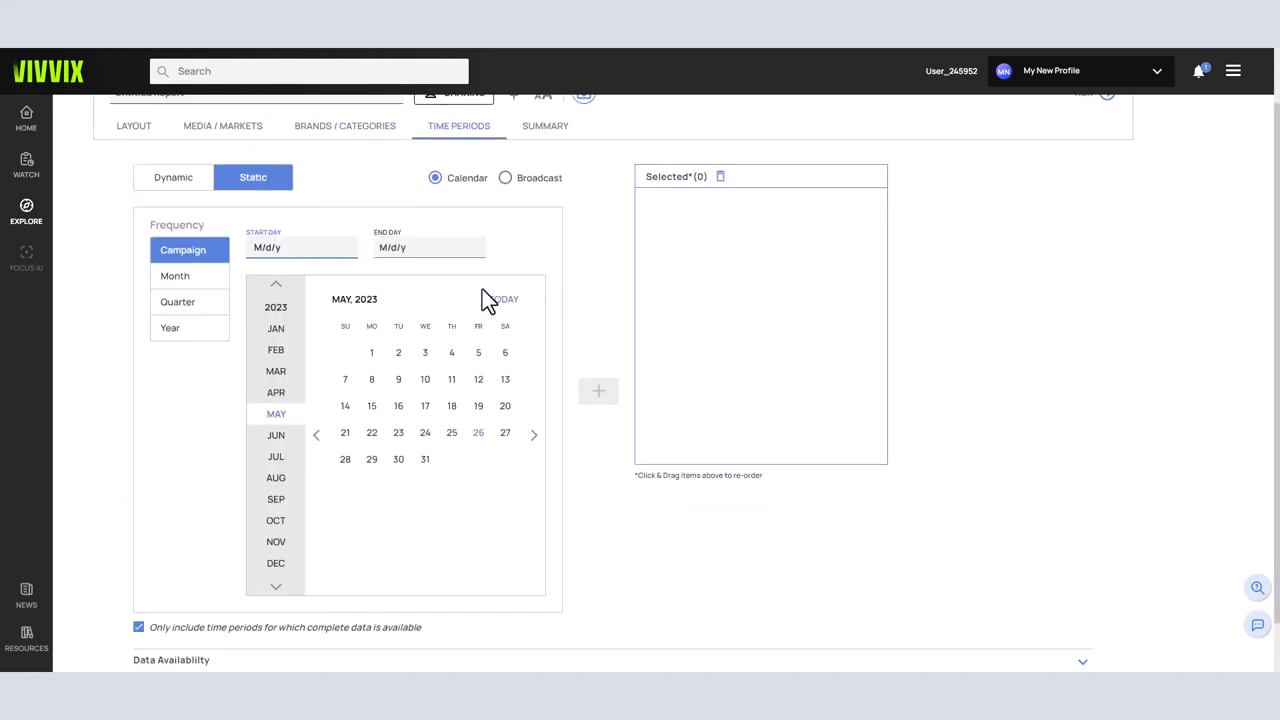
{"action": "left_click", "coordinate": [176, 356]}
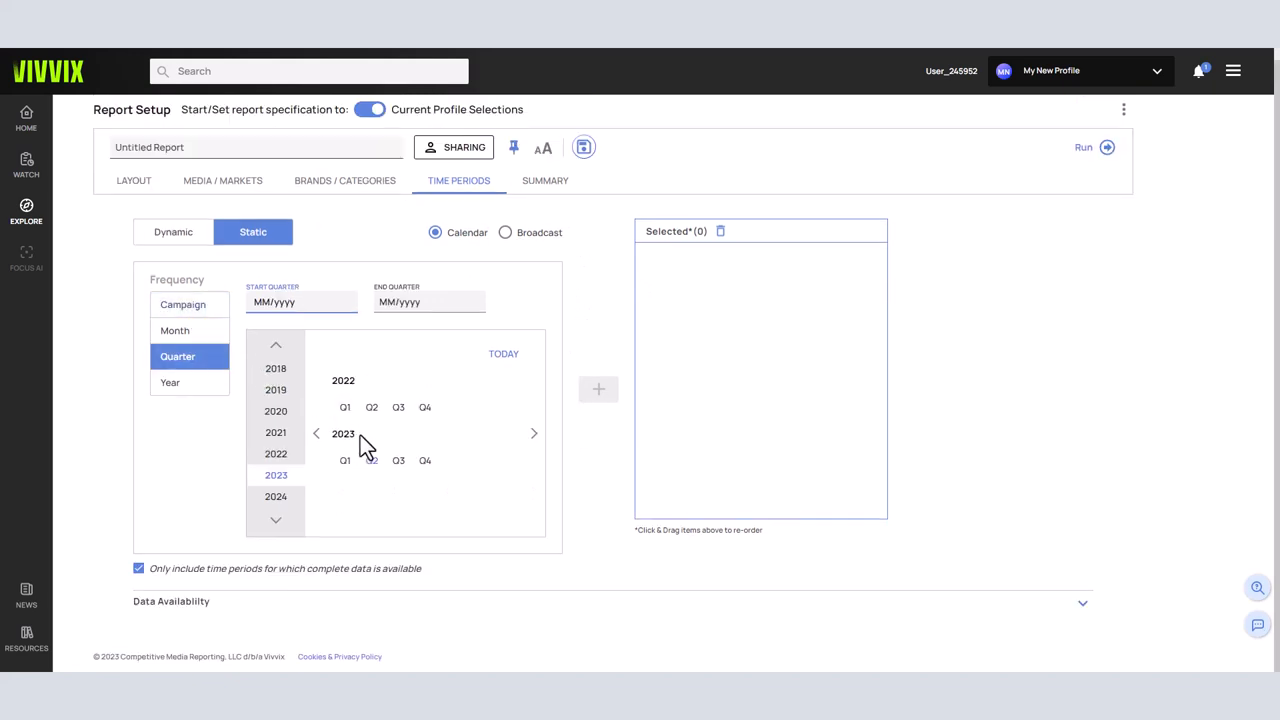
{"action": "left_click", "coordinate": [172, 232]}
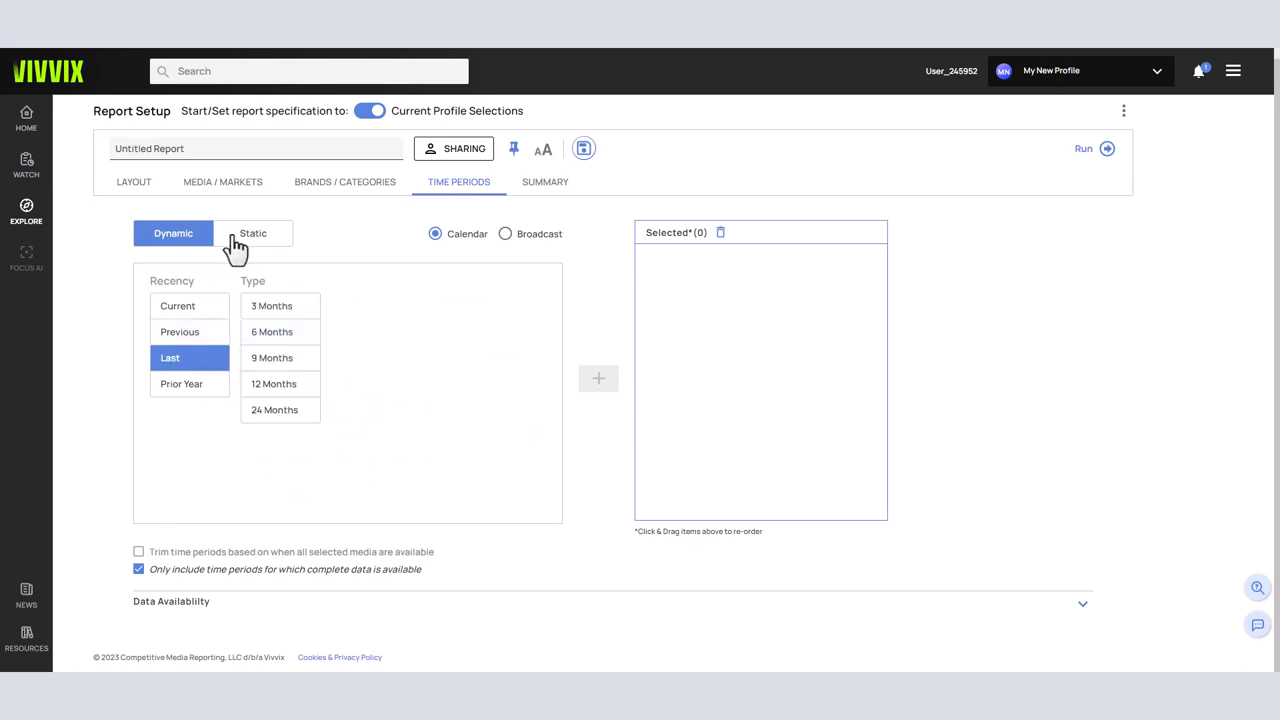
{"action": "left_click", "coordinate": [252, 232]}
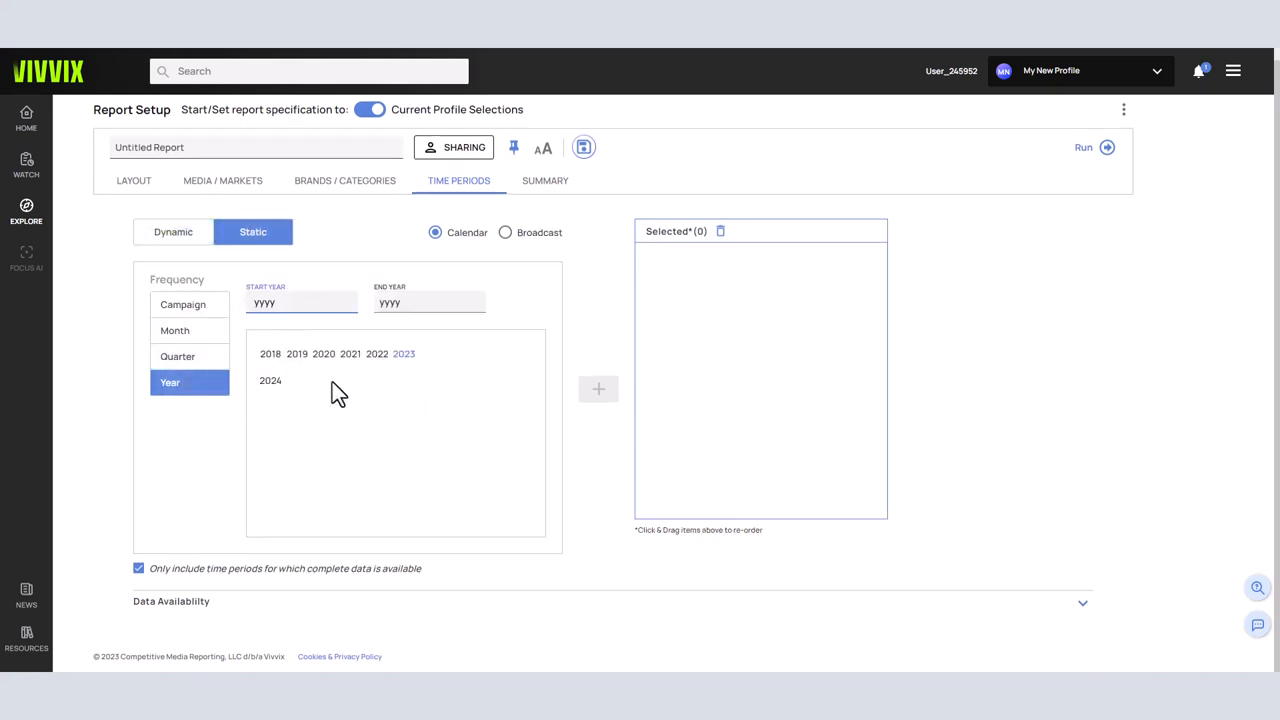
{"action": "left_click", "coordinate": [376, 352]}
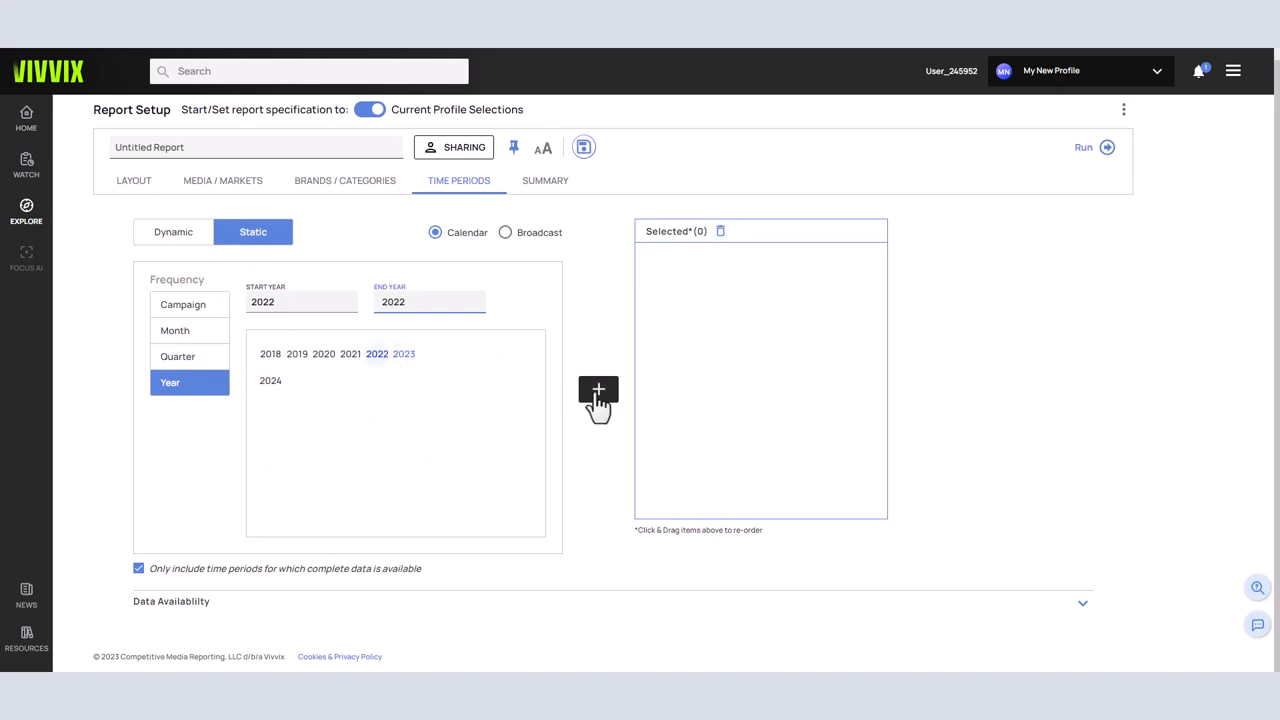
{"action": "left_click", "coordinate": [598, 390]}
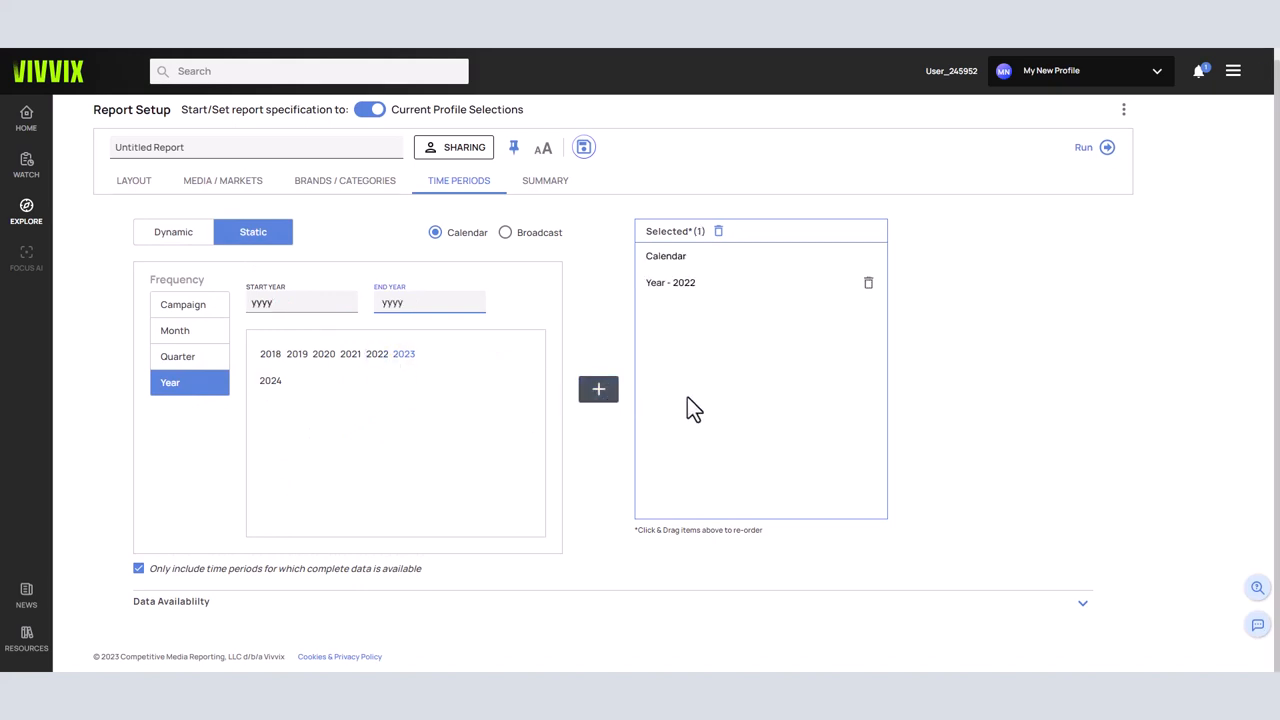
{"action": "scroll", "scroll_direction": "up", "scroll_amount": 3}
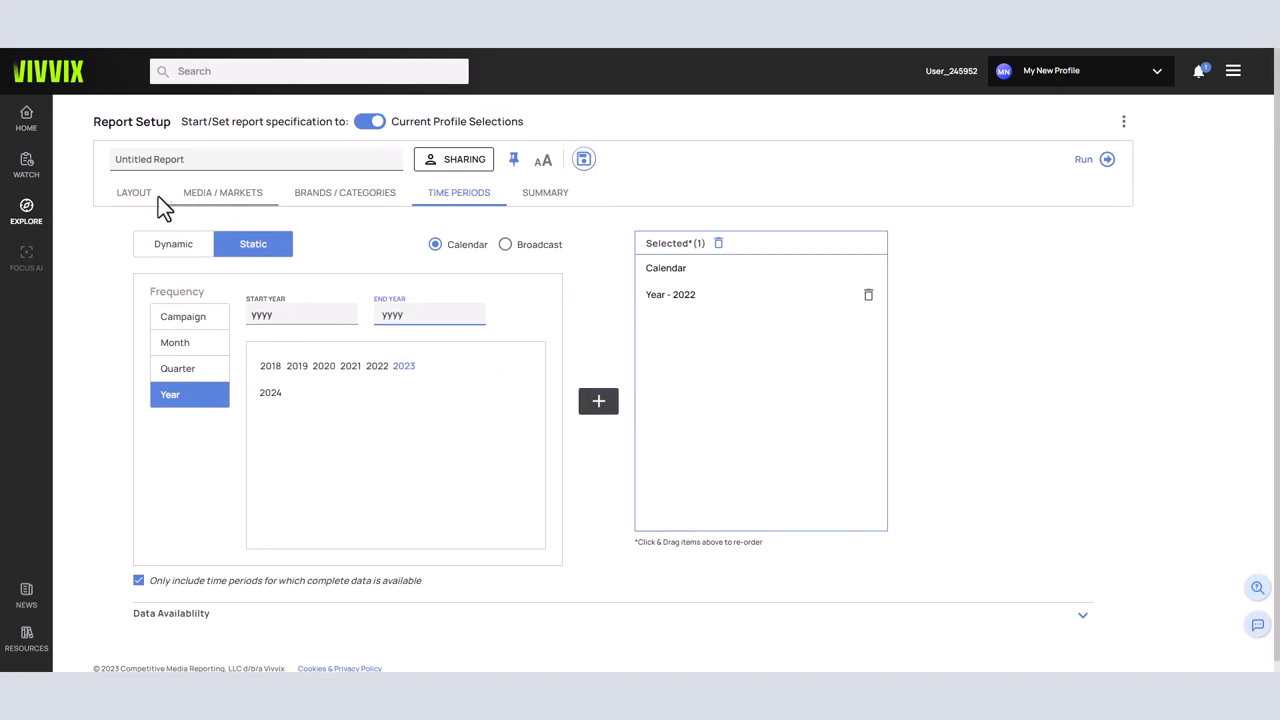
Uncheck Impressions in the Layout measures so Dollars is the only measure
{"action": "left_click", "coordinate": [132, 192]}
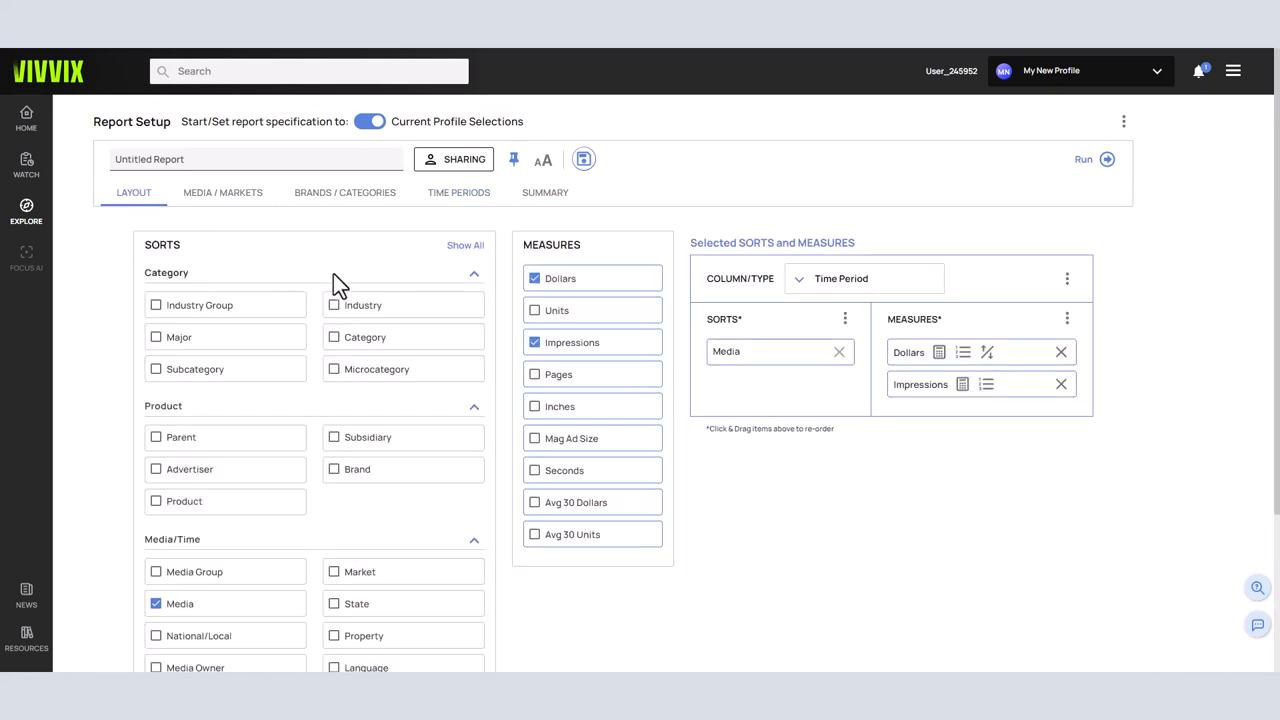
{"action": "mouse_move", "coordinate": [120, 304]}
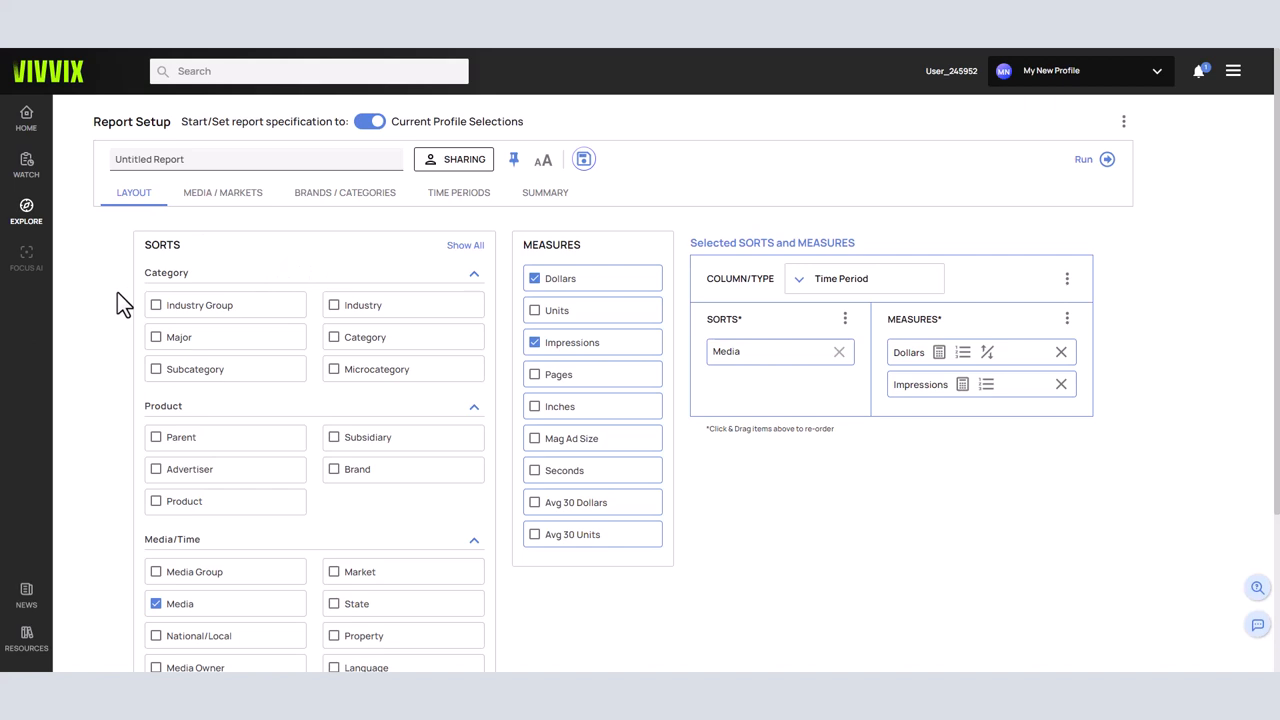
{"action": "scroll", "scroll_direction": "down", "scroll_amount": 3}
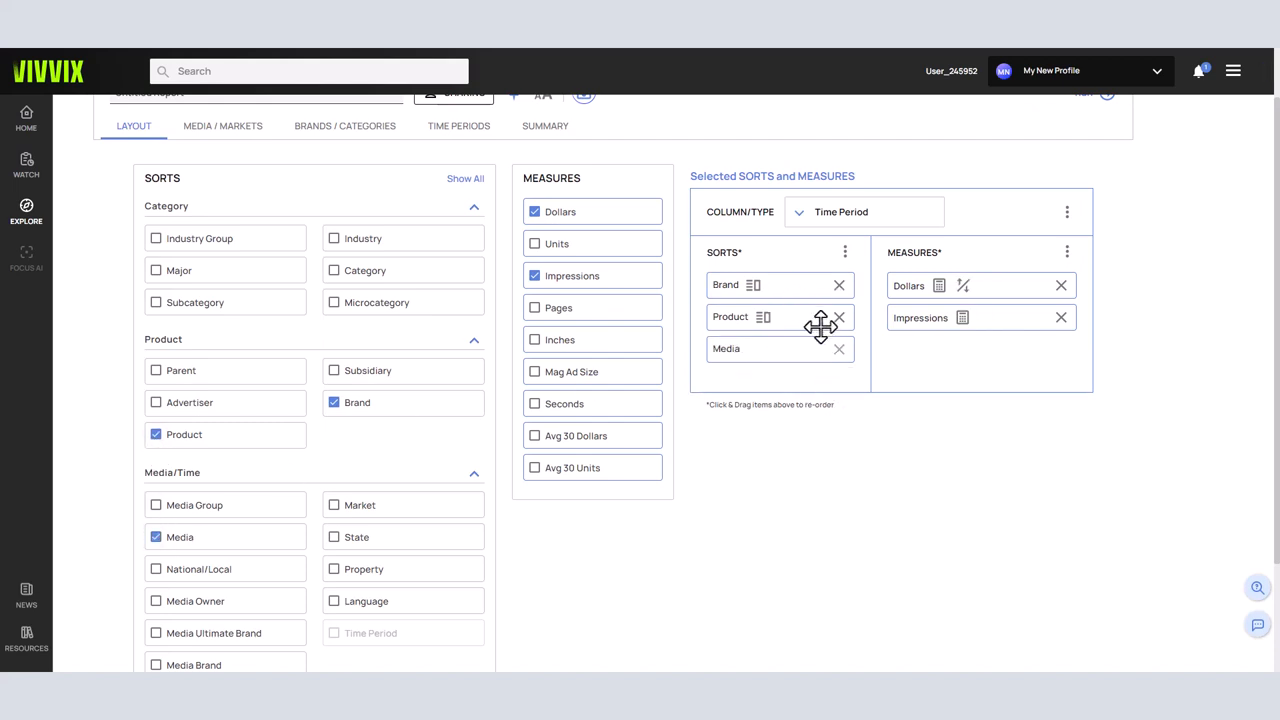
{"action": "mouse_move", "coordinate": [844, 350]}
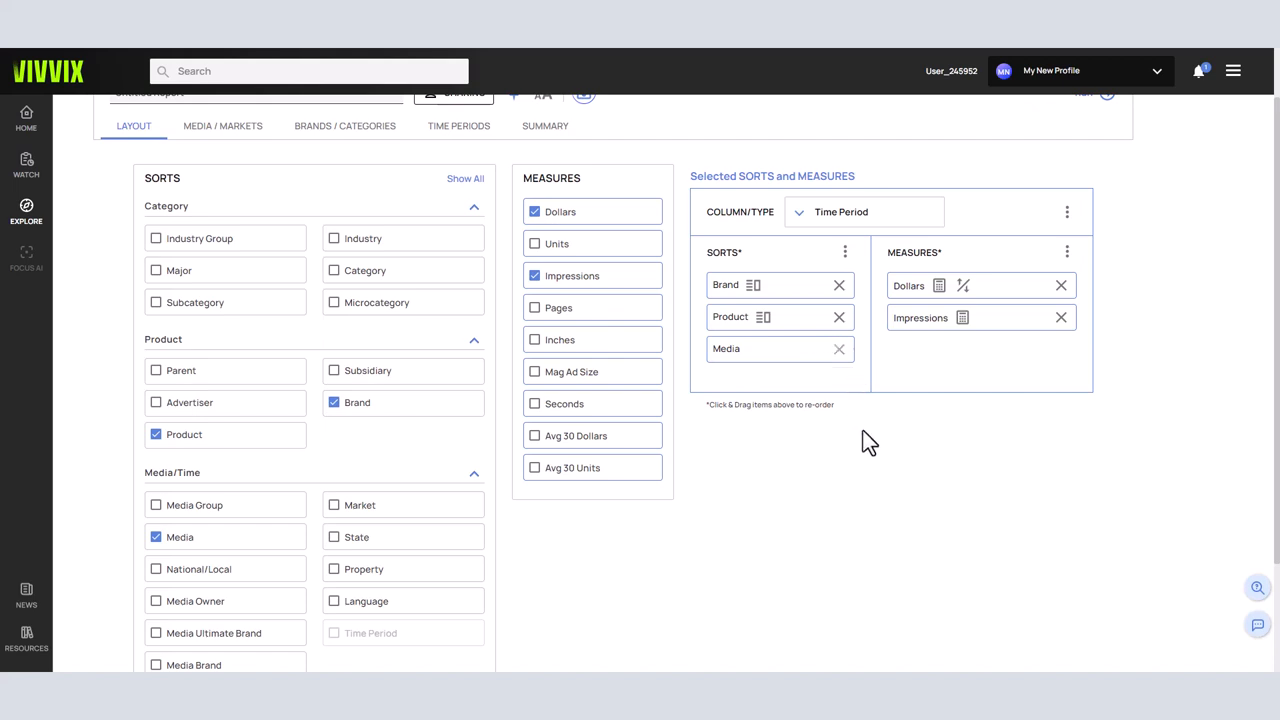
{"action": "mouse_move", "coordinate": [536, 276]}
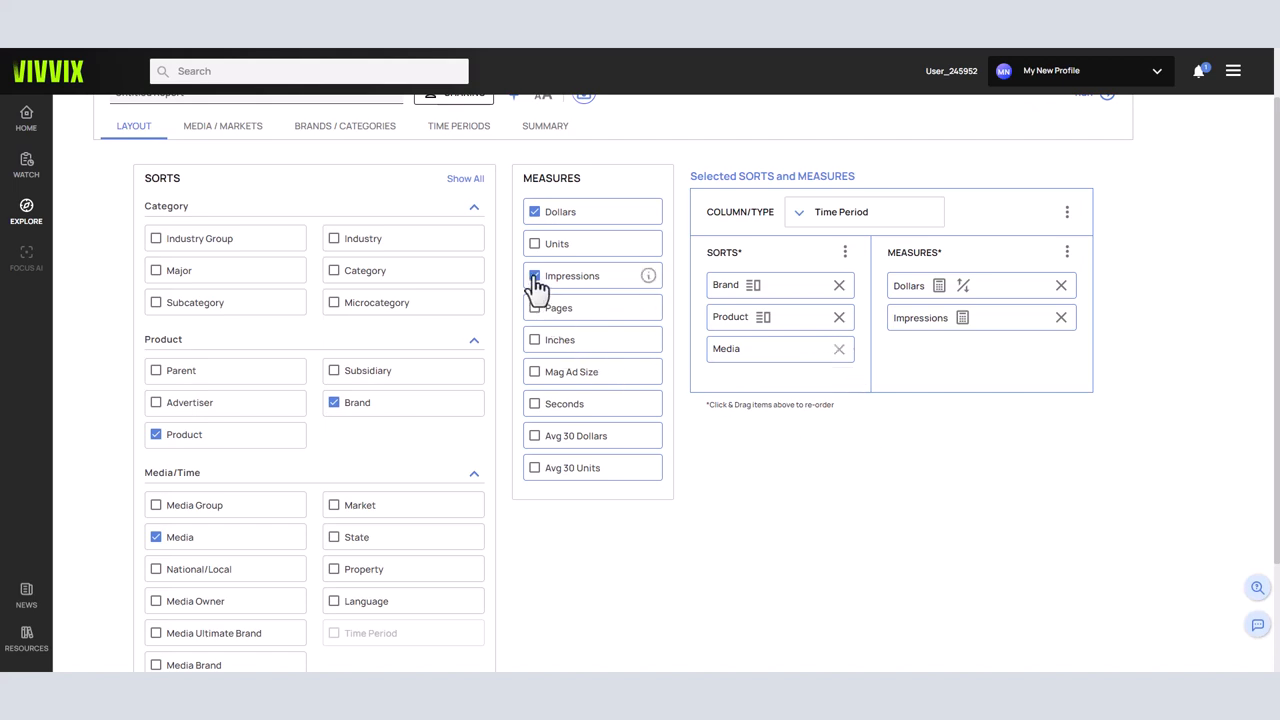
{"action": "left_click", "coordinate": [534, 276]}
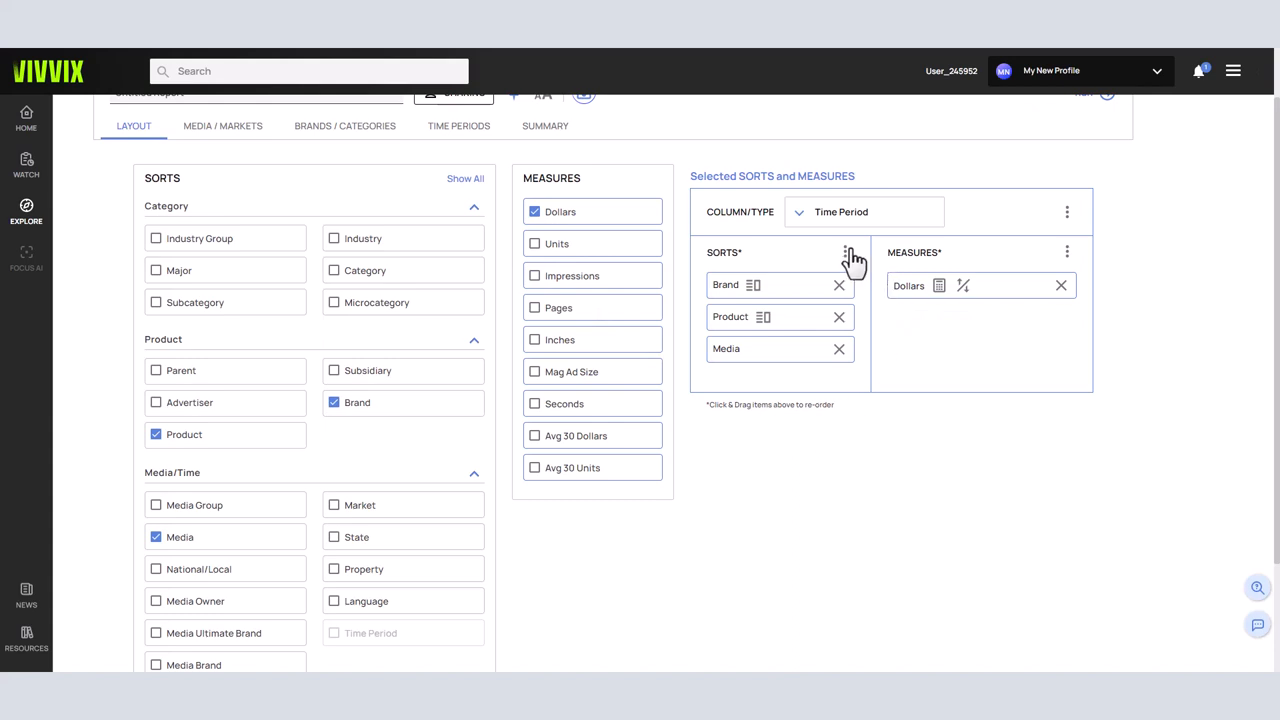
Choose Media as the column type, leaving Brand and Product as sorts
{"action": "left_click", "coordinate": [864, 212]}
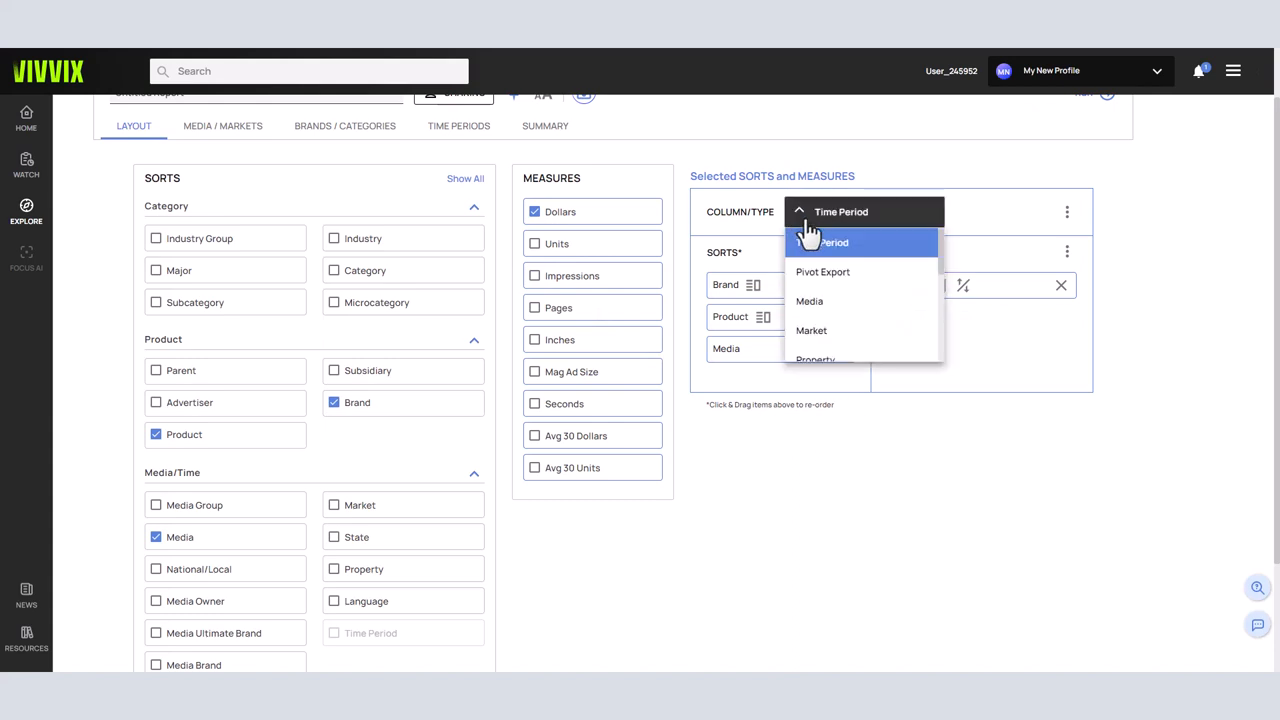
{"action": "left_click", "coordinate": [808, 300]}
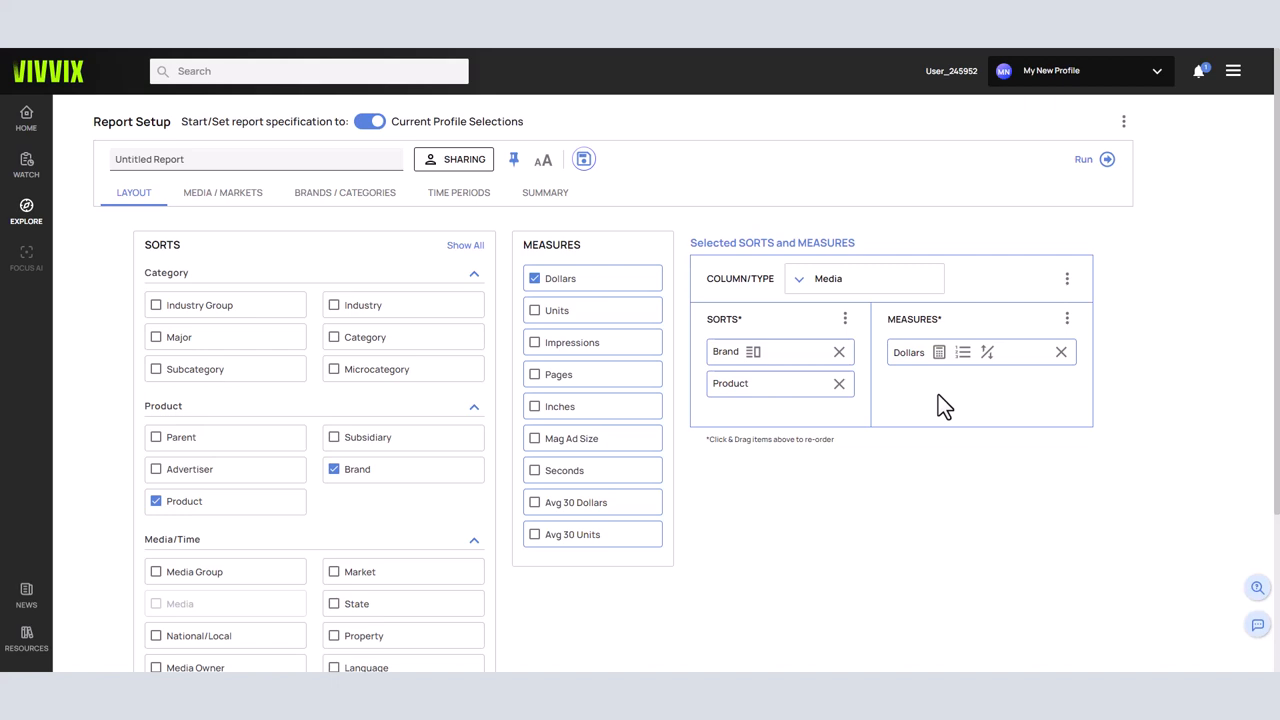
{"action": "mouse_move", "coordinate": [998, 404]}
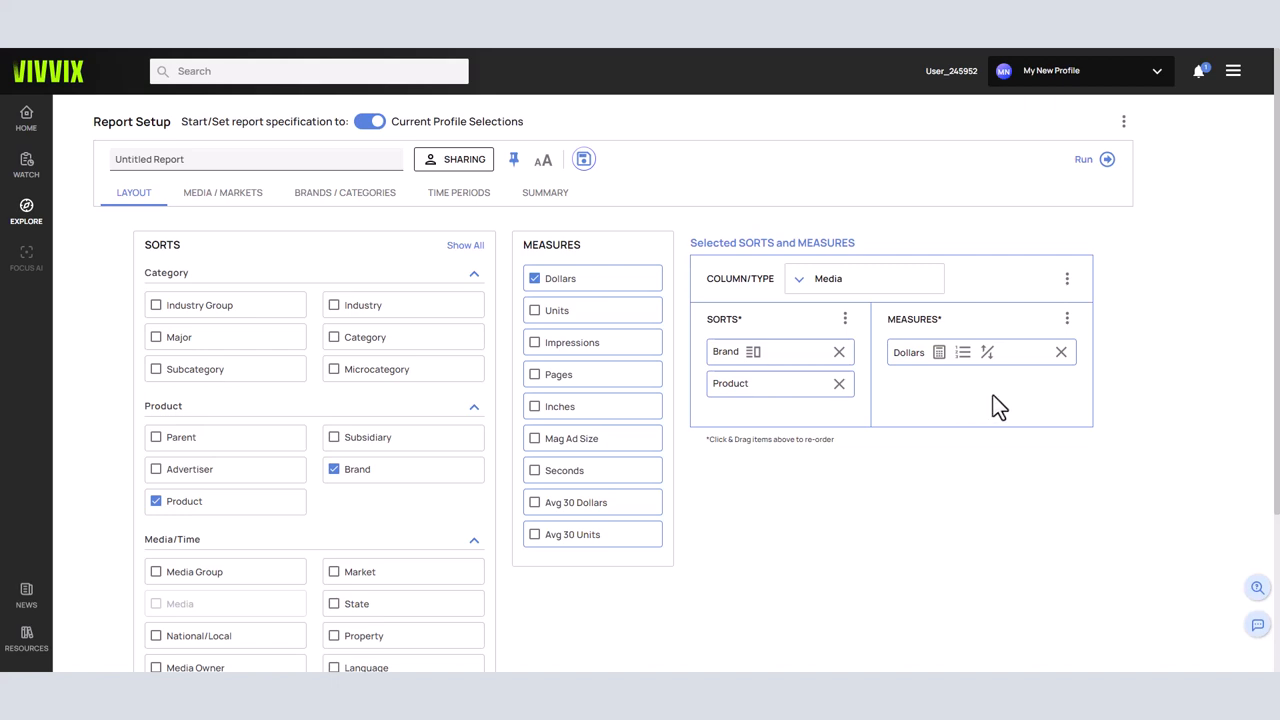
{"action": "mouse_move", "coordinate": [1004, 408]}
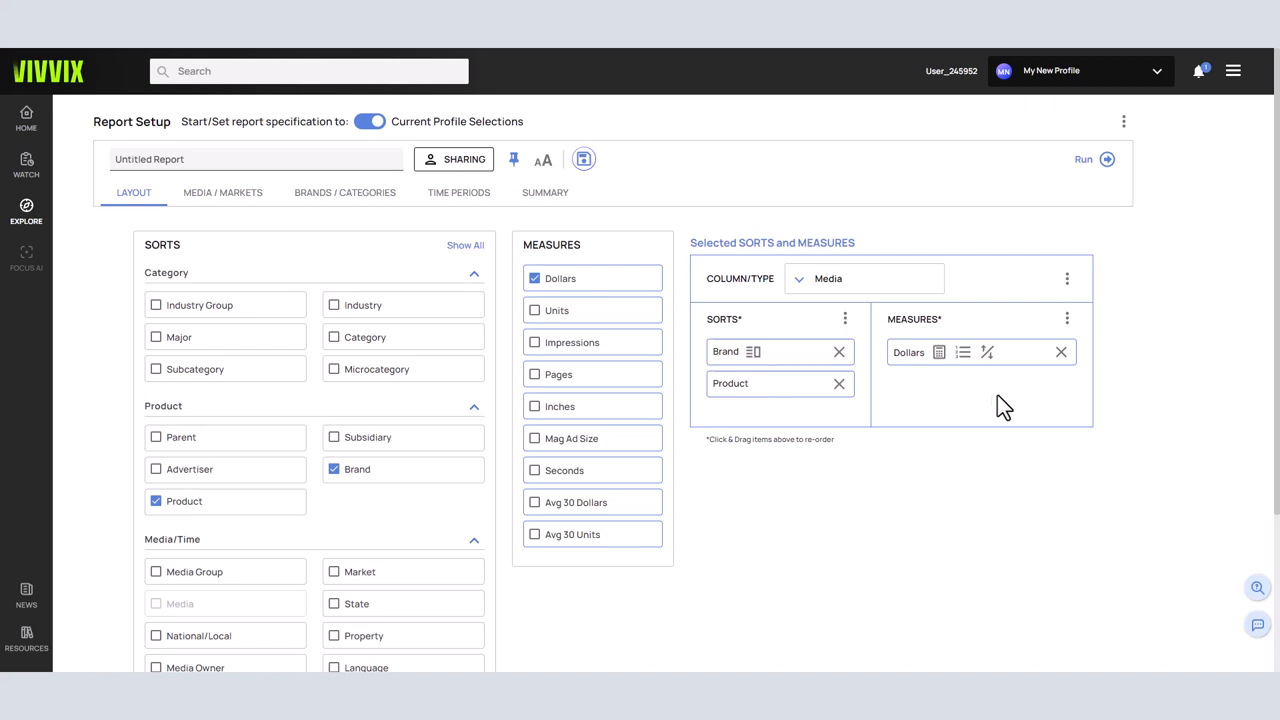
Review the Summary's sorts list and rename the report to 'Pizza Report'
{"action": "left_click", "coordinate": [544, 192]}
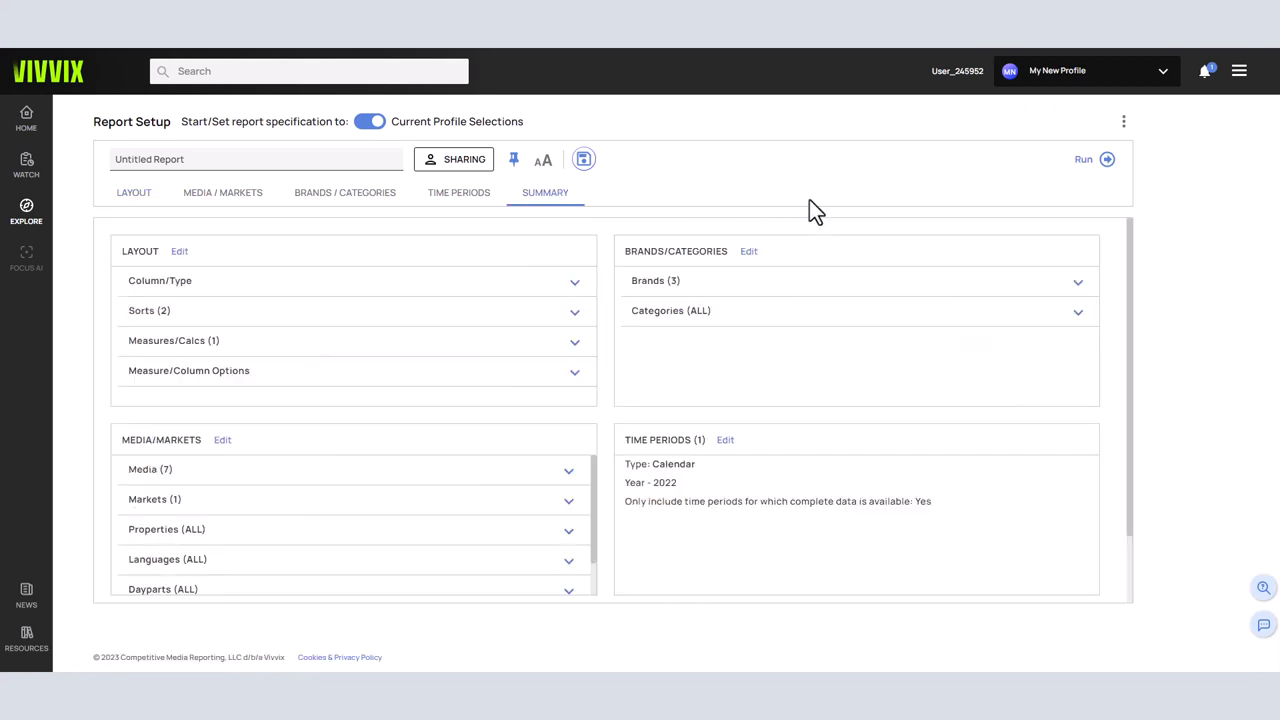
{"action": "mouse_move", "coordinate": [572, 318]}
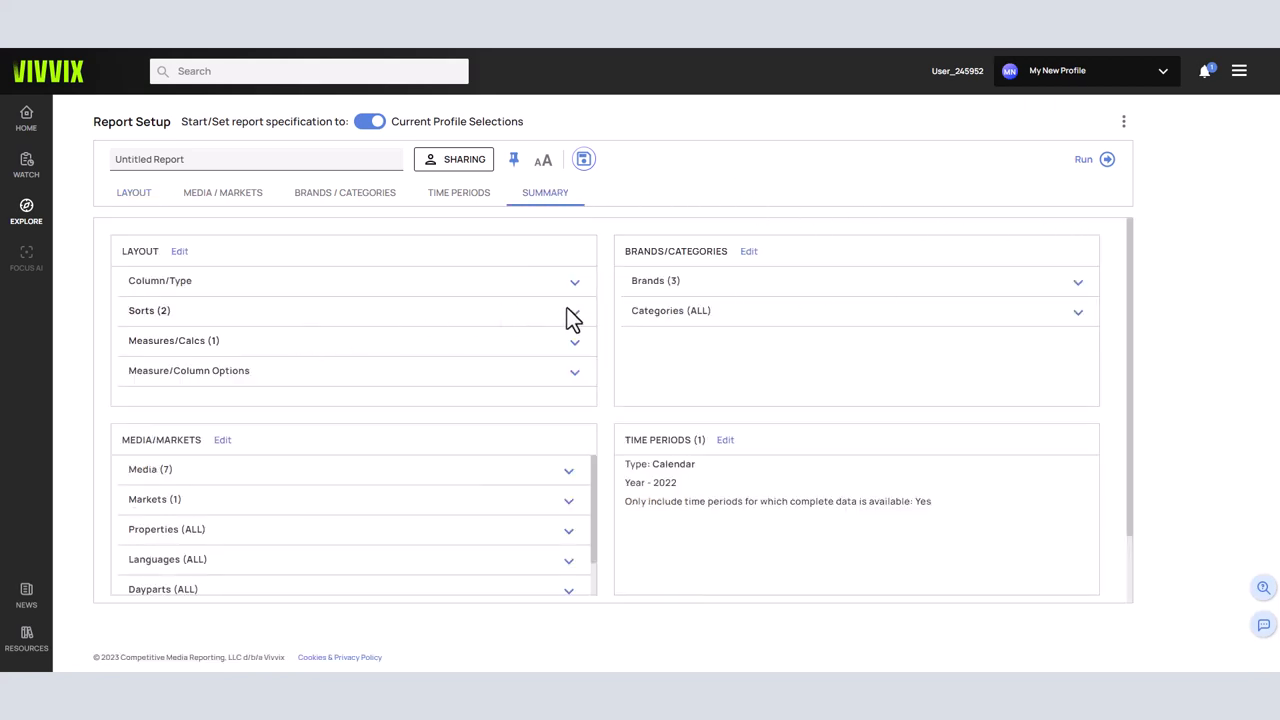
{"action": "left_click", "coordinate": [574, 310]}
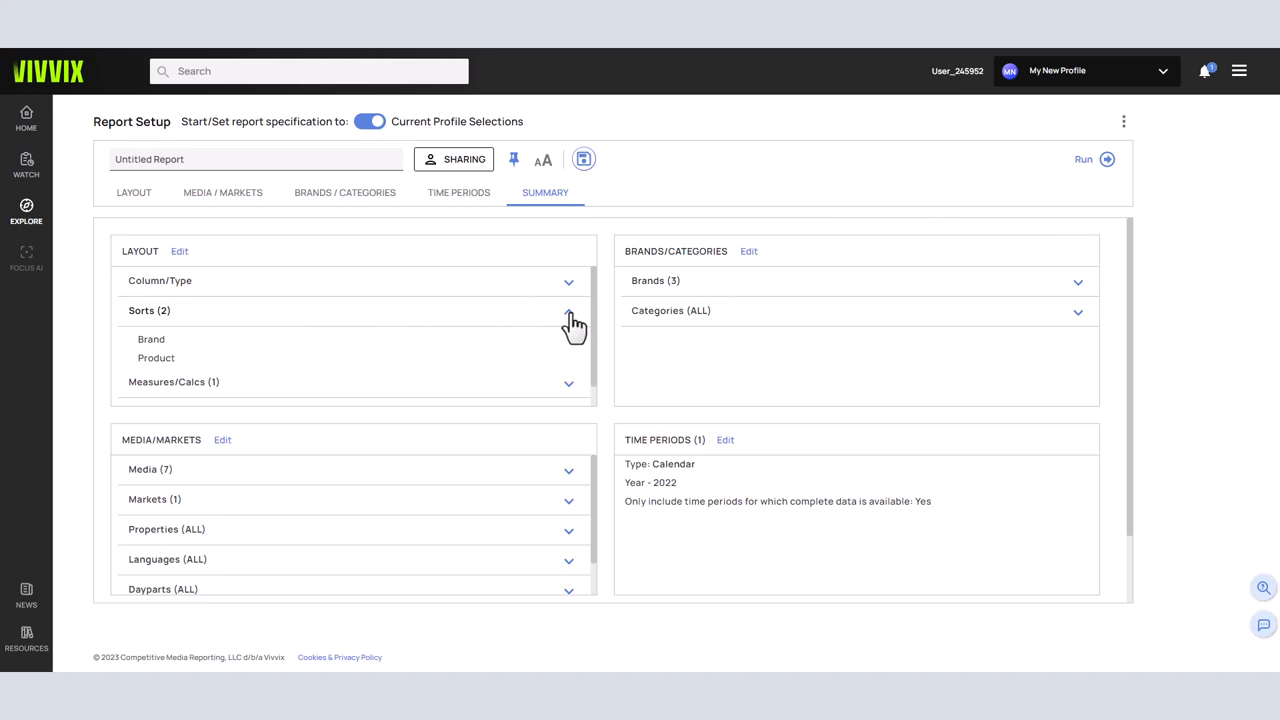
{"action": "left_click", "coordinate": [568, 312]}
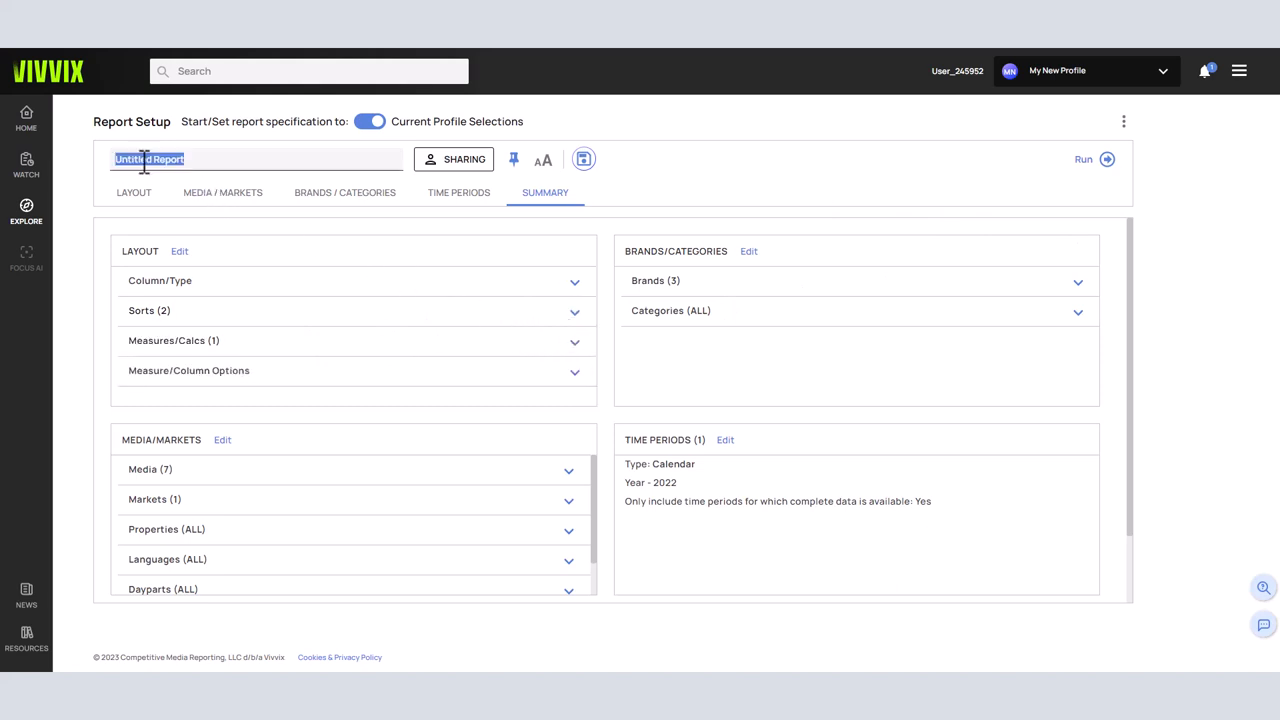
{"action": "type", "text": "Pizza"}
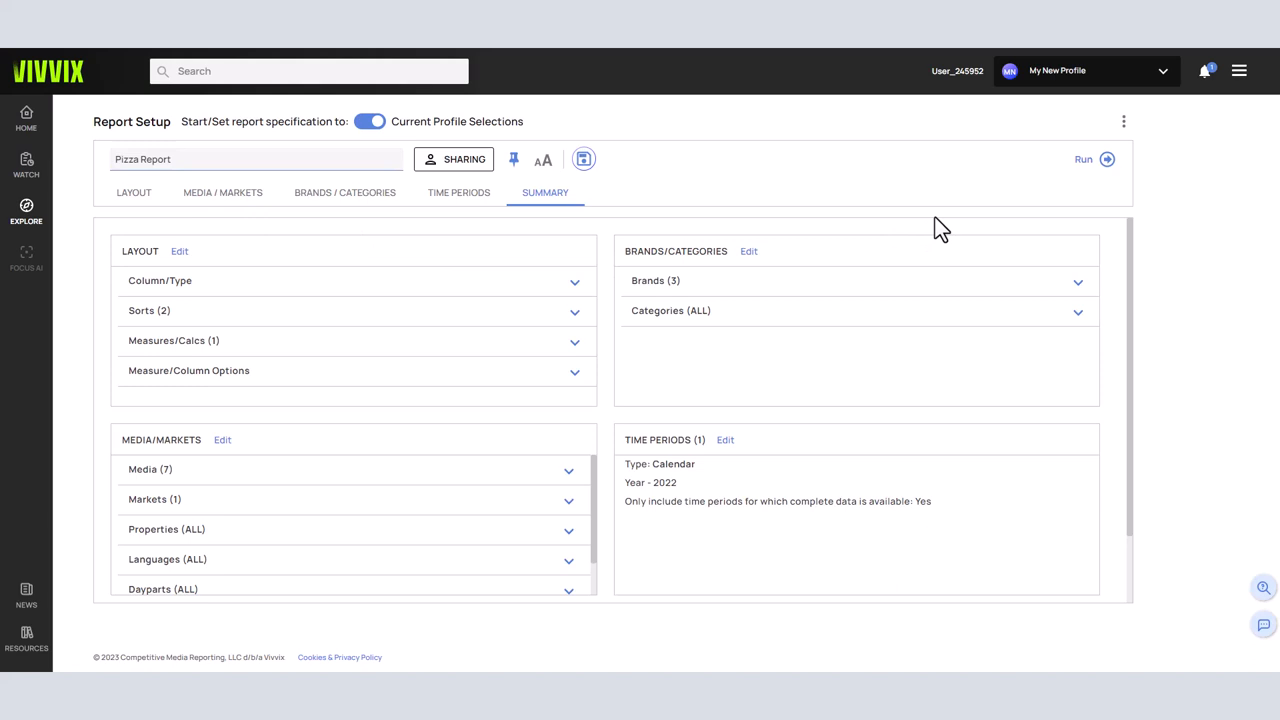
{"action": "mouse_move", "coordinate": [1164, 220]}
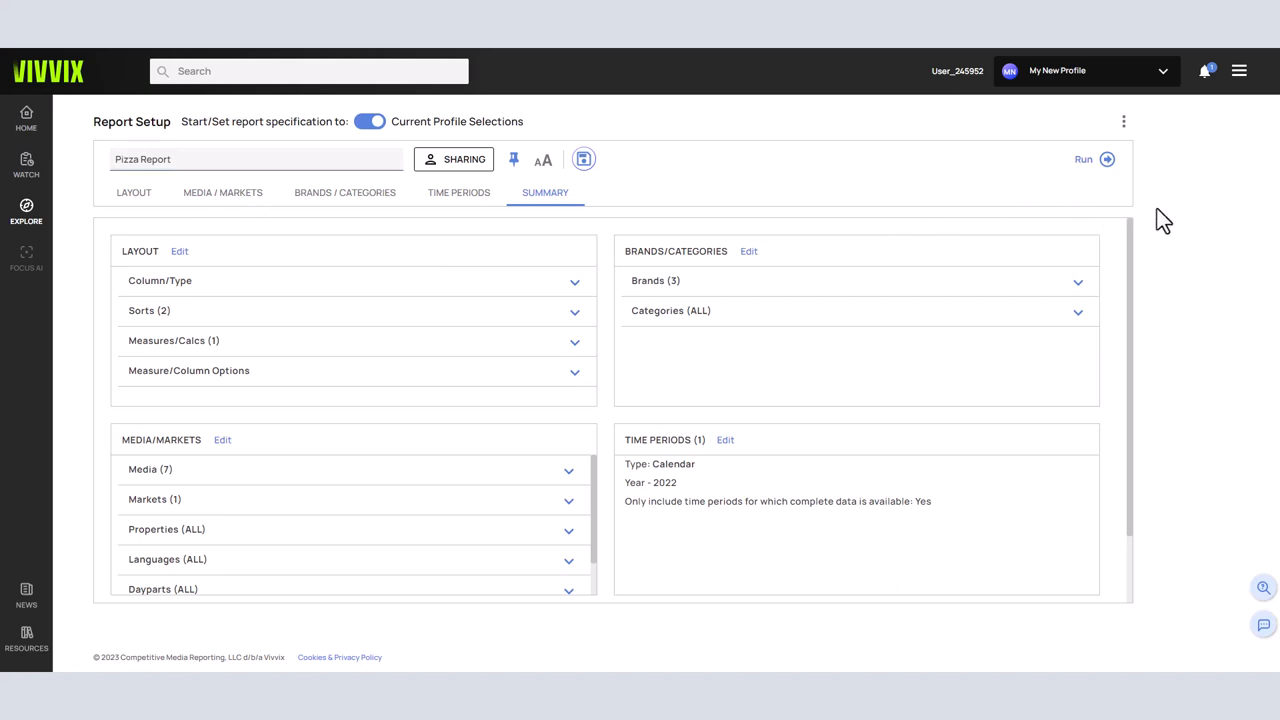
{"action": "mouse_move", "coordinate": [1084, 160]}
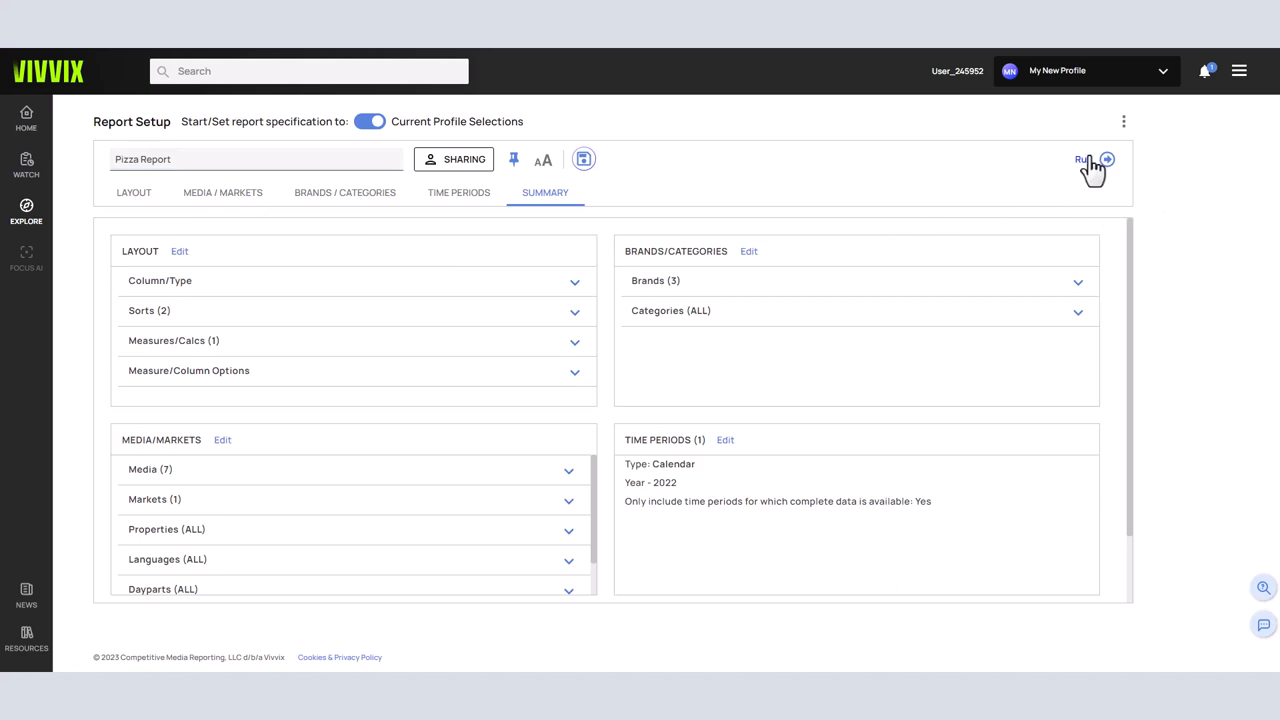
Run and save the Pizza Report, then go to the Report Results list
{"action": "left_click", "coordinate": [1084, 160]}
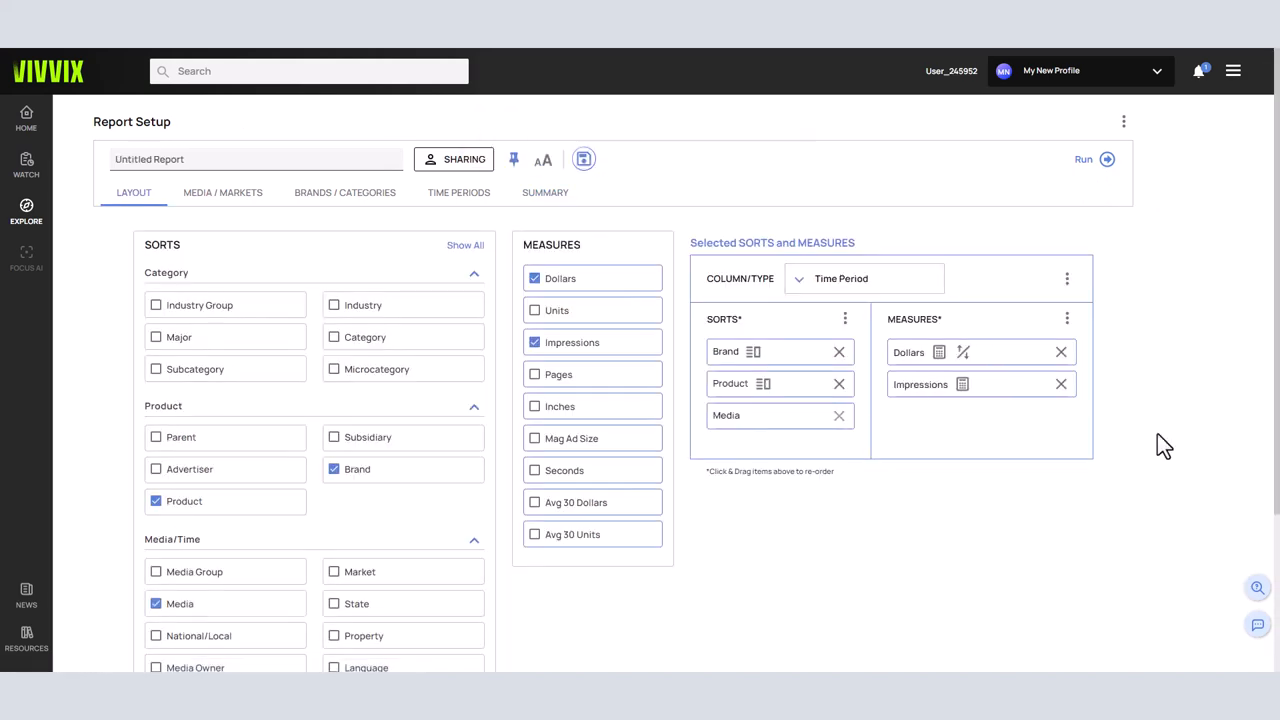
{"action": "left_click", "coordinate": [1084, 160]}
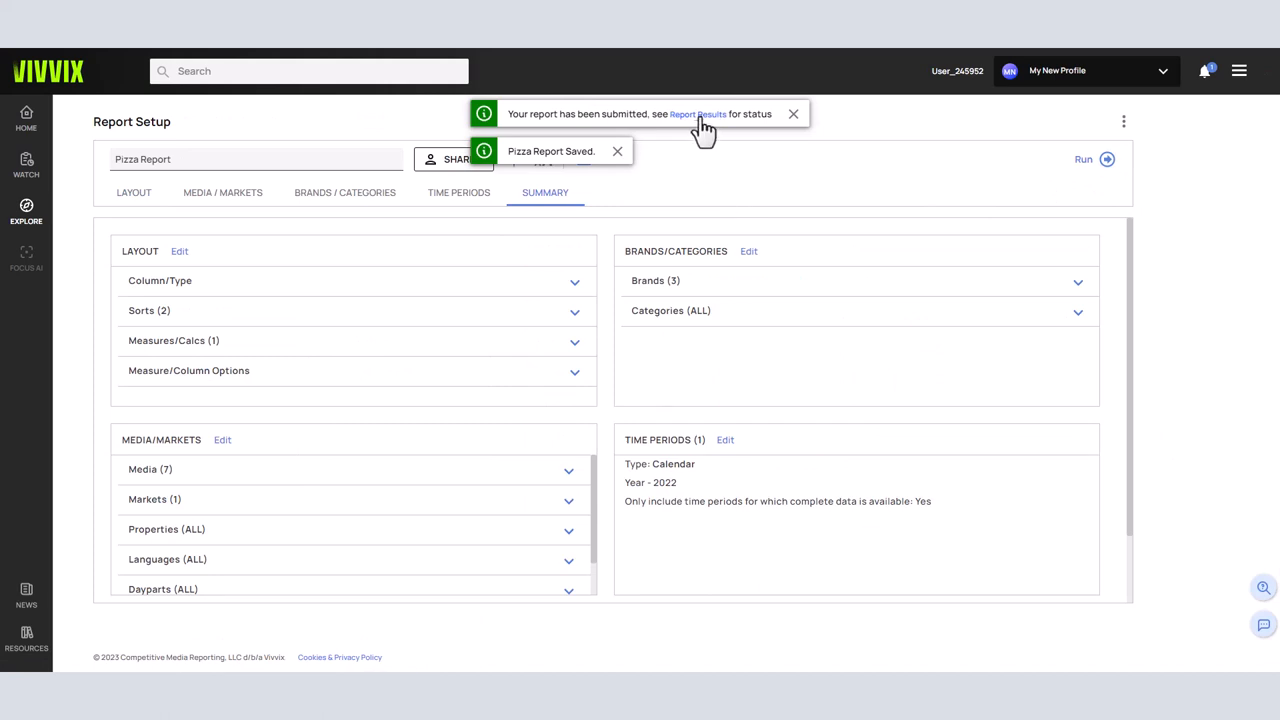
{"action": "mouse_move", "coordinate": [698, 114]}
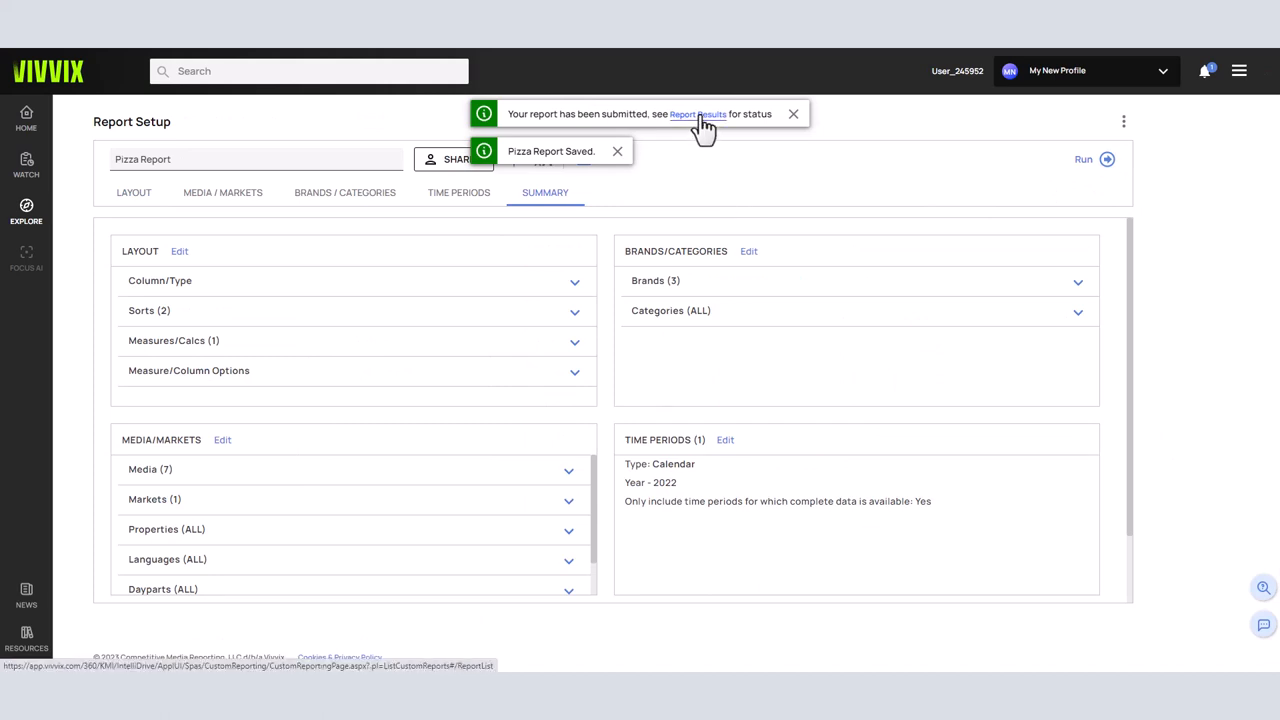
{"action": "left_click", "coordinate": [698, 114]}
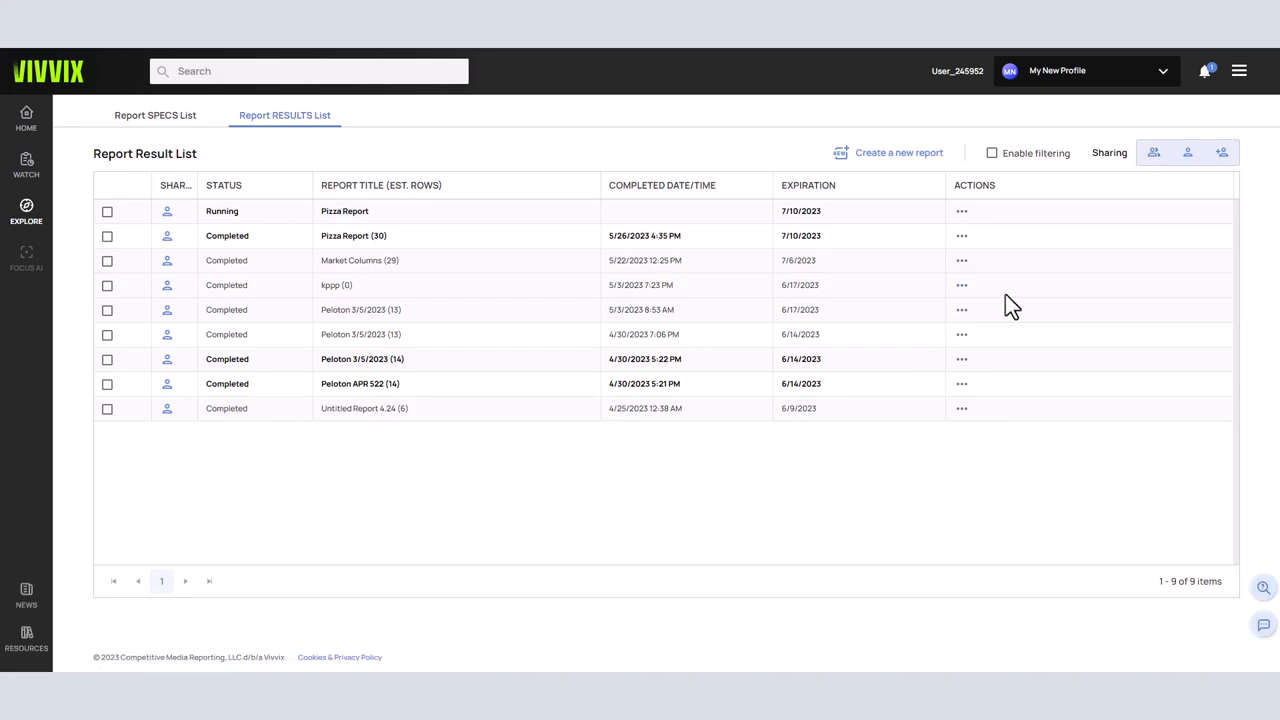
{"action": "mouse_move", "coordinate": [1224, 312]}
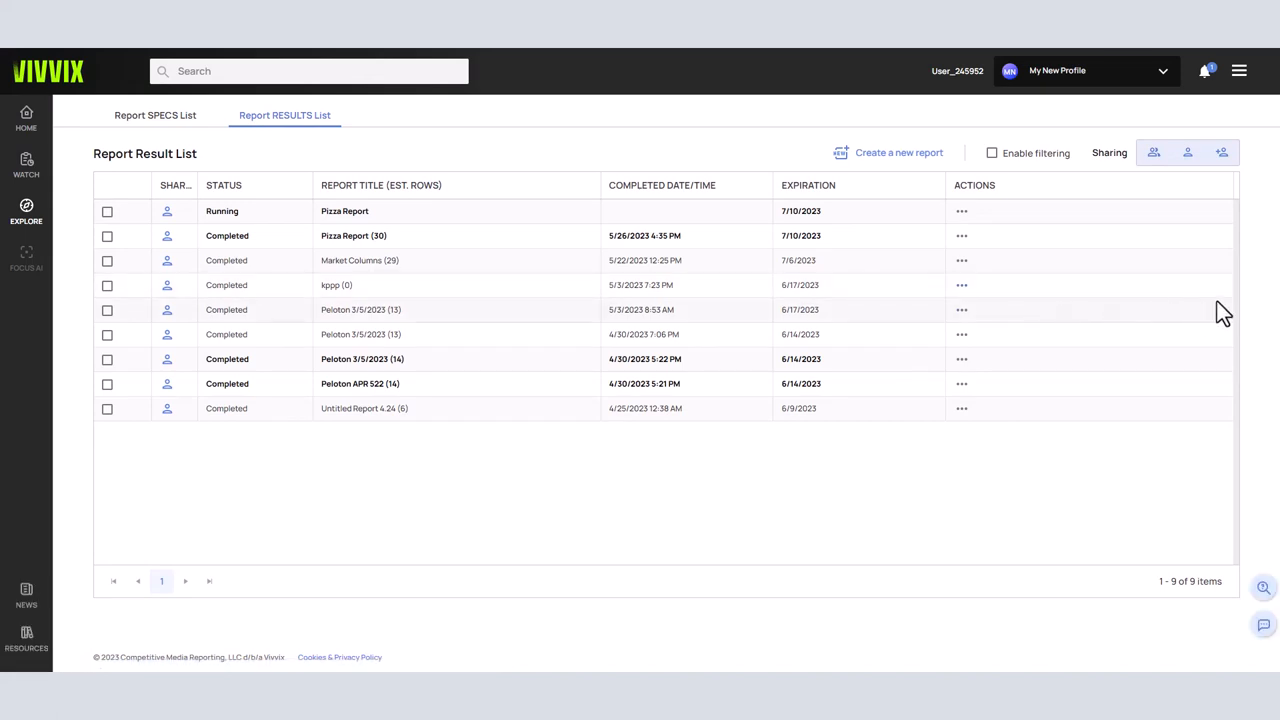
{"action": "mouse_move", "coordinate": [1252, 302]}
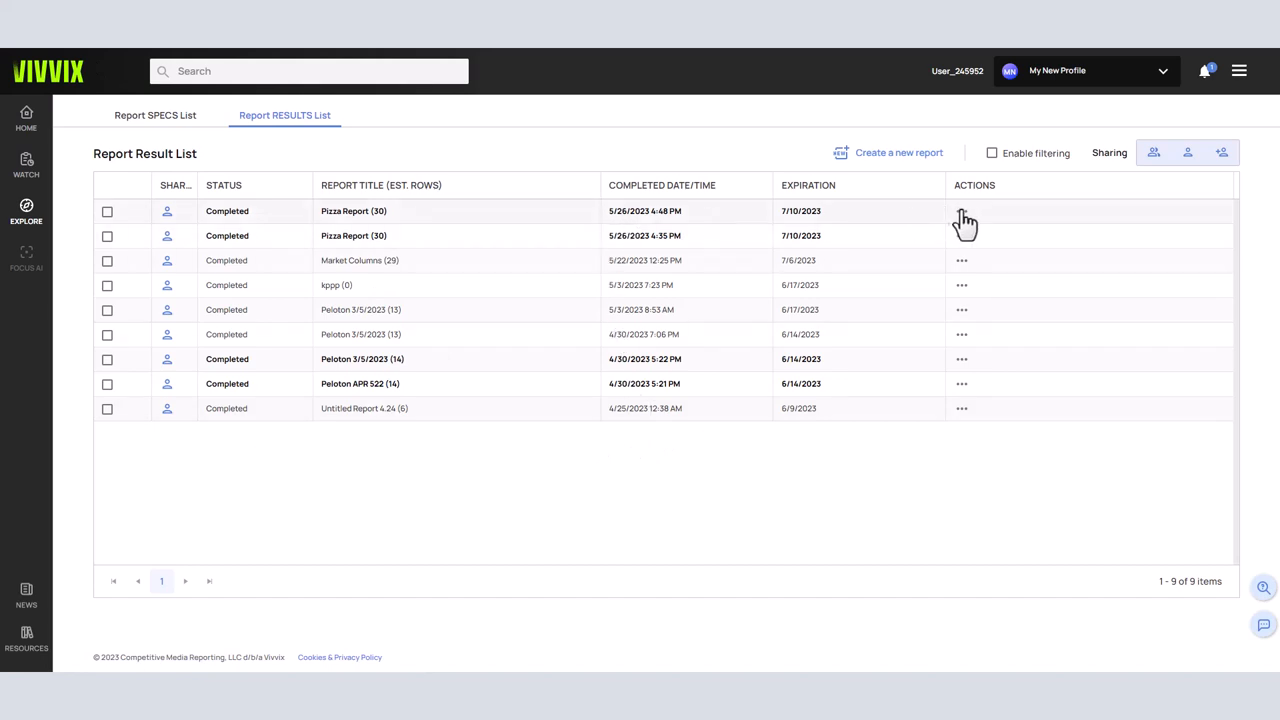
{"action": "left_click", "coordinate": [960, 212]}
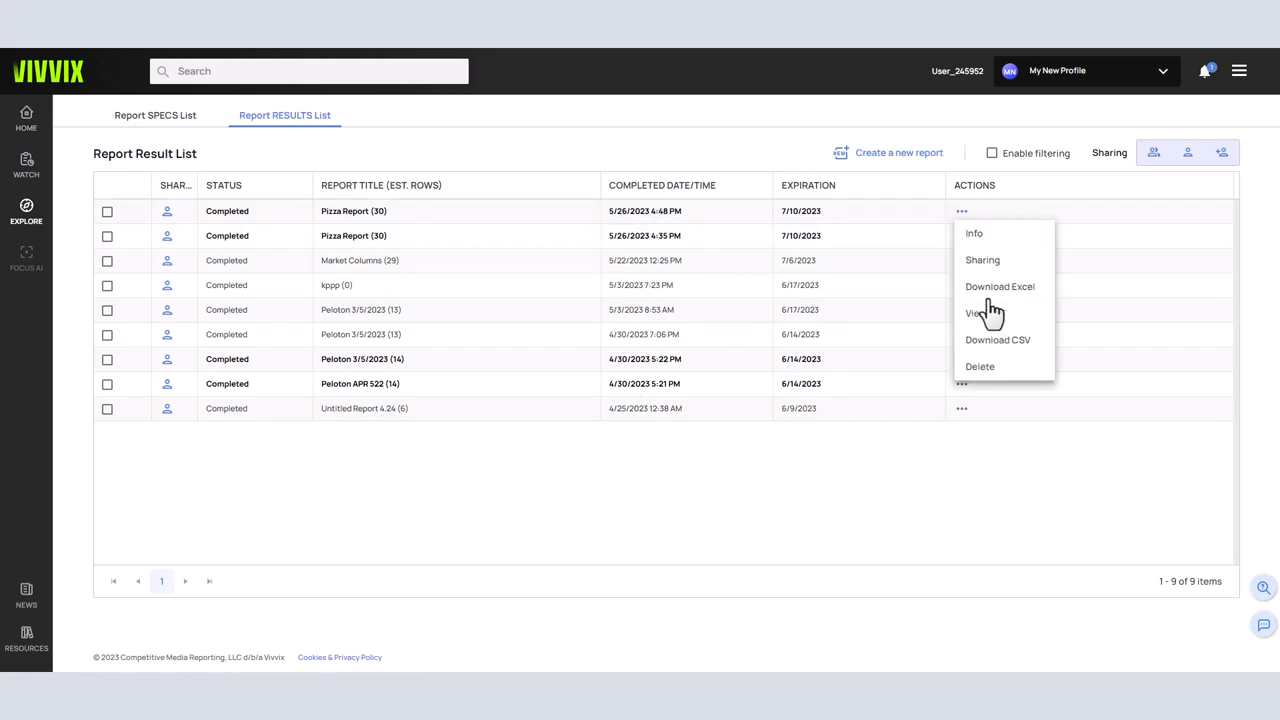
{"action": "left_click", "coordinate": [974, 312]}
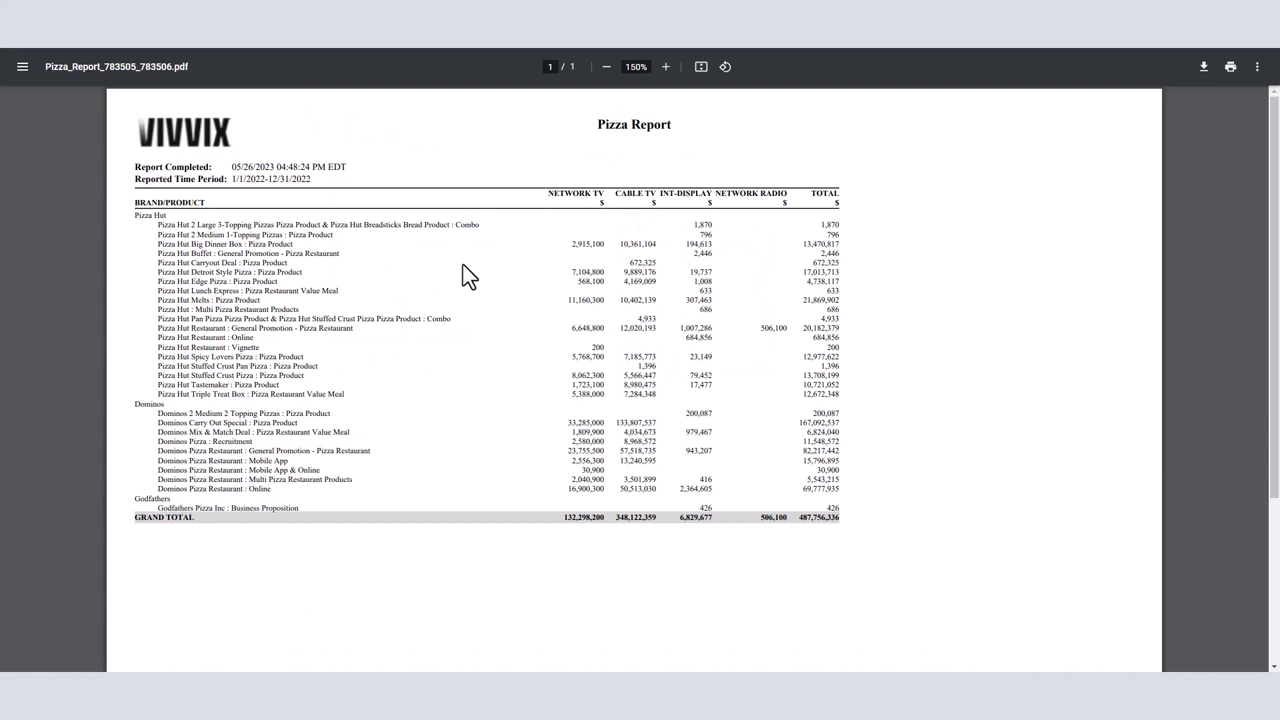
{"action": "mouse_move", "coordinate": [418, 122]}
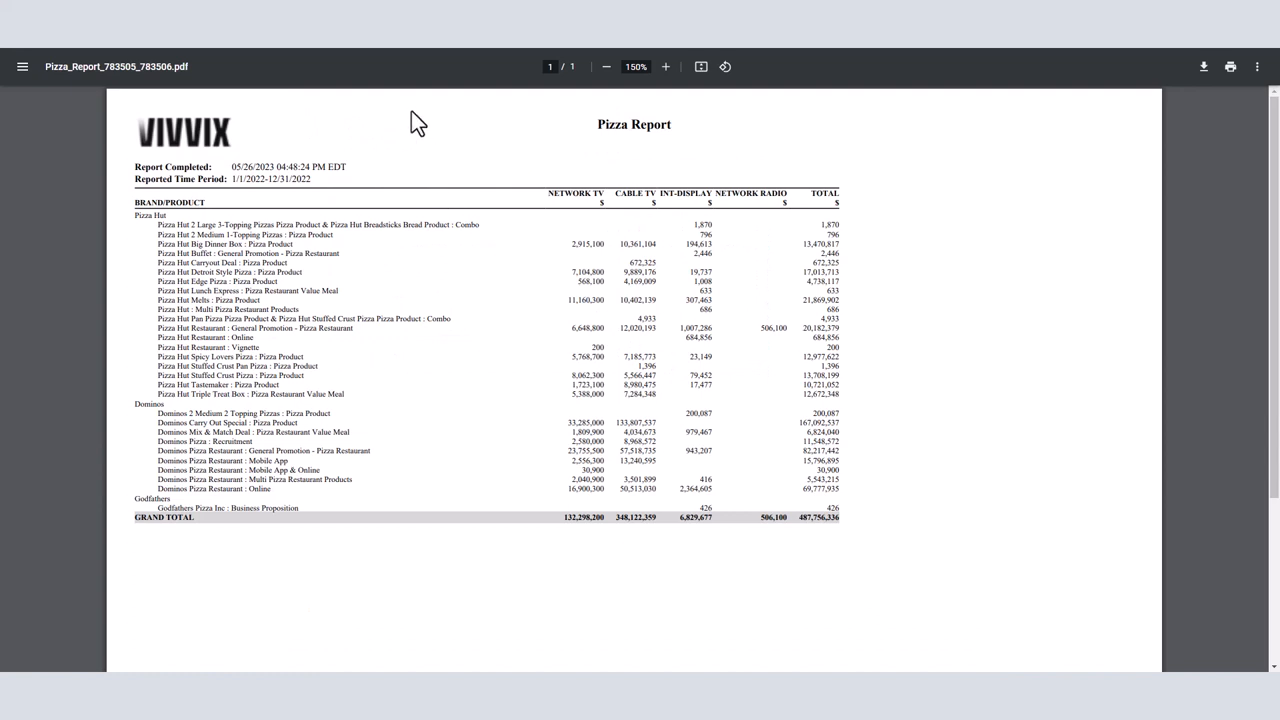
{"action": "mouse_move", "coordinate": [72, 144]}
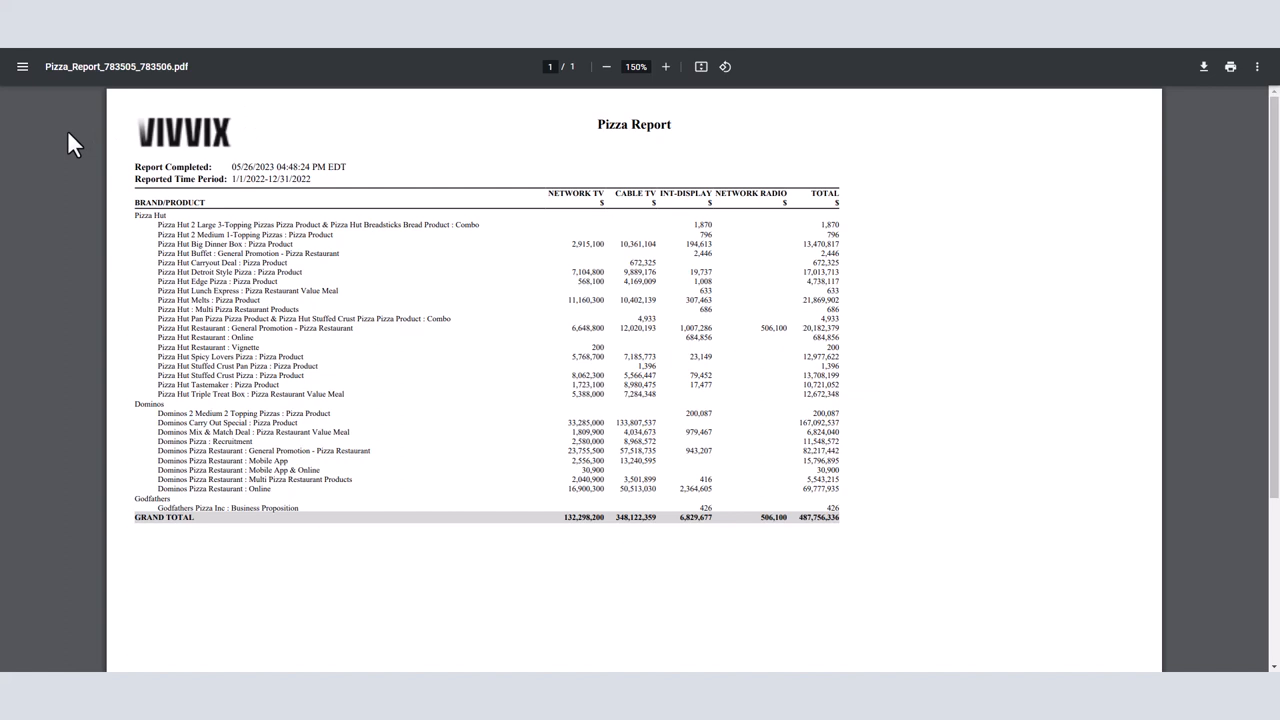
{"action": "mouse_move", "coordinate": [258, 78]}
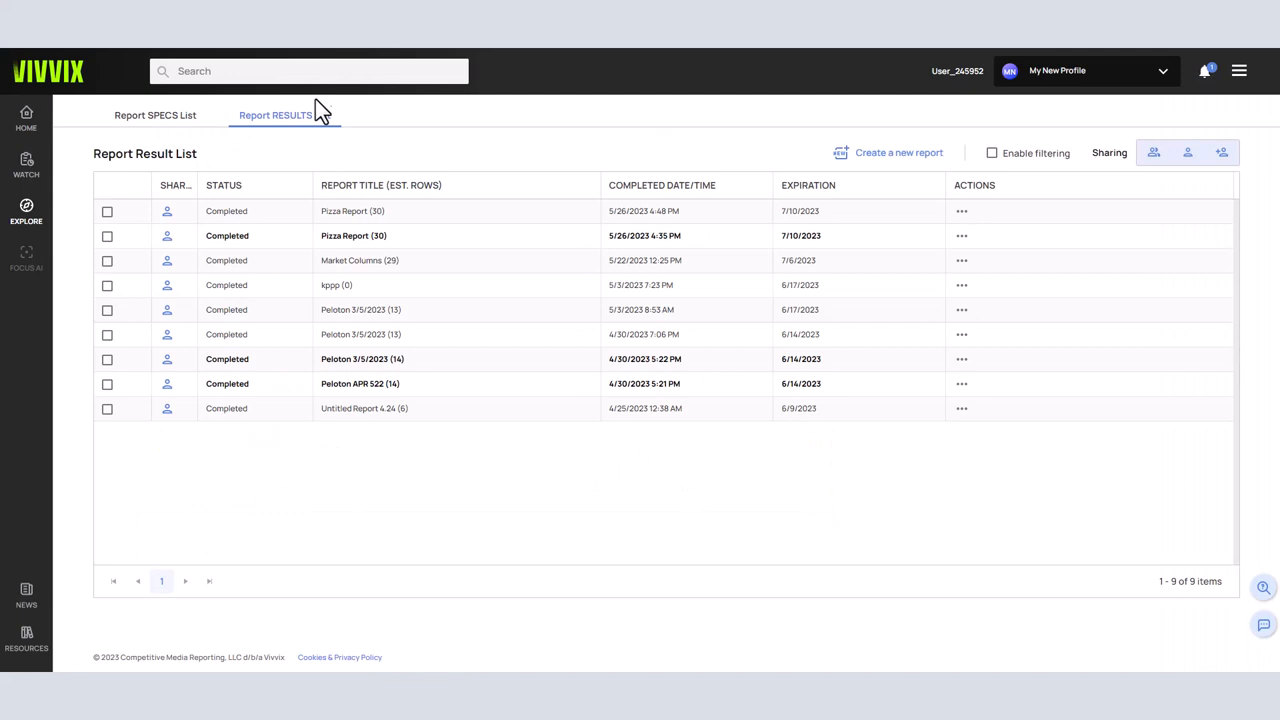
Reopen the saved Pizza Report specification from the Report Specs list
{"action": "left_click", "coordinate": [156, 114]}
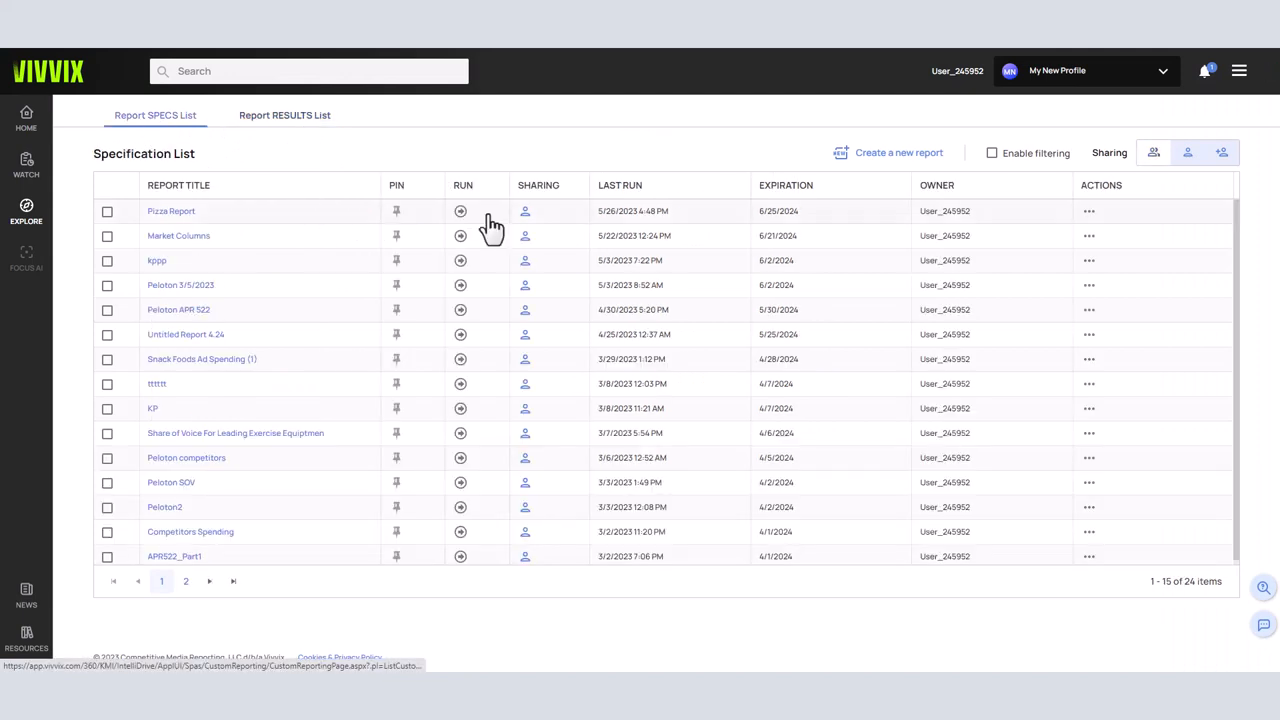
{"action": "mouse_move", "coordinate": [1090, 222]}
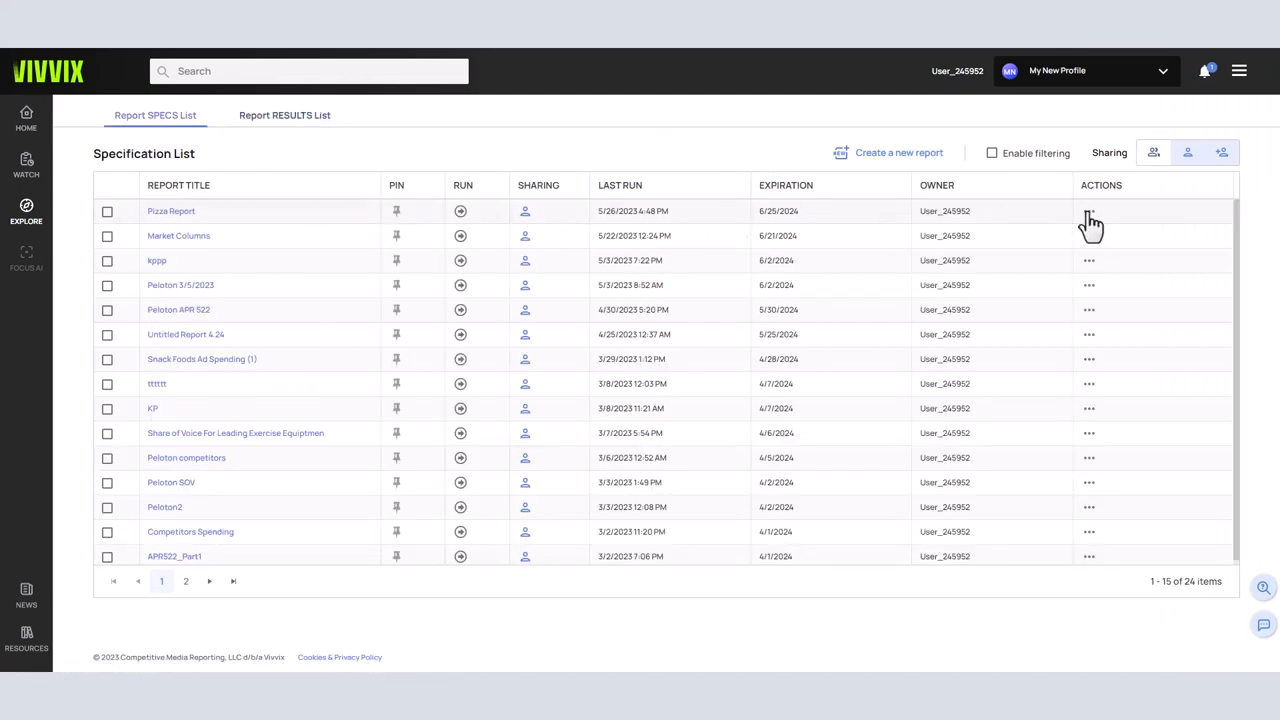
{"action": "mouse_move", "coordinate": [1120, 276]}
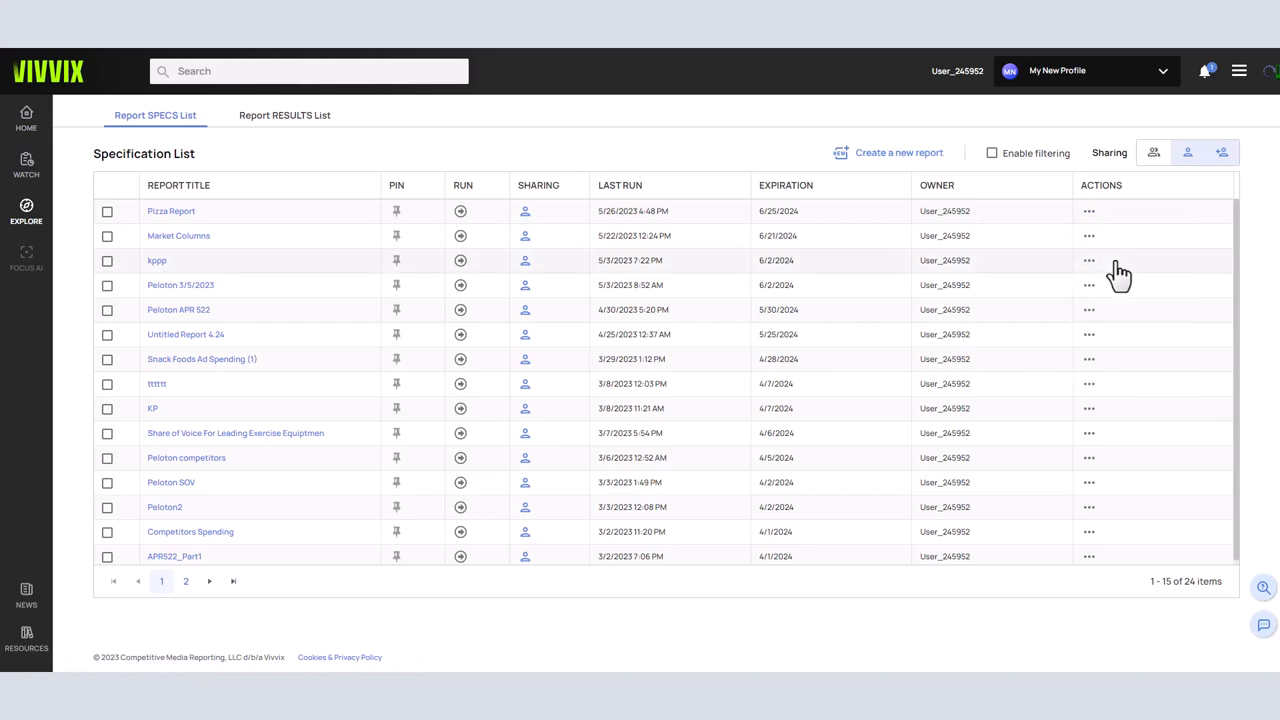
{"action": "left_click", "coordinate": [172, 212]}
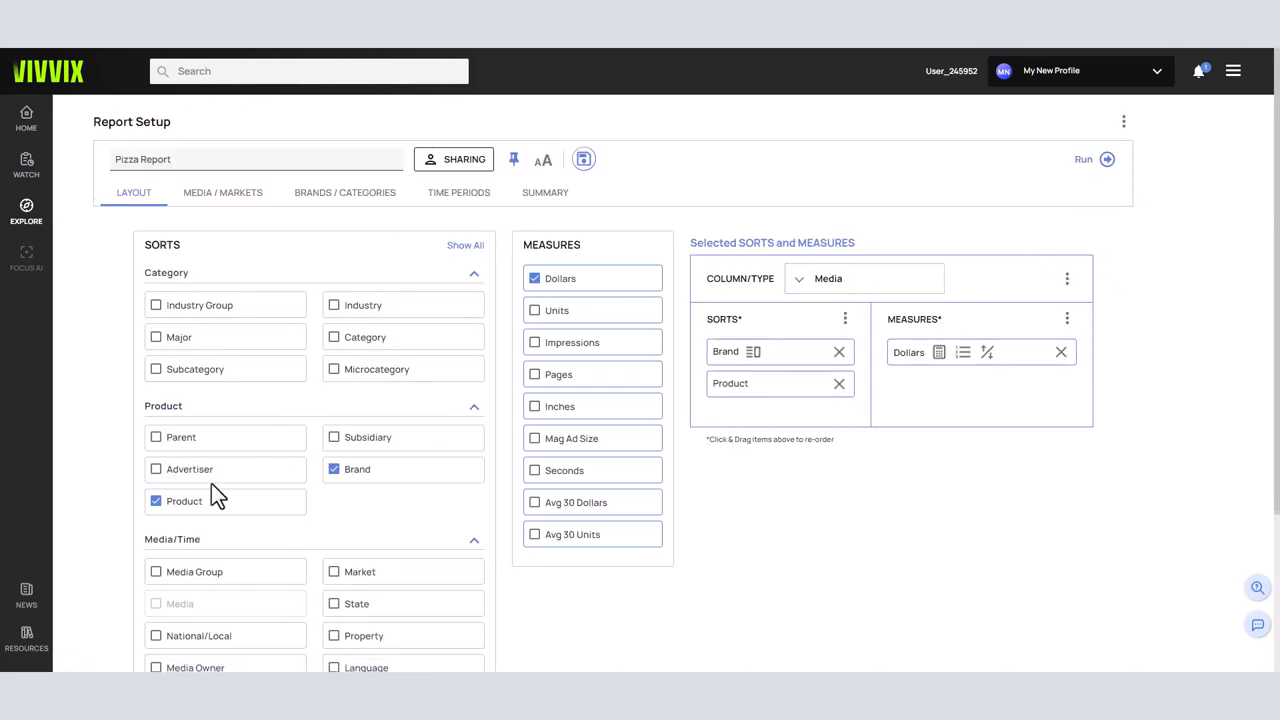